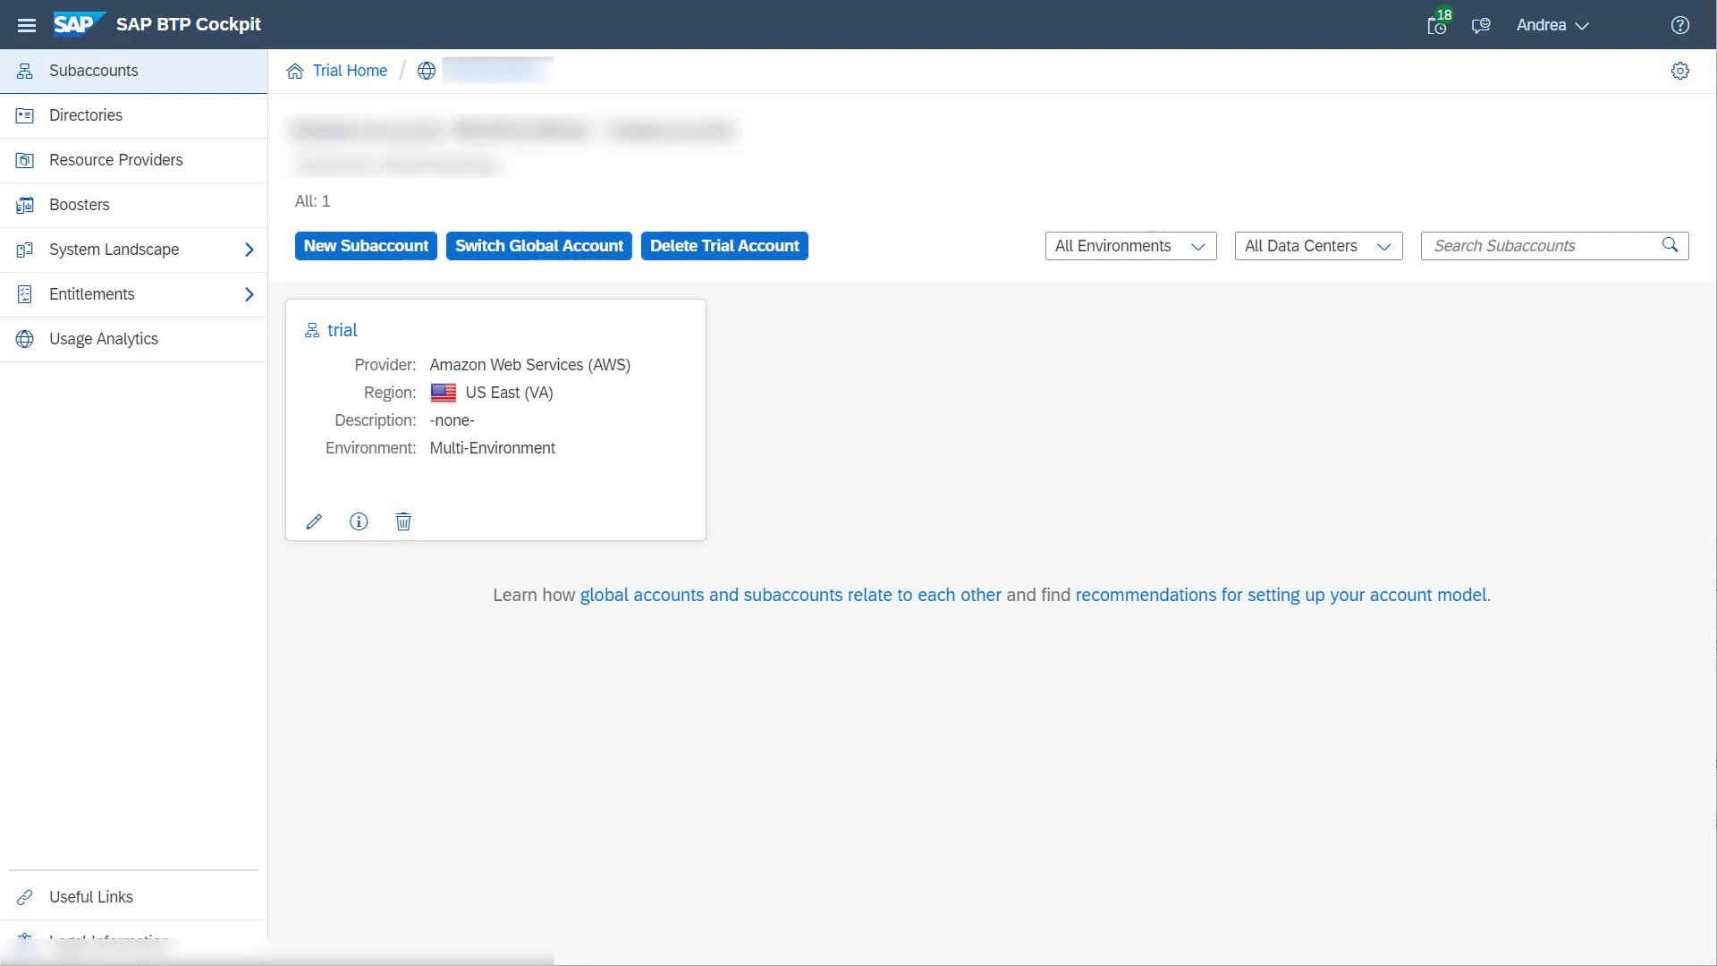
# - Open the trial subaccount from the global account's subaccount tiles
pyautogui.click(515, 447)
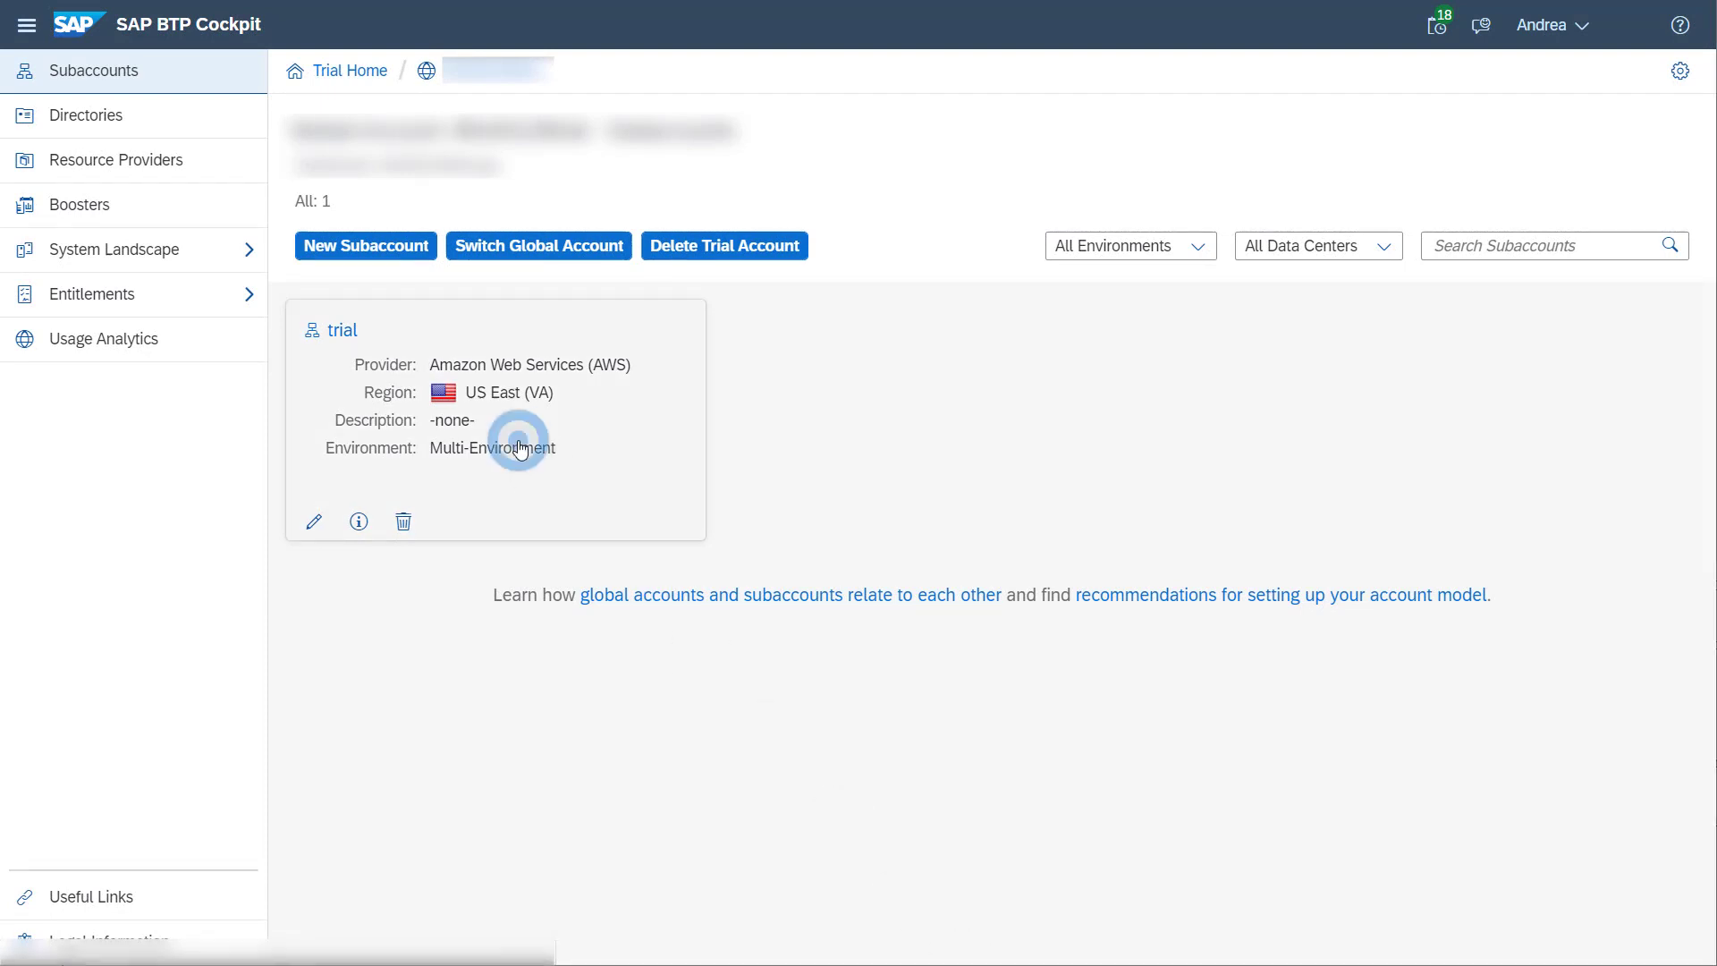
pyautogui.click(341, 329)
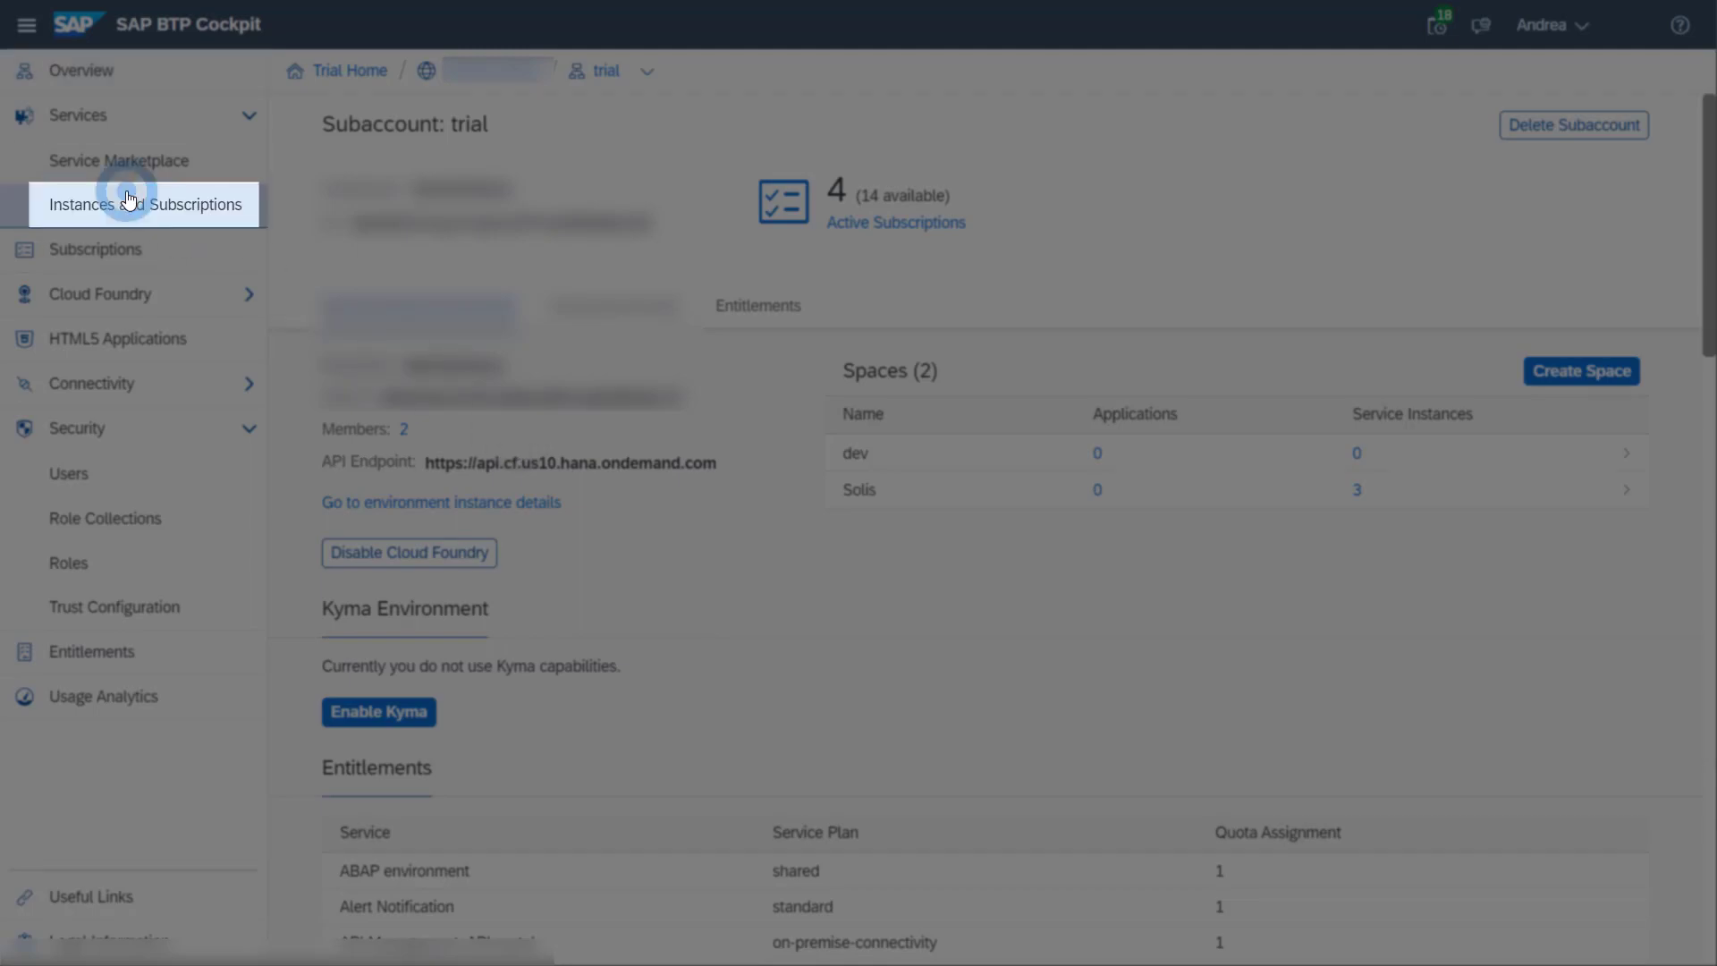
# - Go to Instances and Subscriptions and start creating a new instance
pyautogui.click(146, 204)
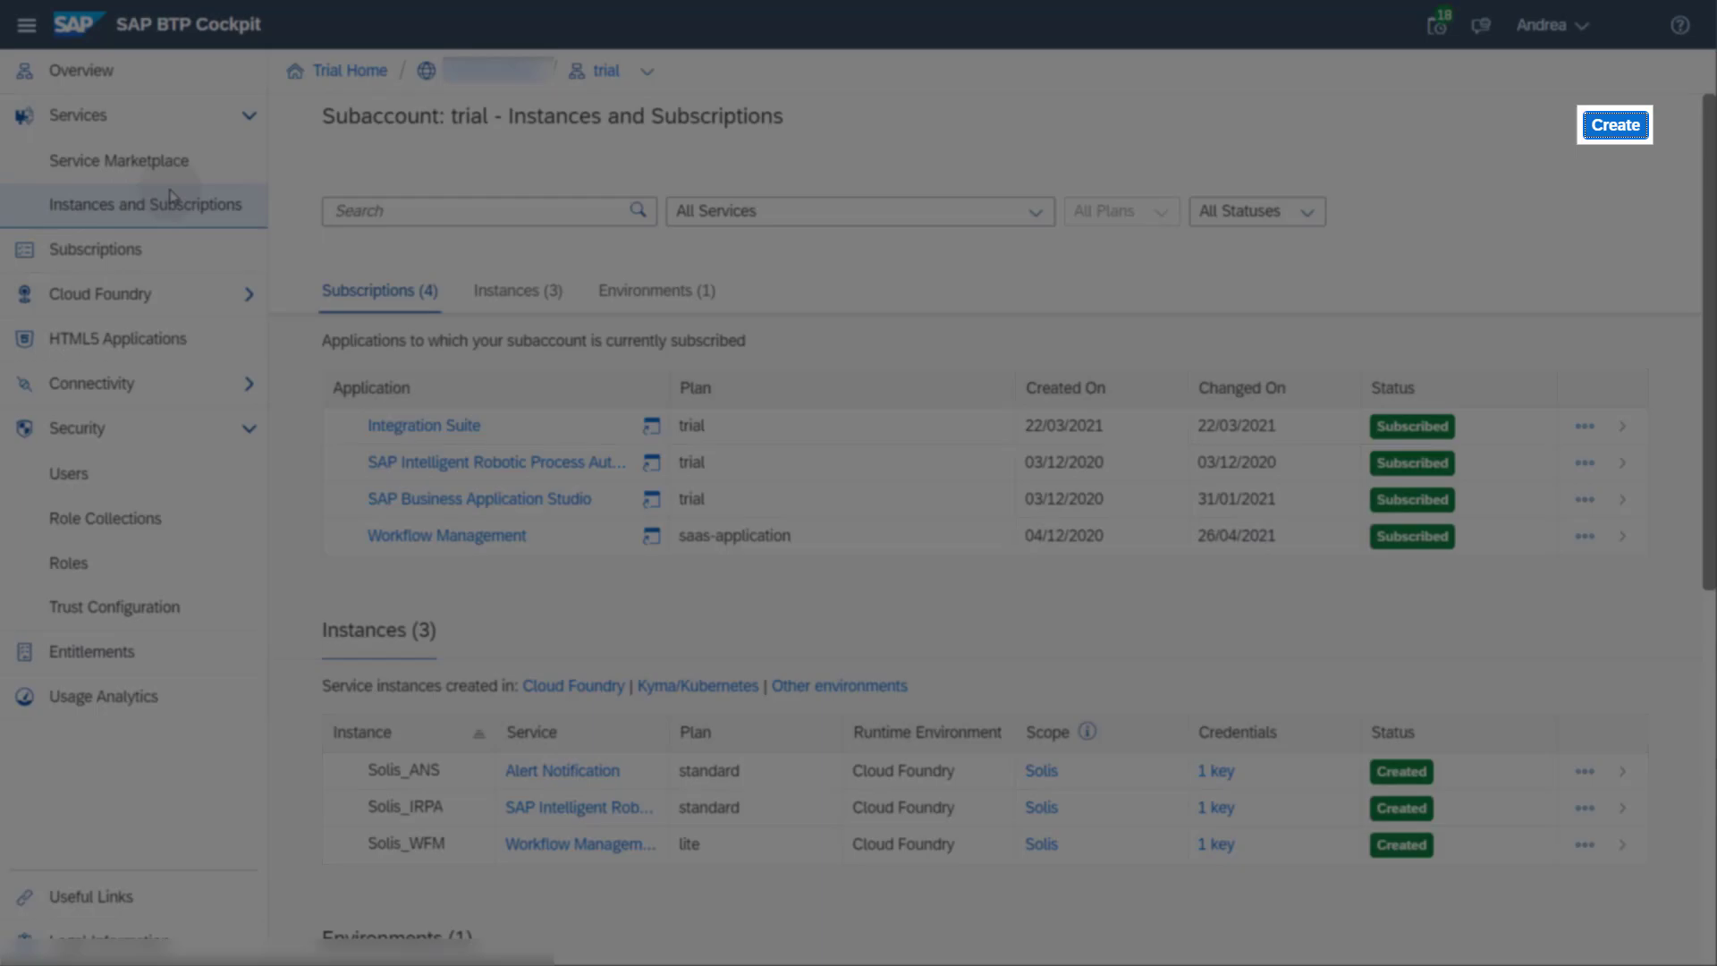
pyautogui.click(1613, 125)
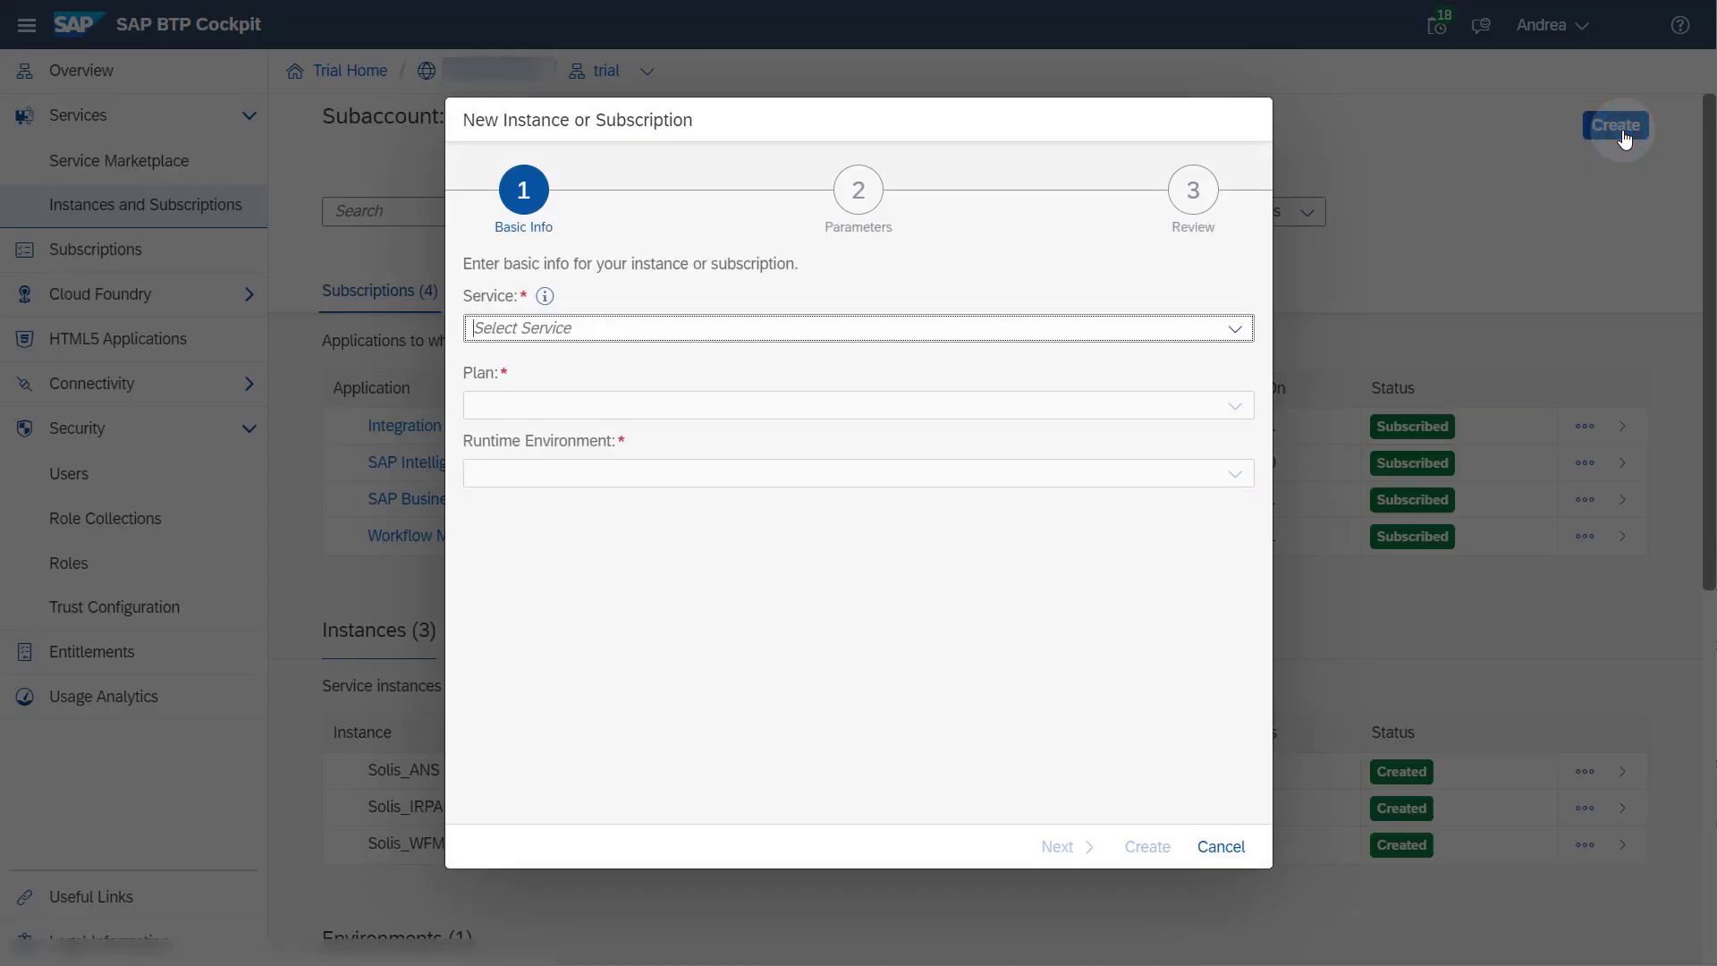
# - Choose Process Integration Runtime as the service with the api plan
pyautogui.click(1231, 327)
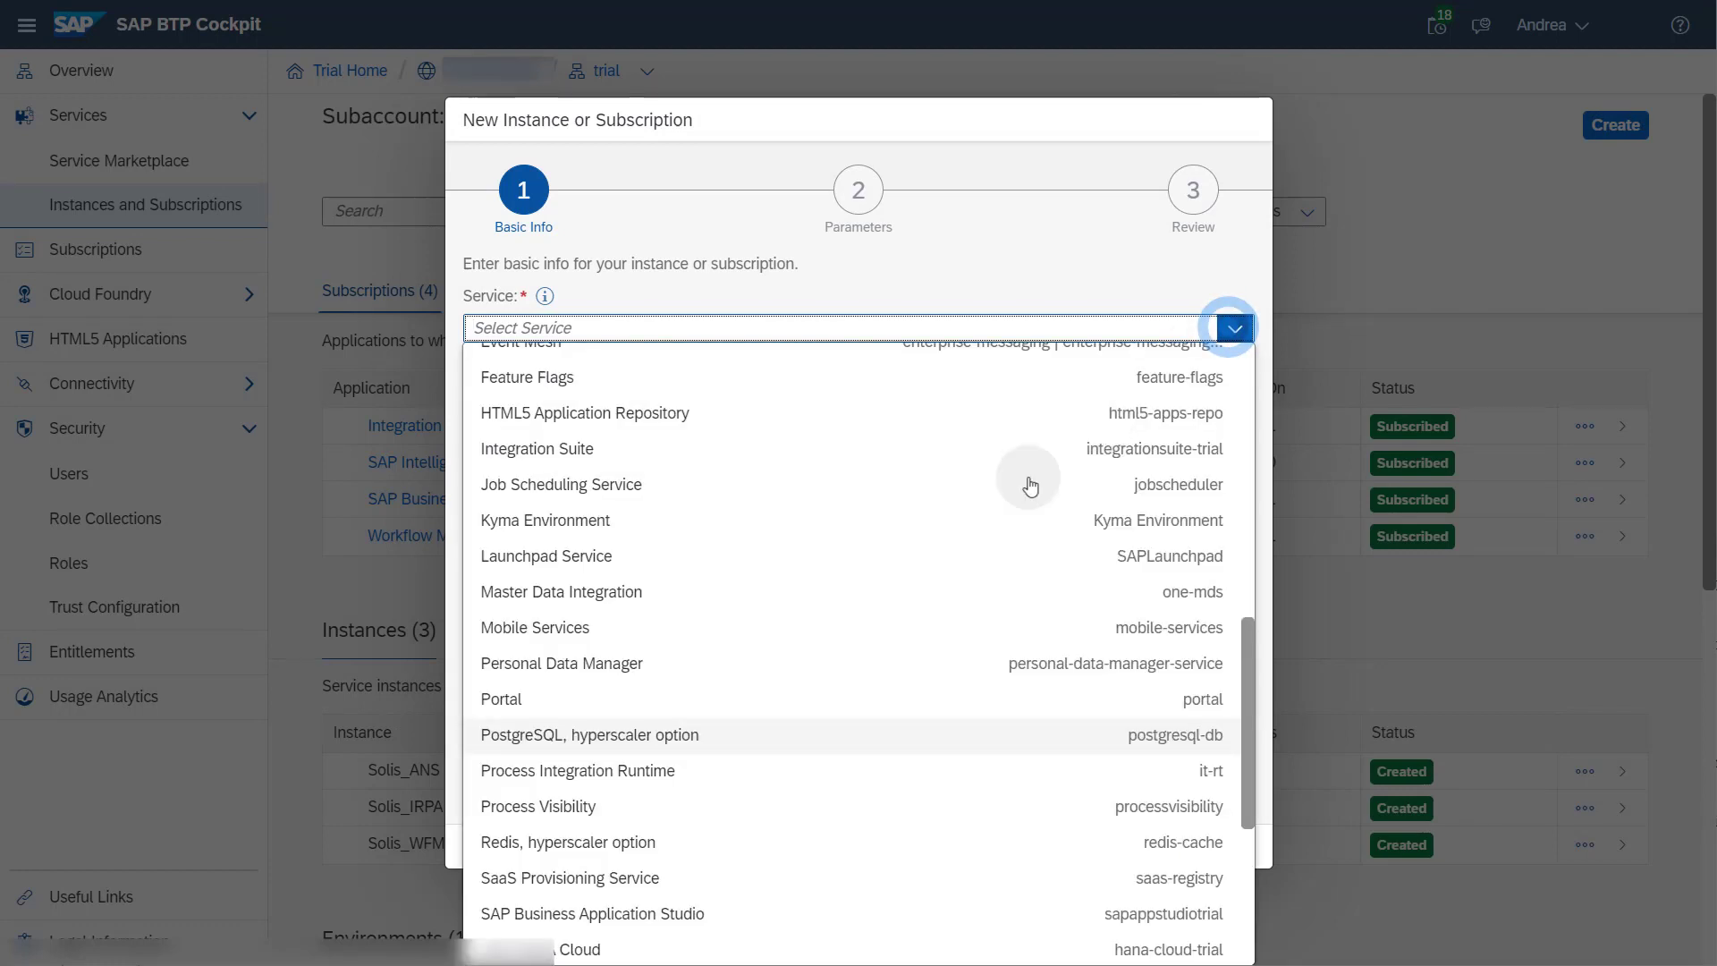
pyautogui.click(577, 769)
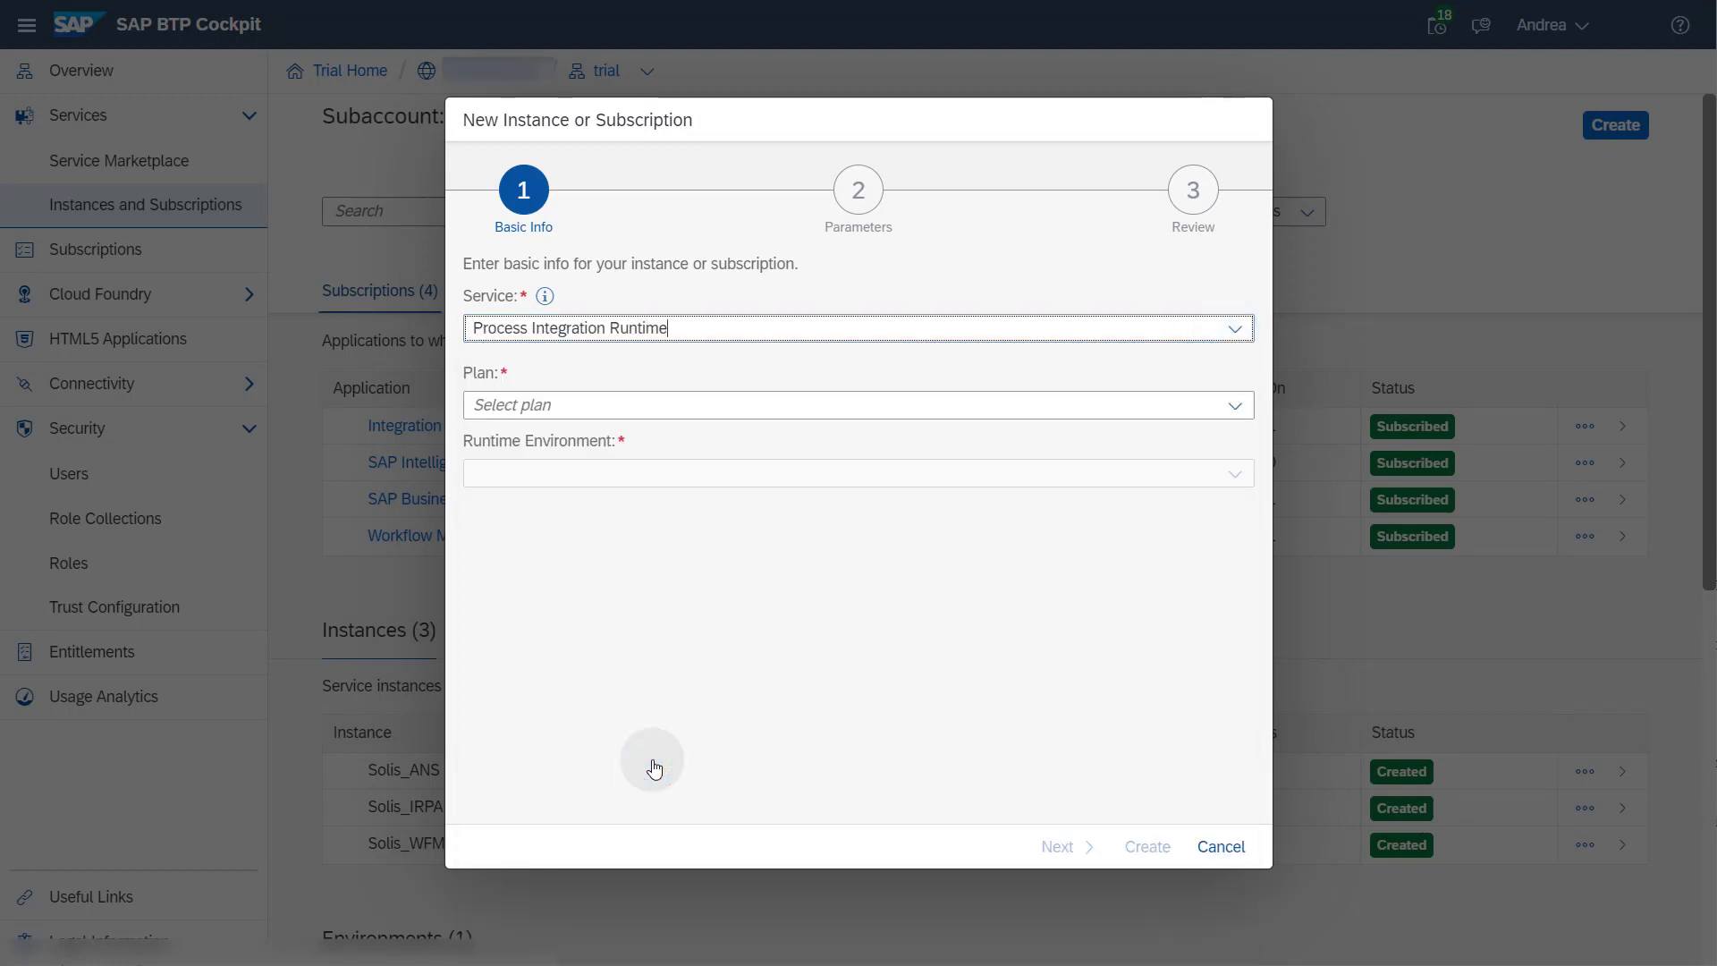
pyautogui.click(1233, 406)
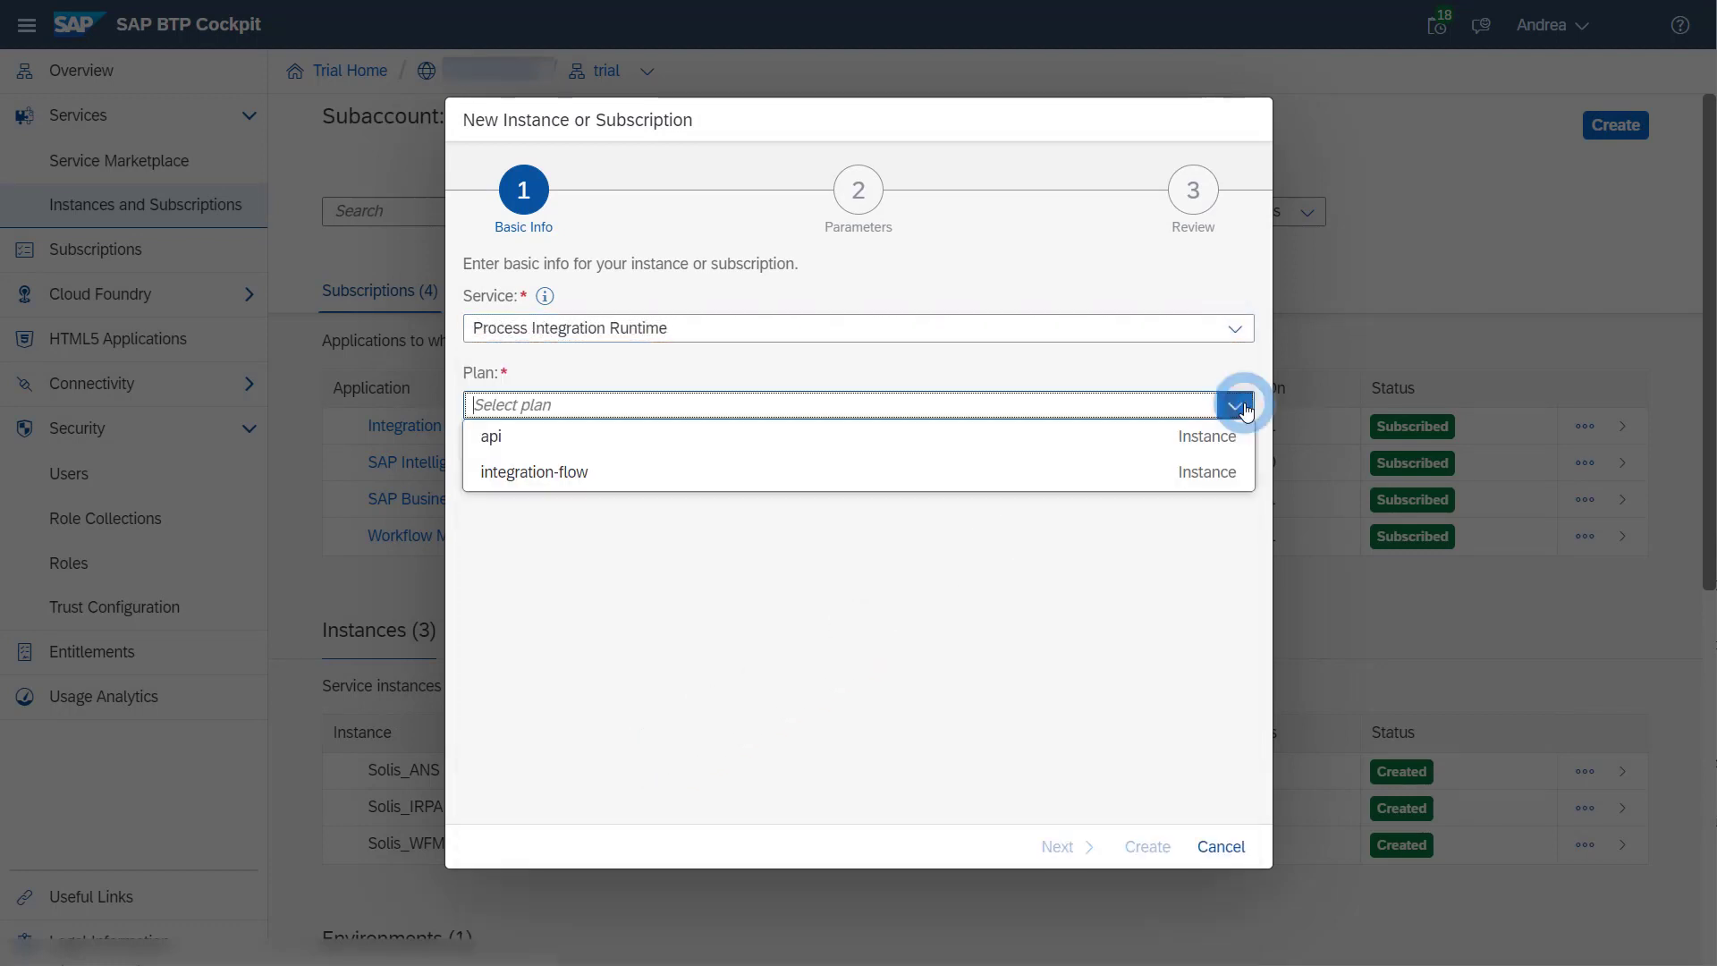
pyautogui.click(490, 436)
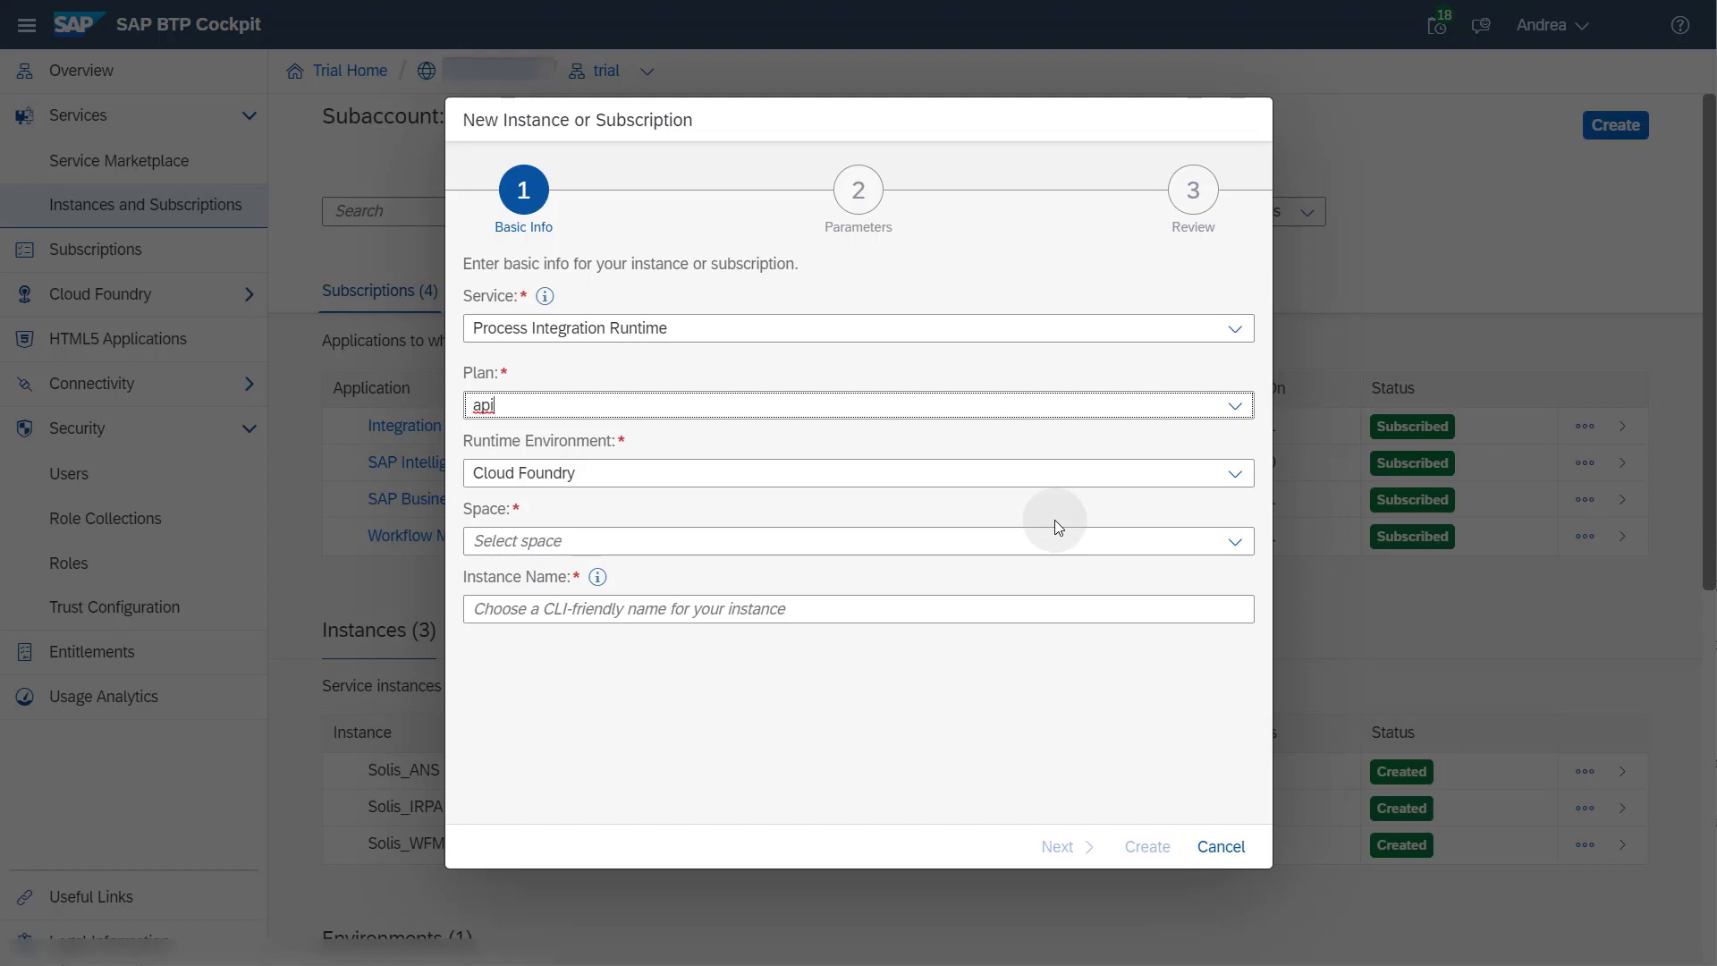
# - Select the Solis space and name the instance CLOUD_ALM_INT
pyautogui.click(1237, 540)
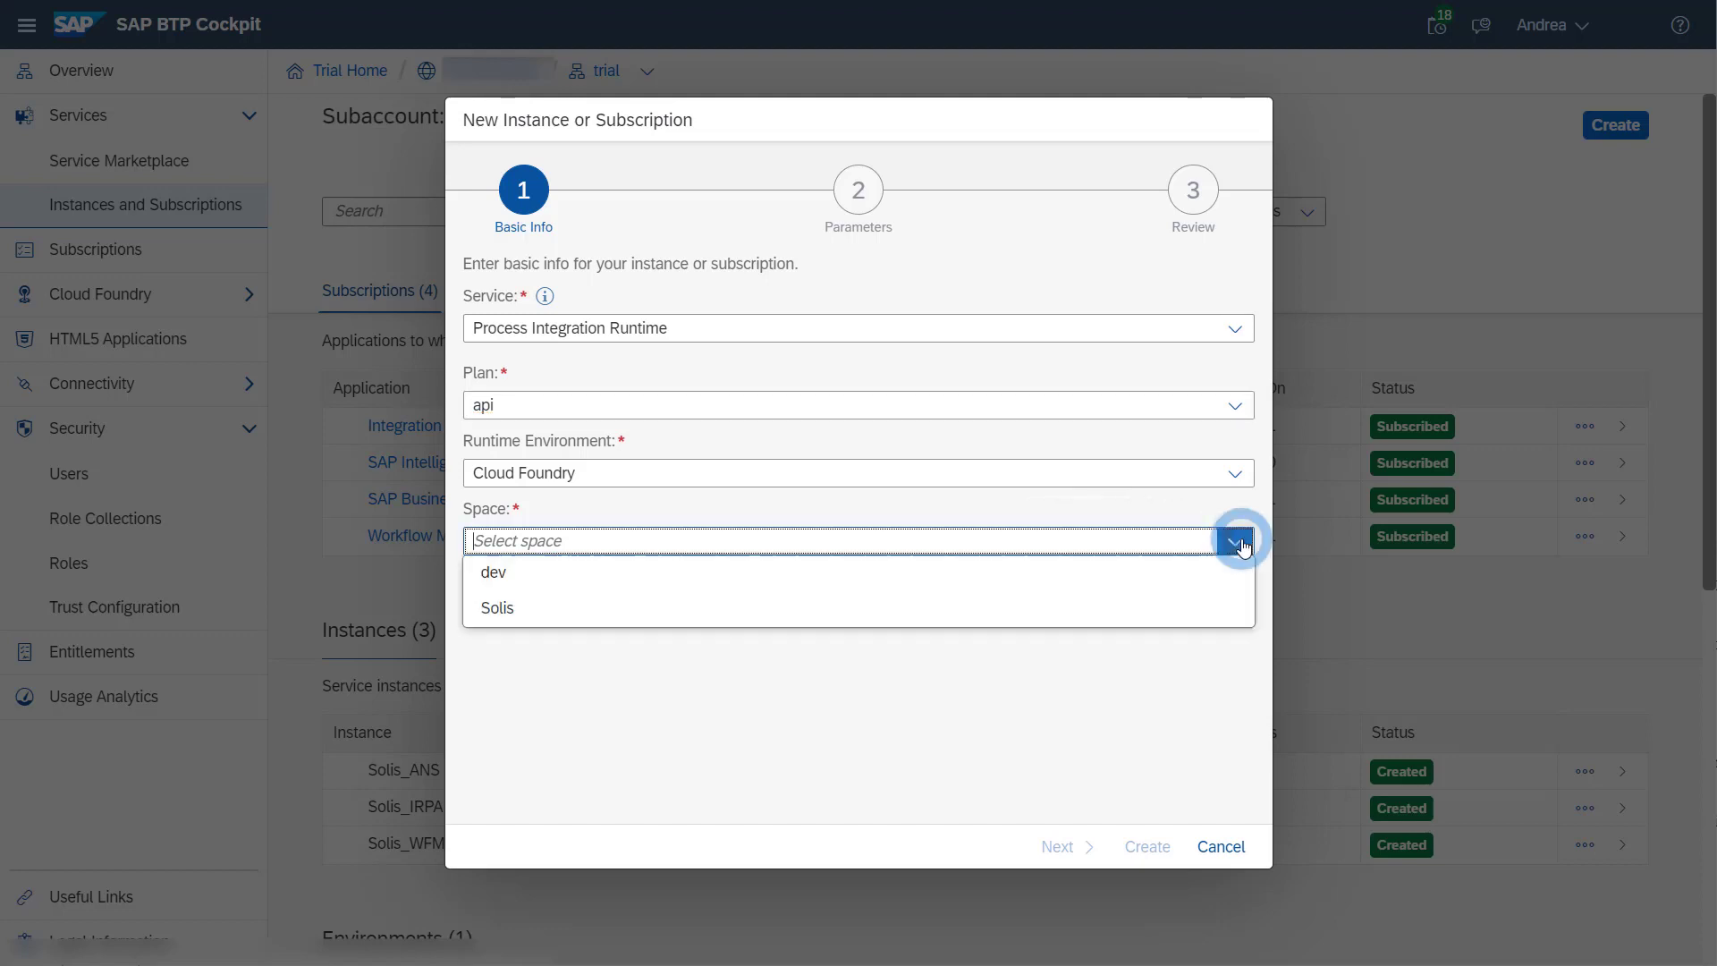
pyautogui.click(495, 608)
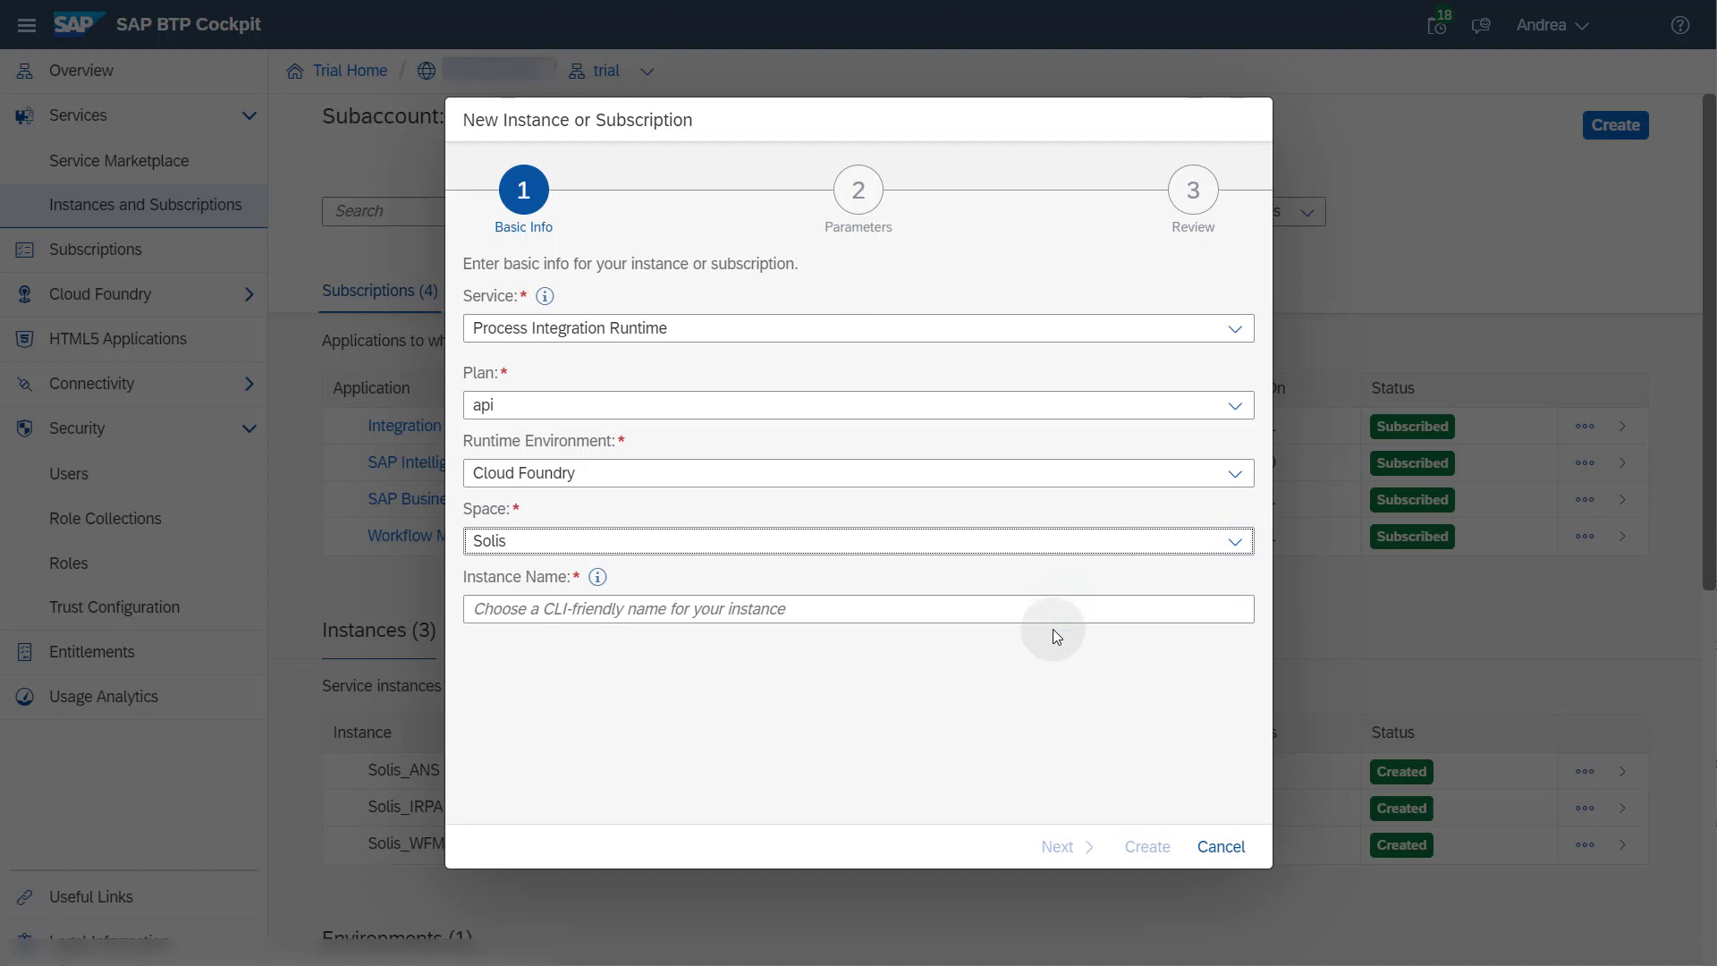
pyautogui.click(718, 608)
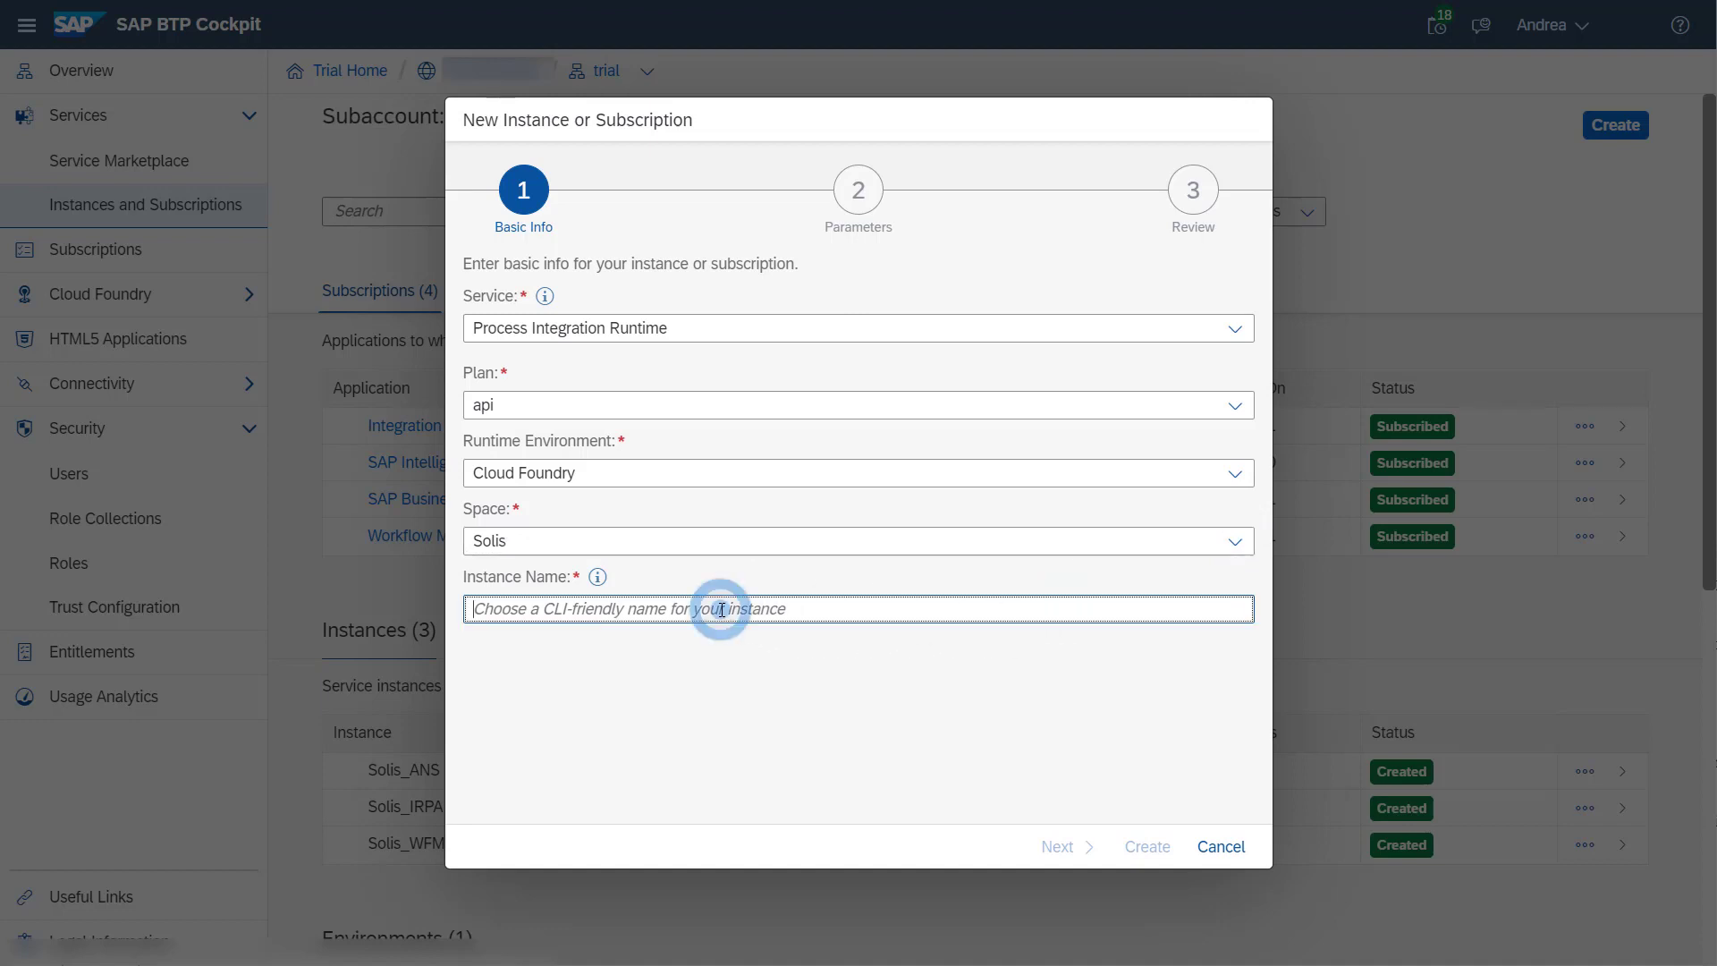
pyautogui.write('CLOUD_ALM_INT')
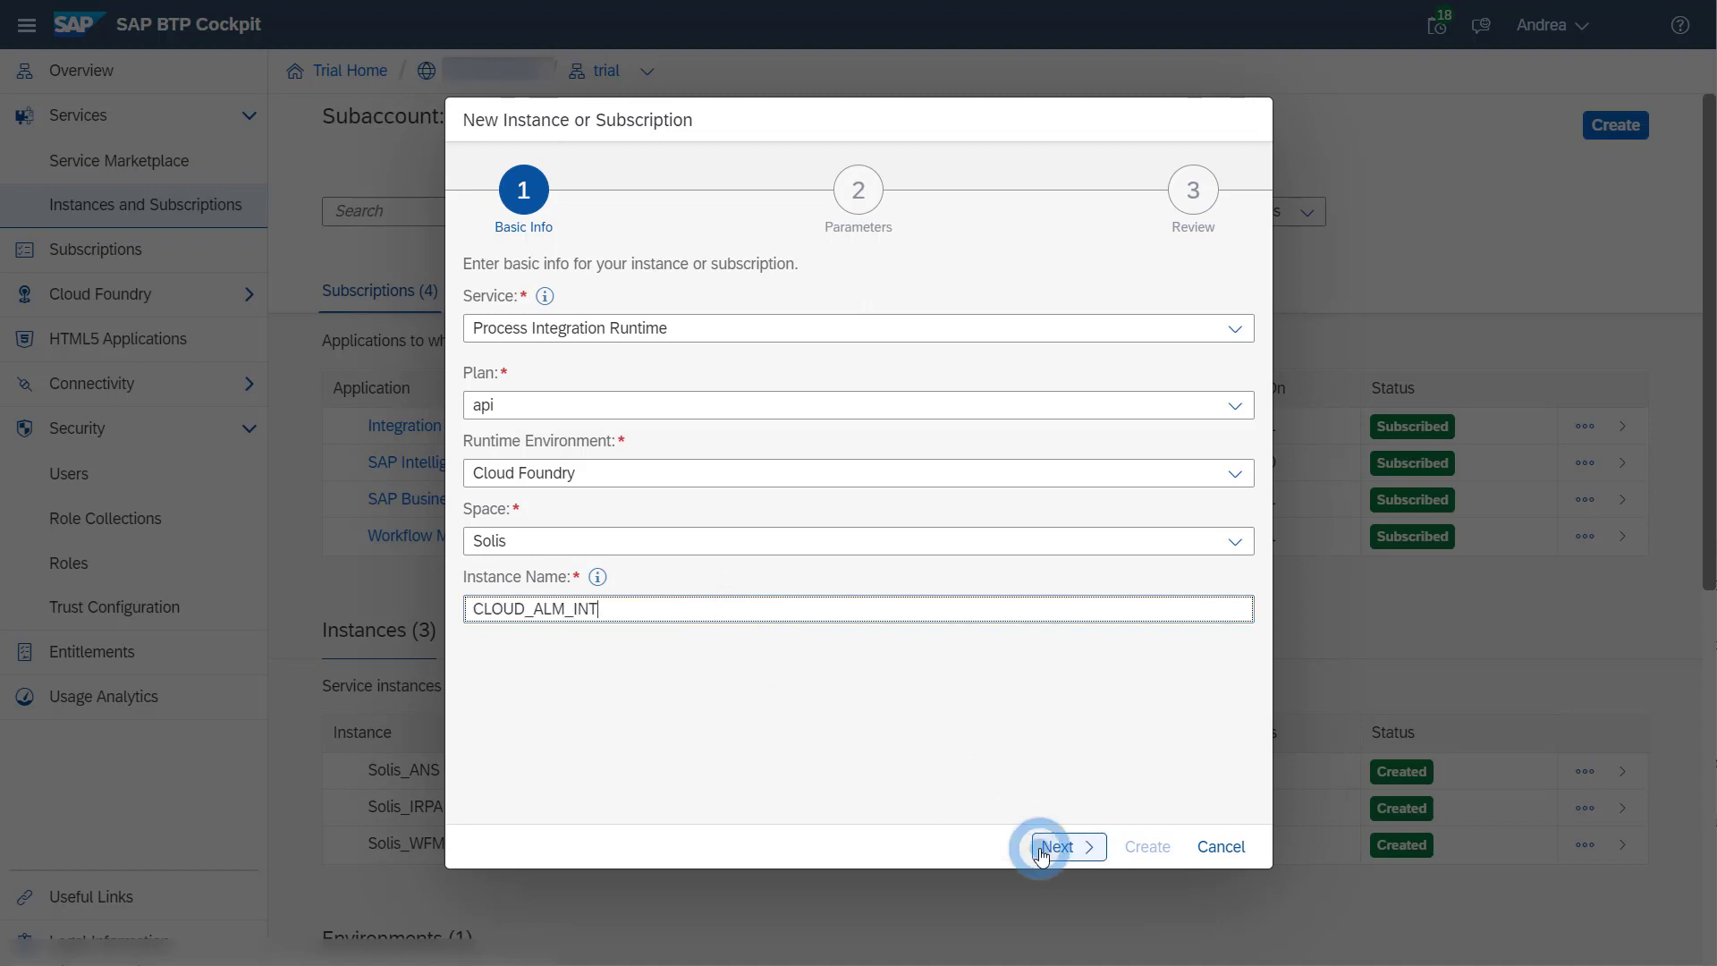
# - Grant the MonitoringDataRead role in the parameters and continue to the review summary
pyautogui.click(1057, 846)
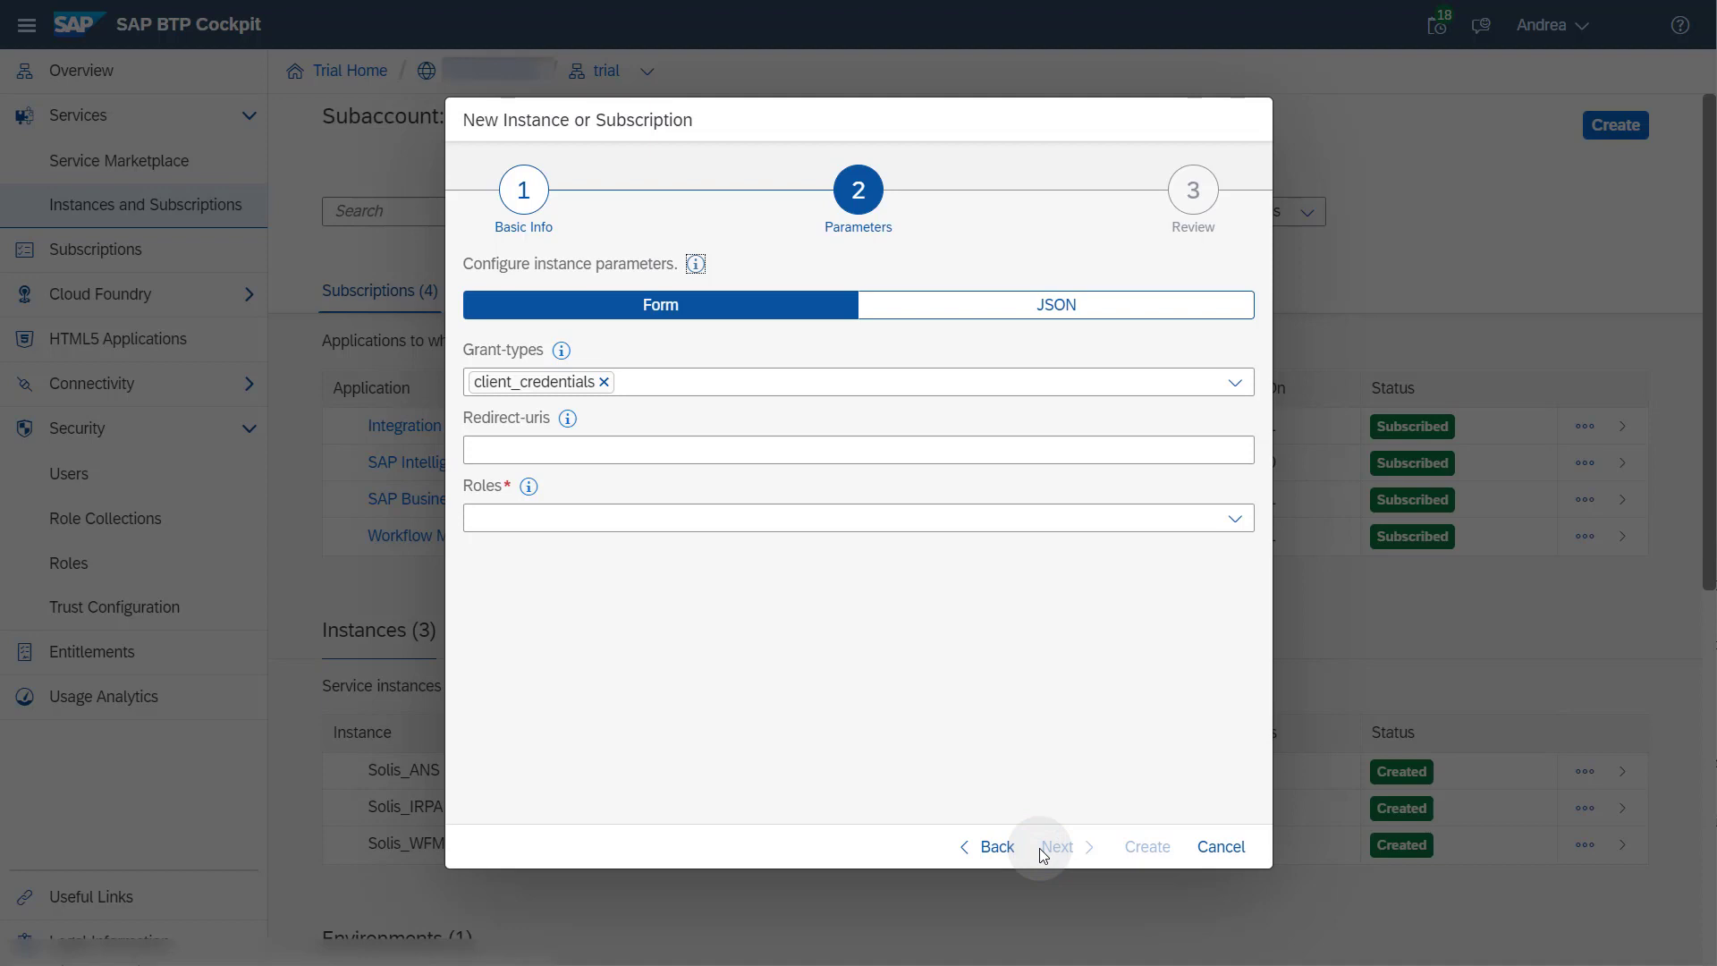
pyautogui.click(1235, 517)
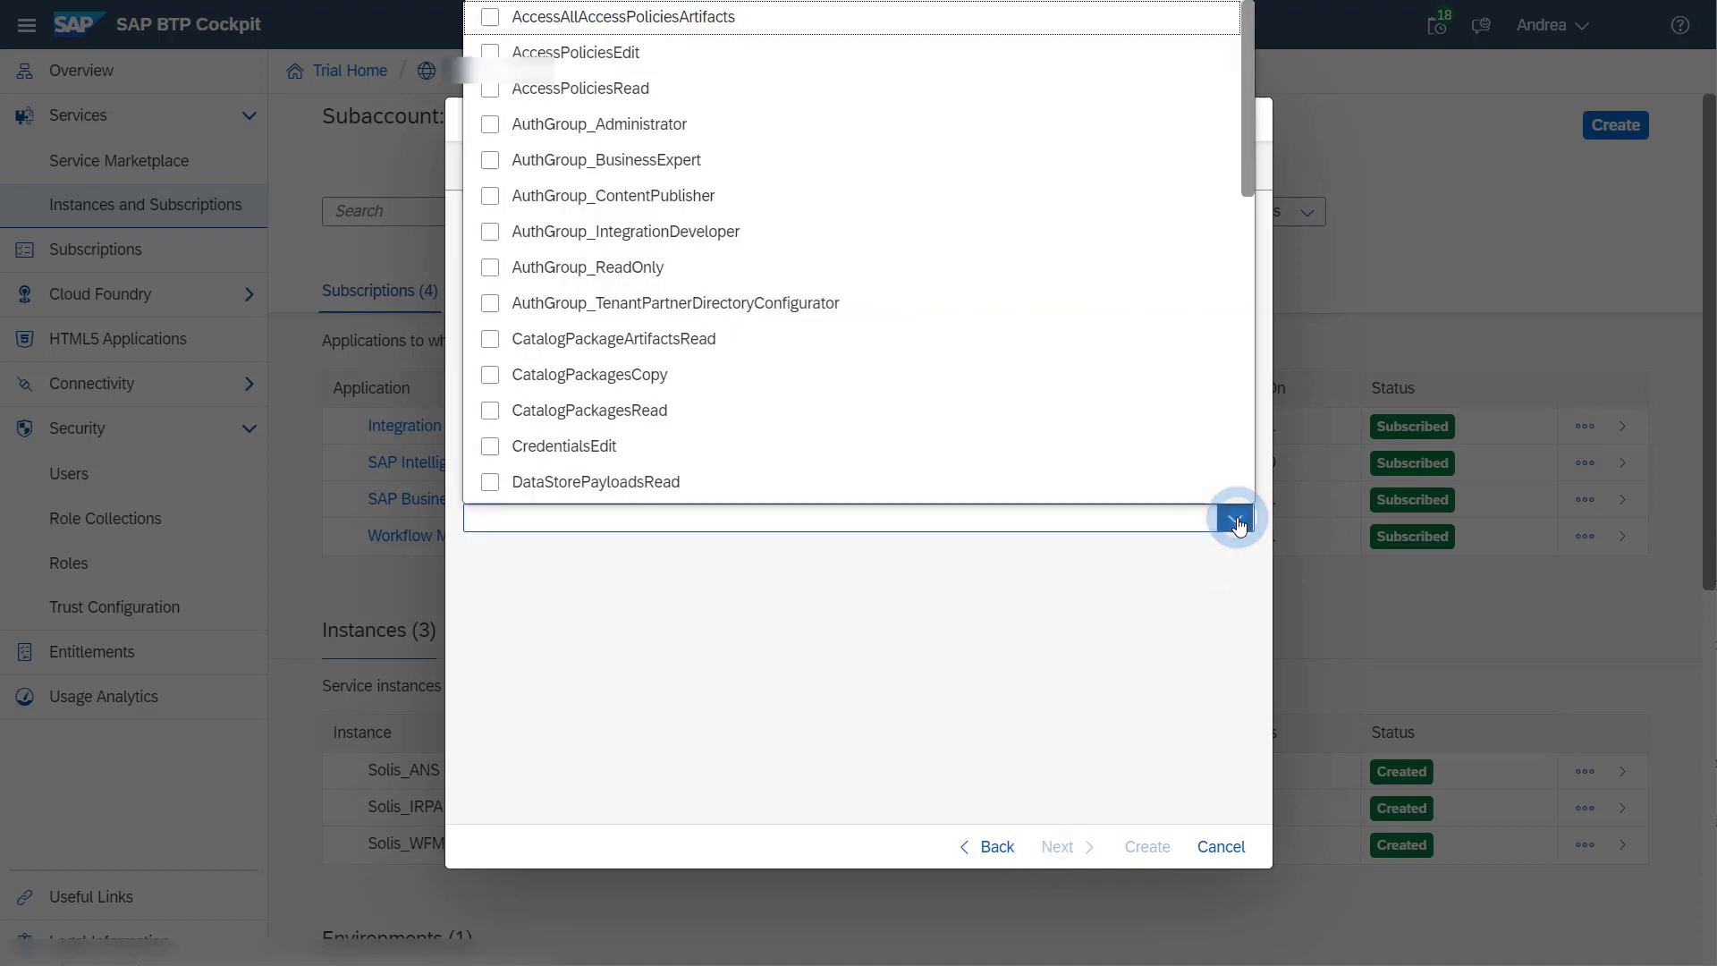
pyautogui.scroll(-3)
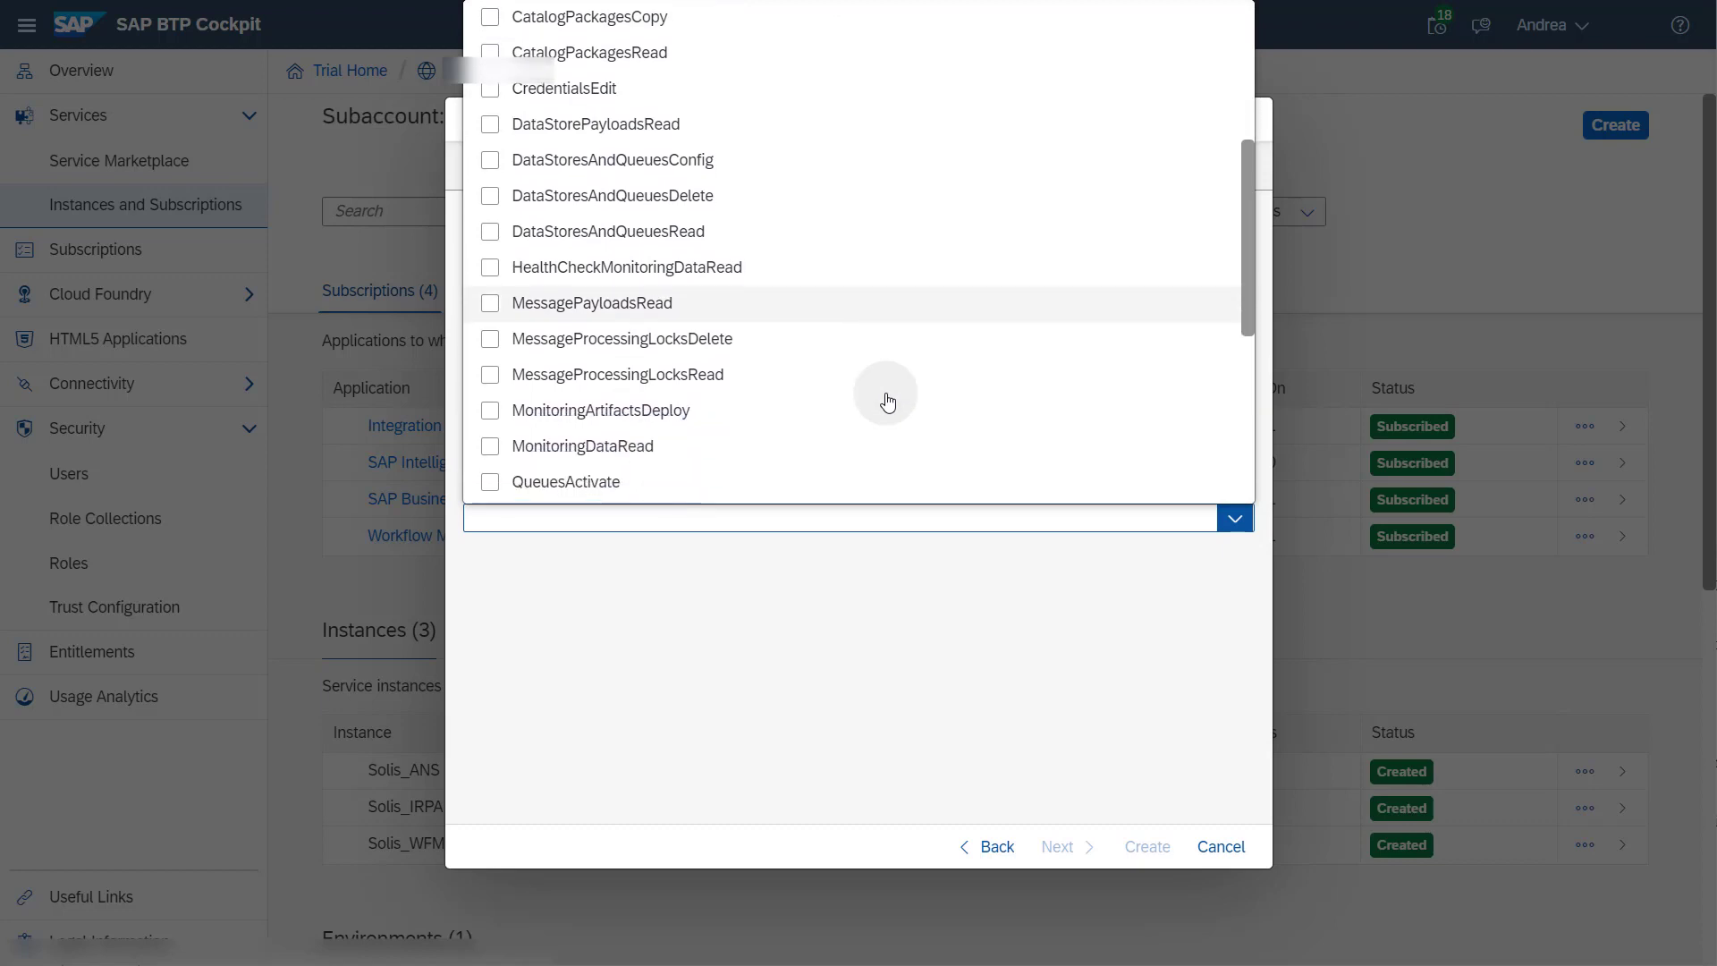
pyautogui.click(489, 446)
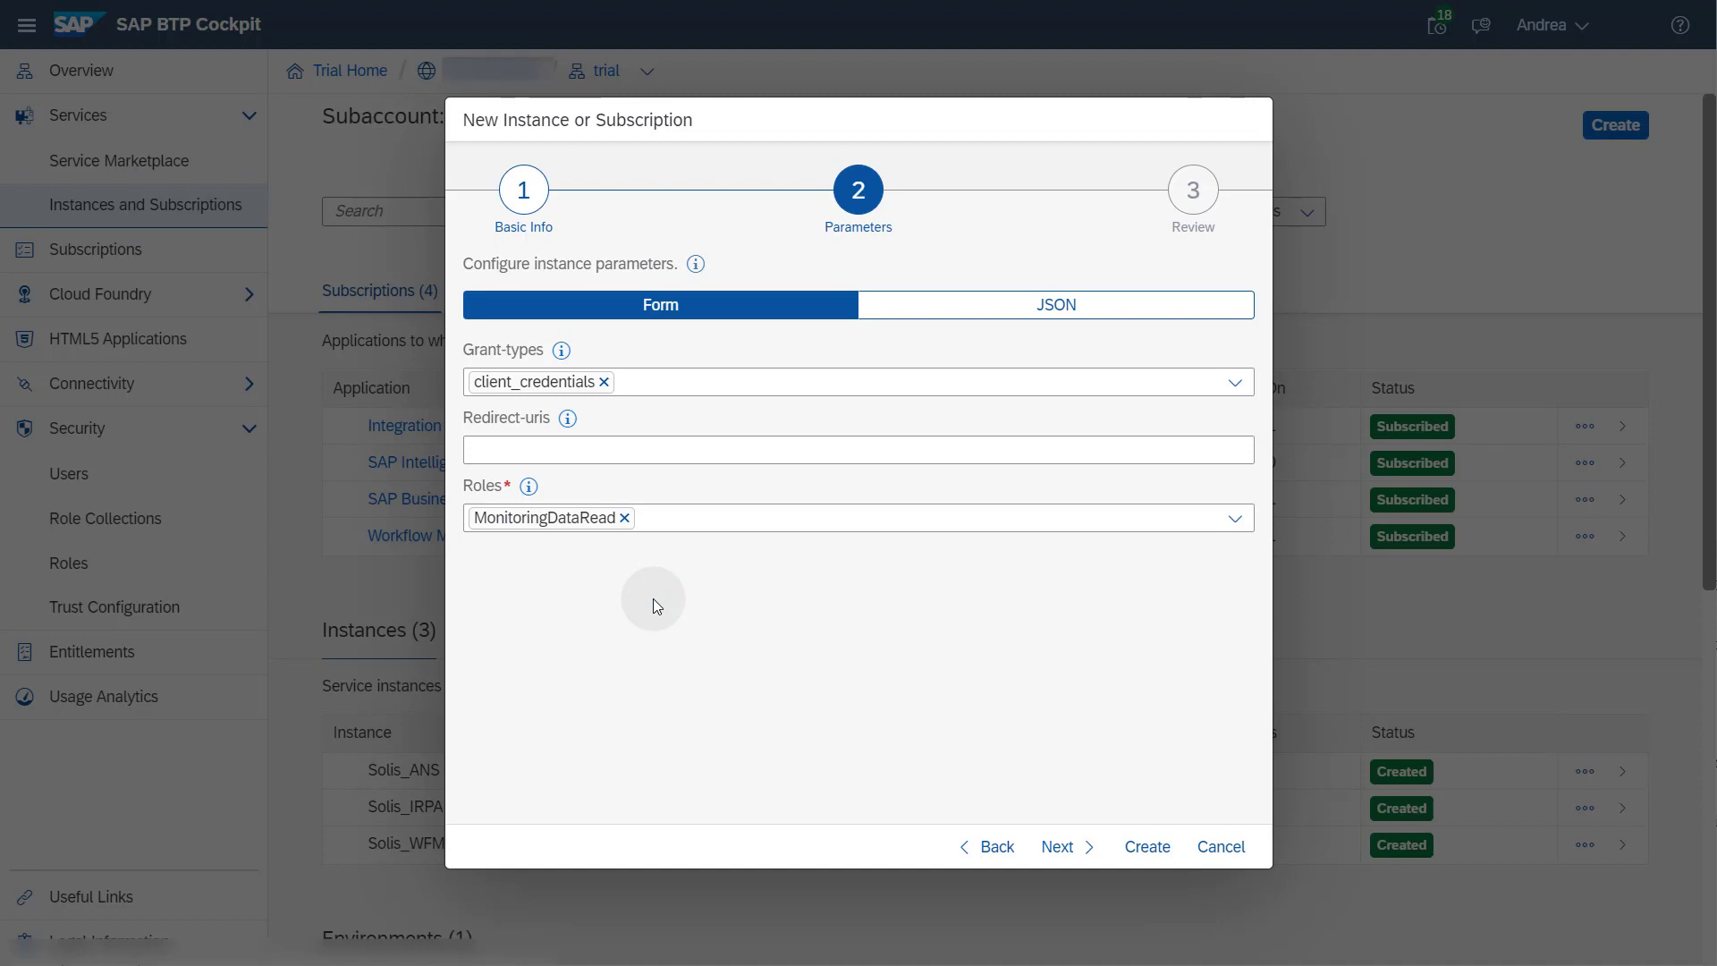
pyautogui.click(1055, 846)
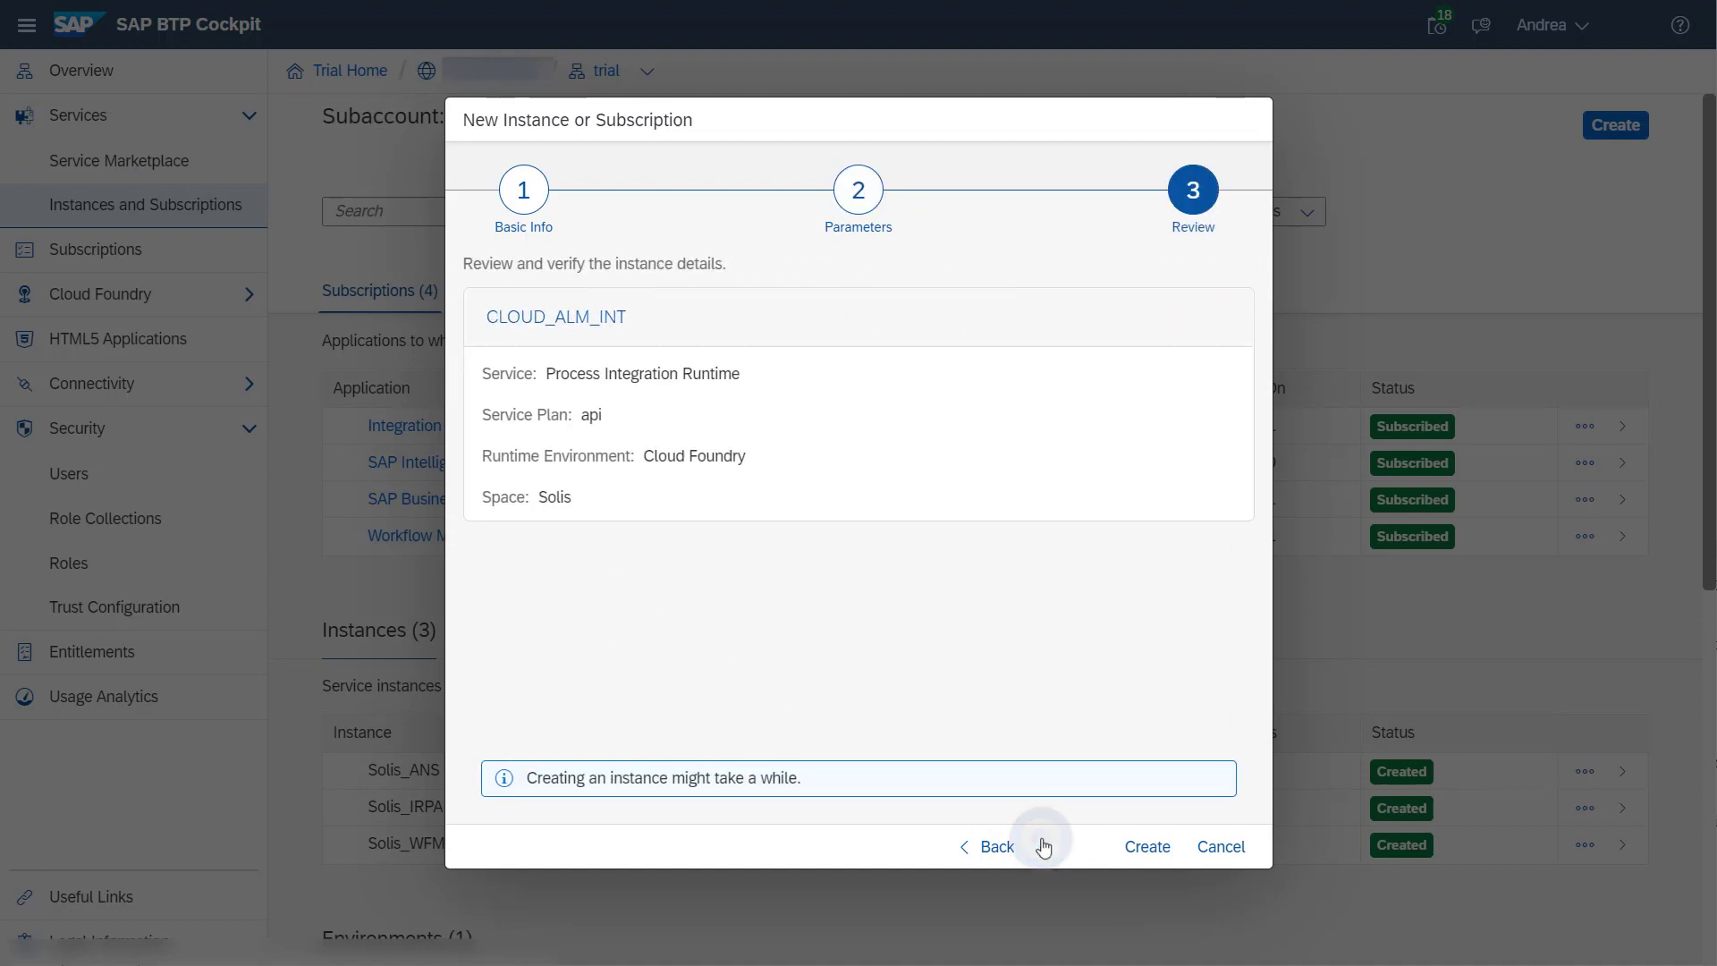
# - Create the CLOUD_ALM_INT instance so it shows as Created in the list
pyautogui.click(1145, 846)
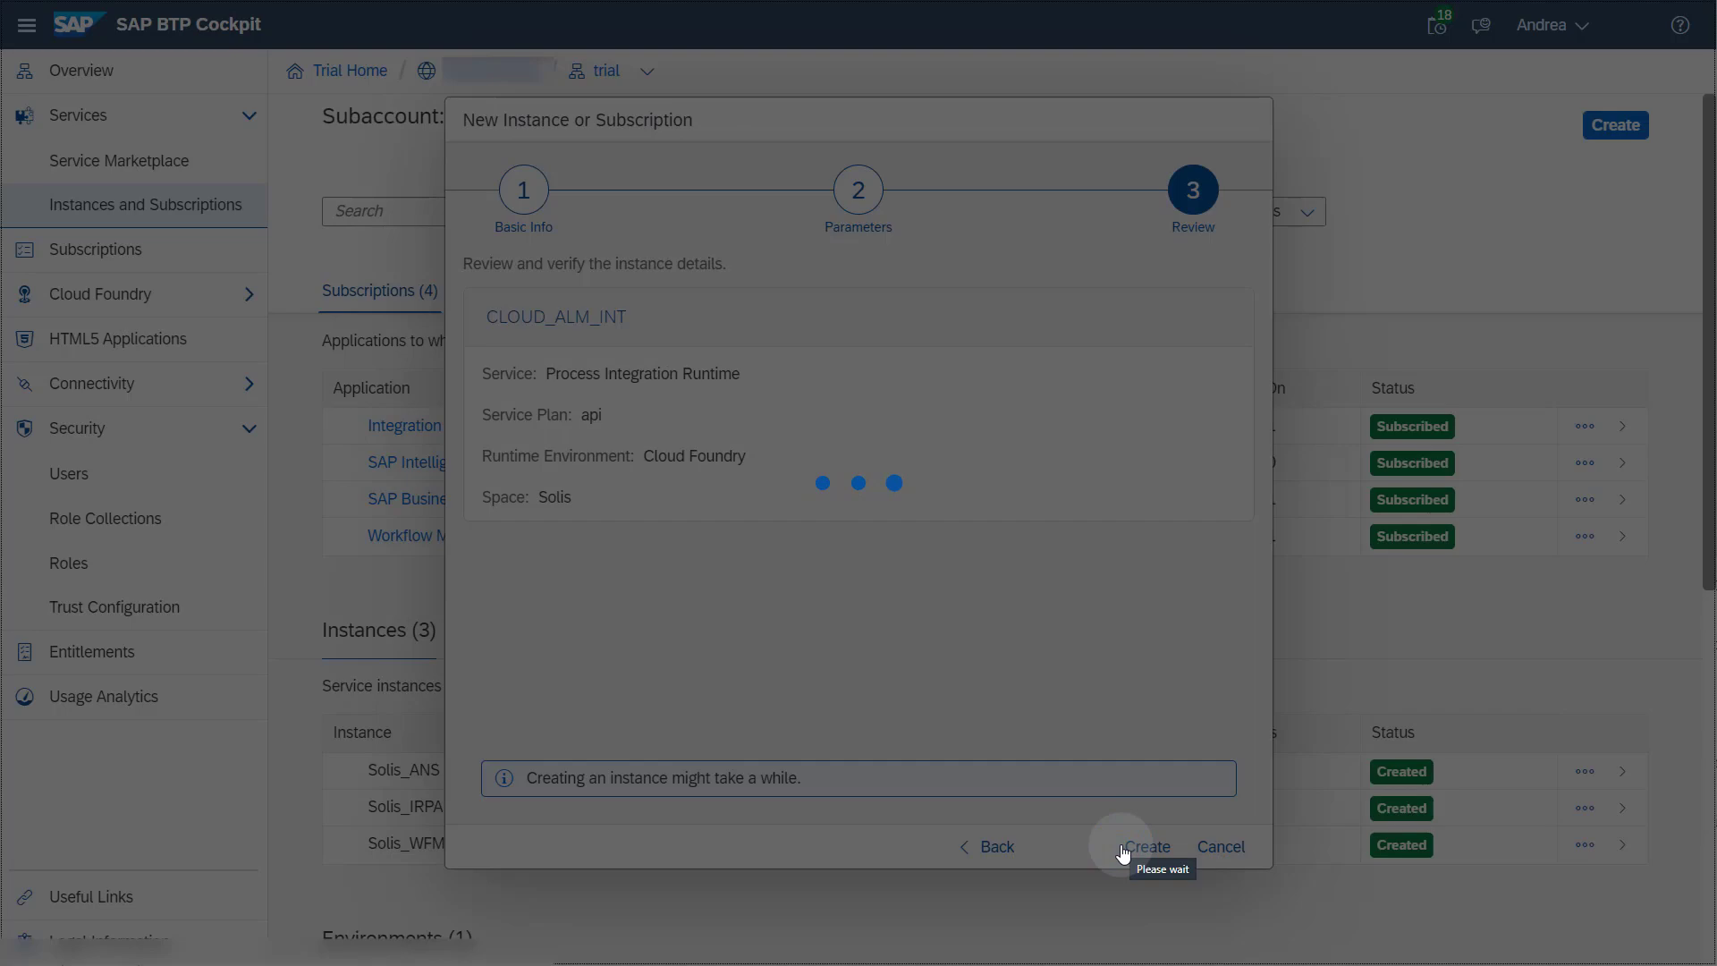
pyautogui.click(1146, 846)
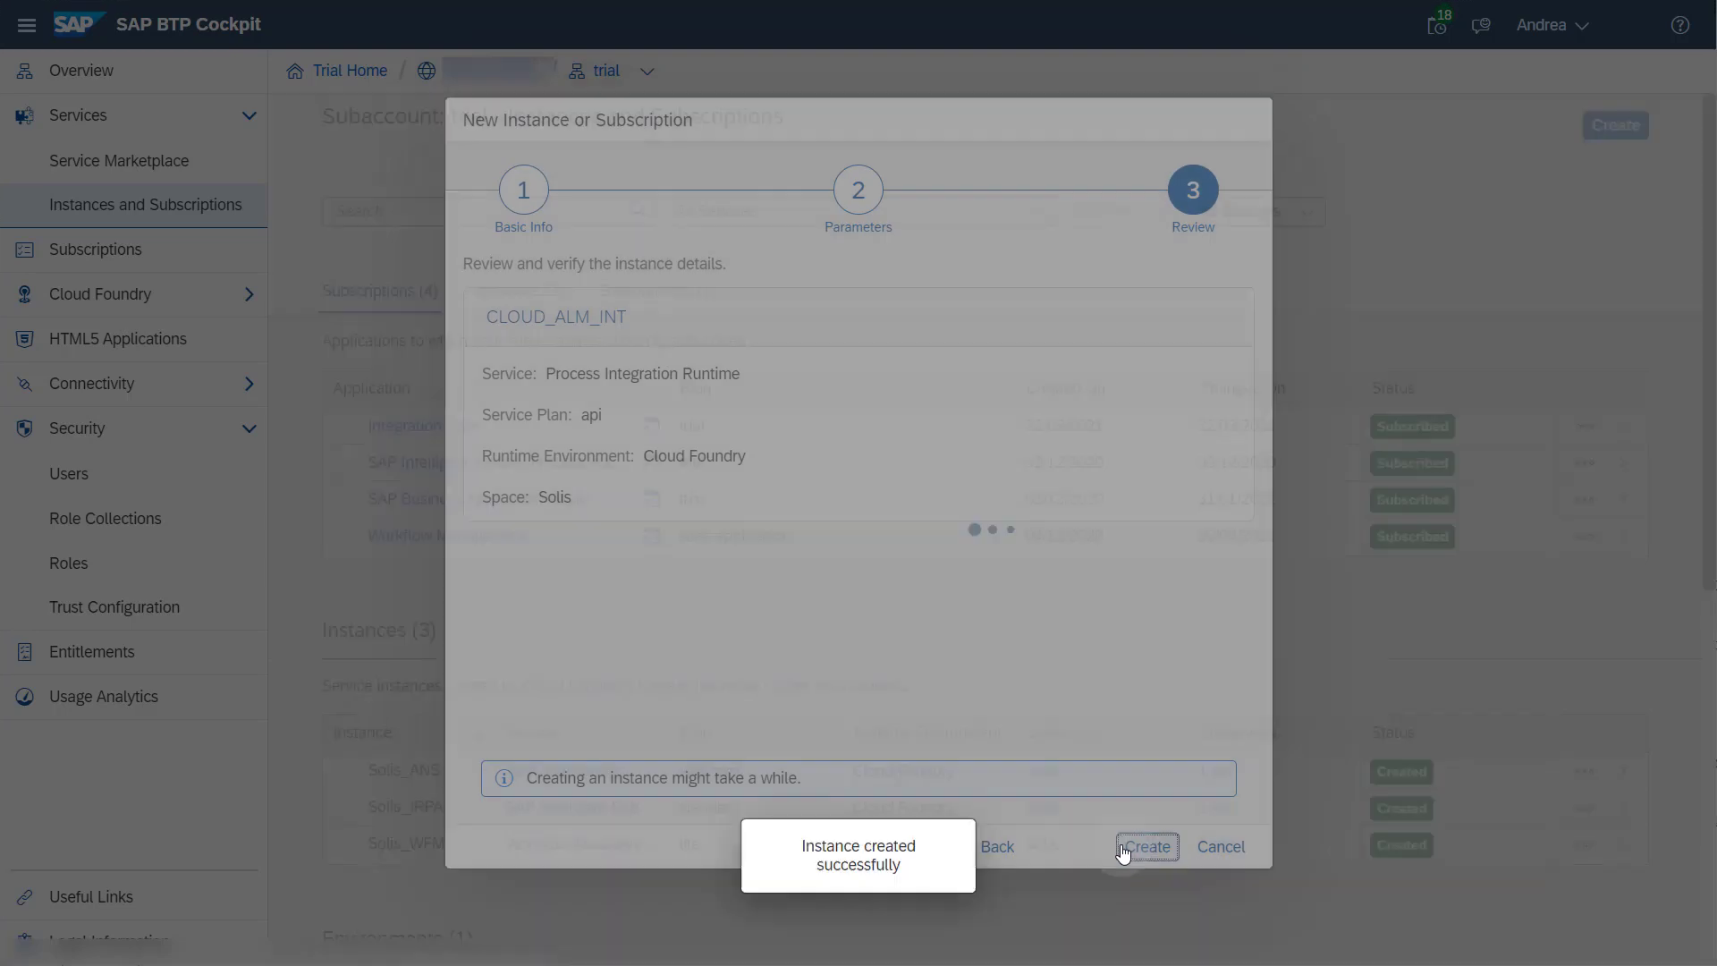
pyautogui.click(1145, 846)
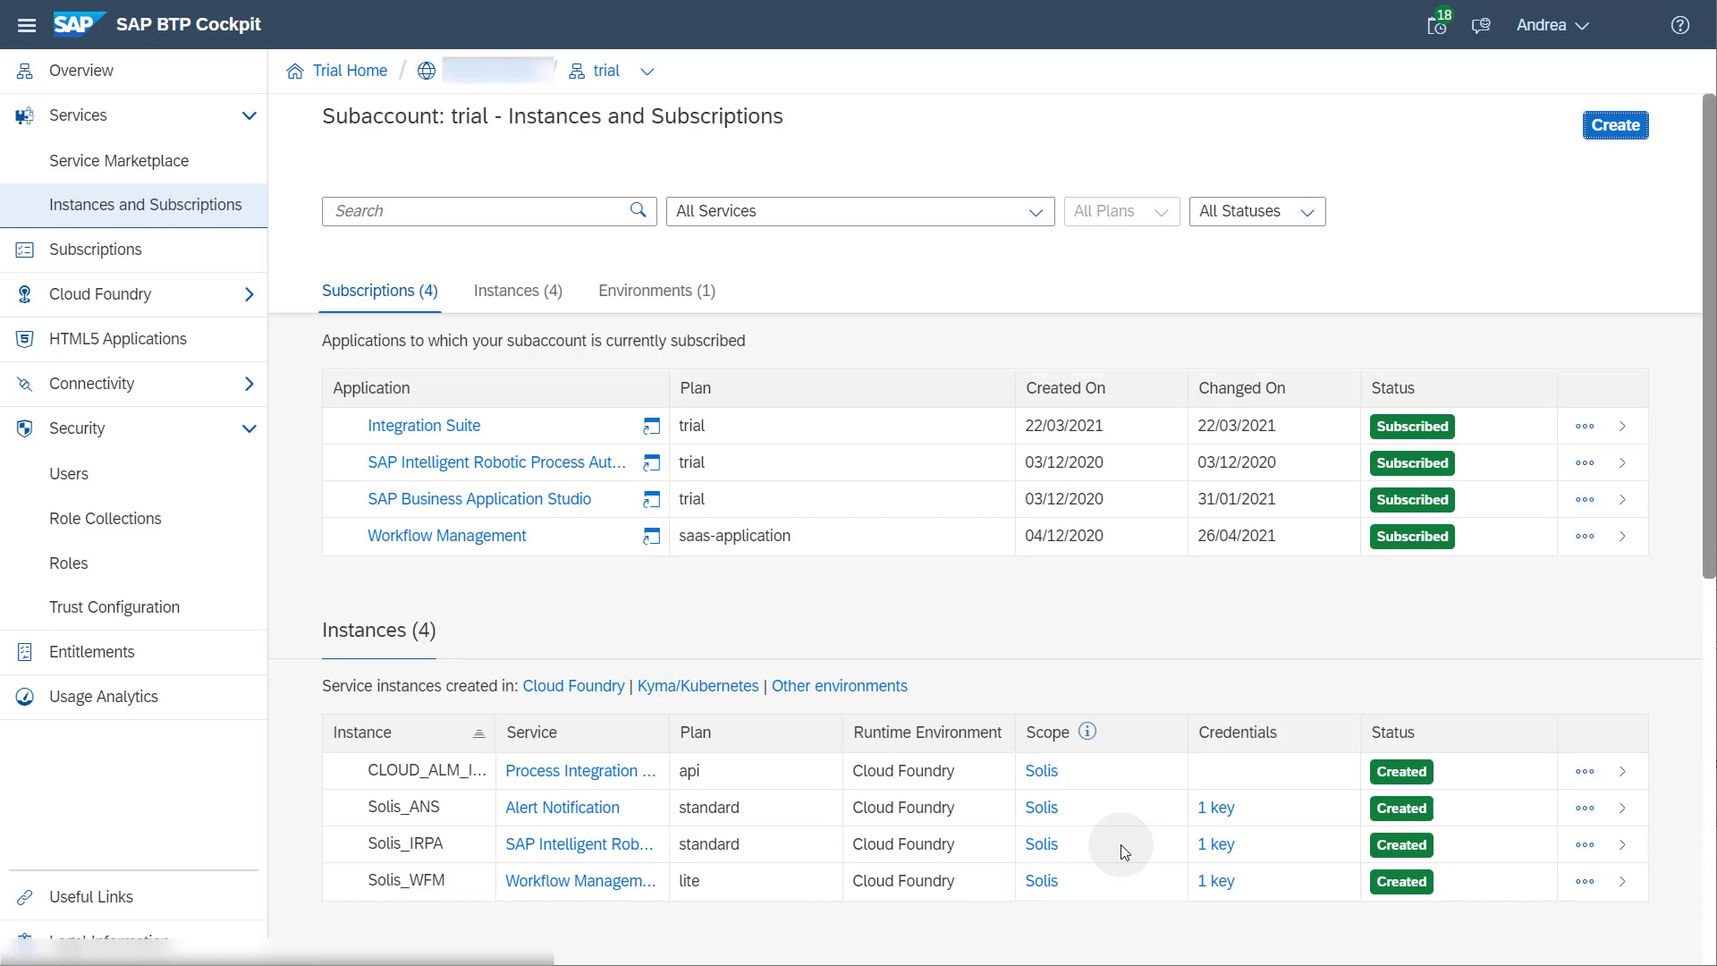
# - Choose Create Service Key from the CLOUD_ALM_INT row's actions
pyautogui.click(1582, 769)
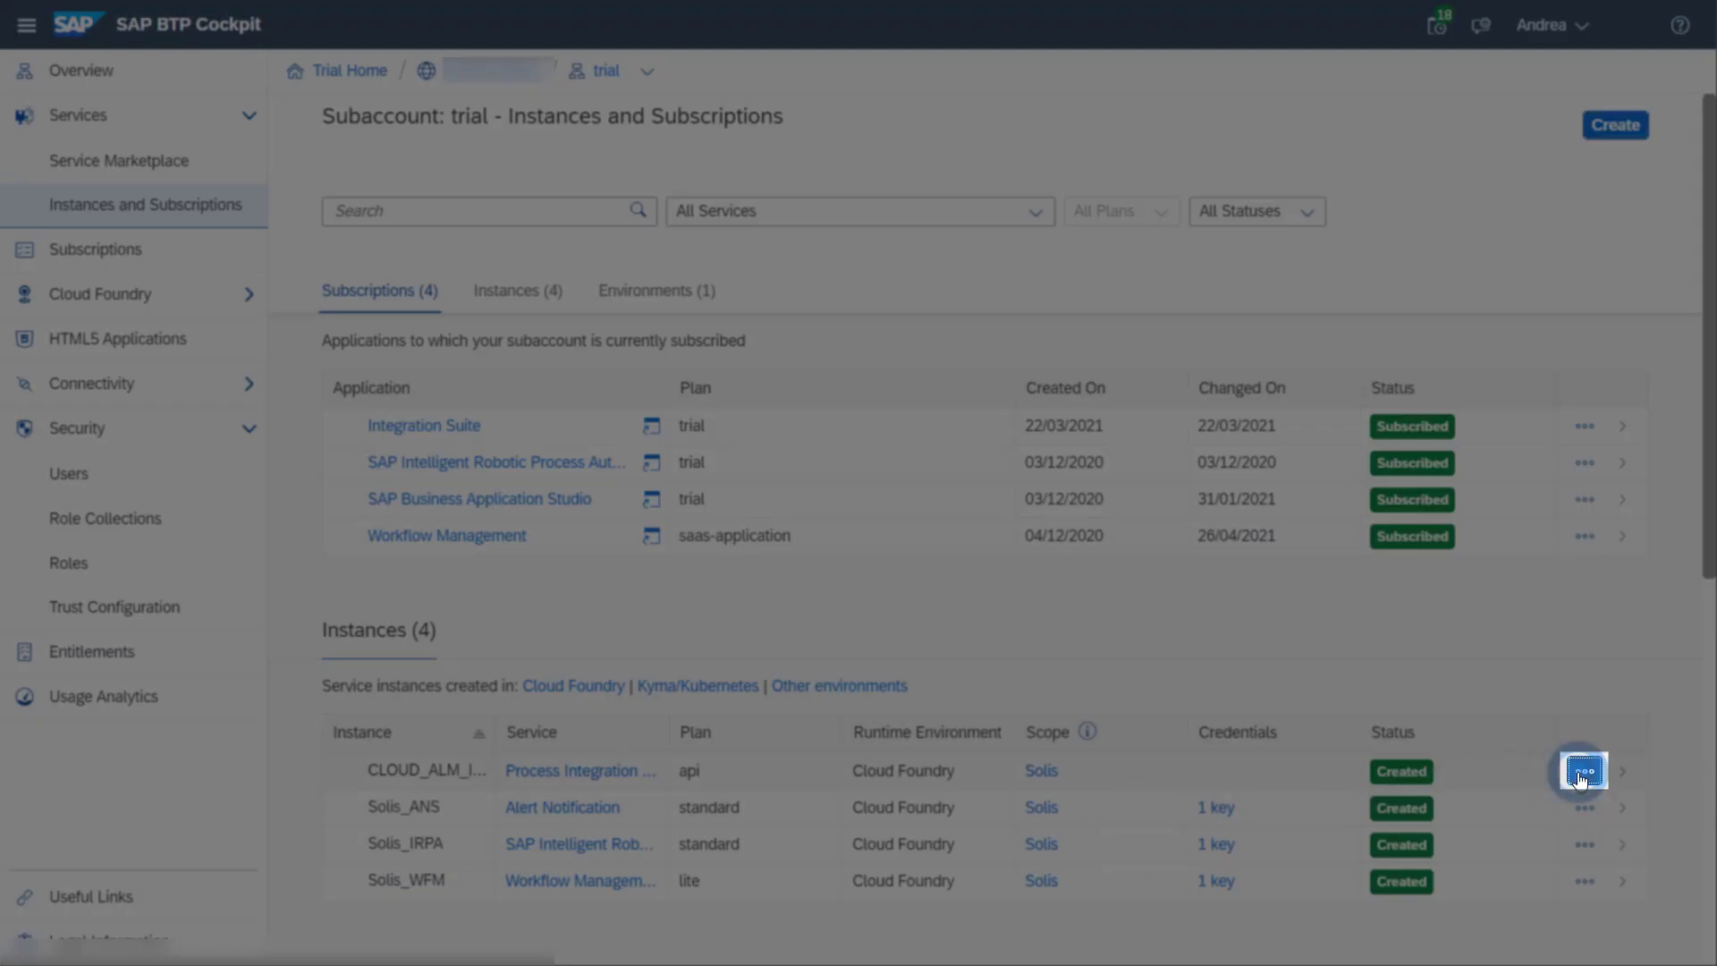
pyautogui.click(1583, 769)
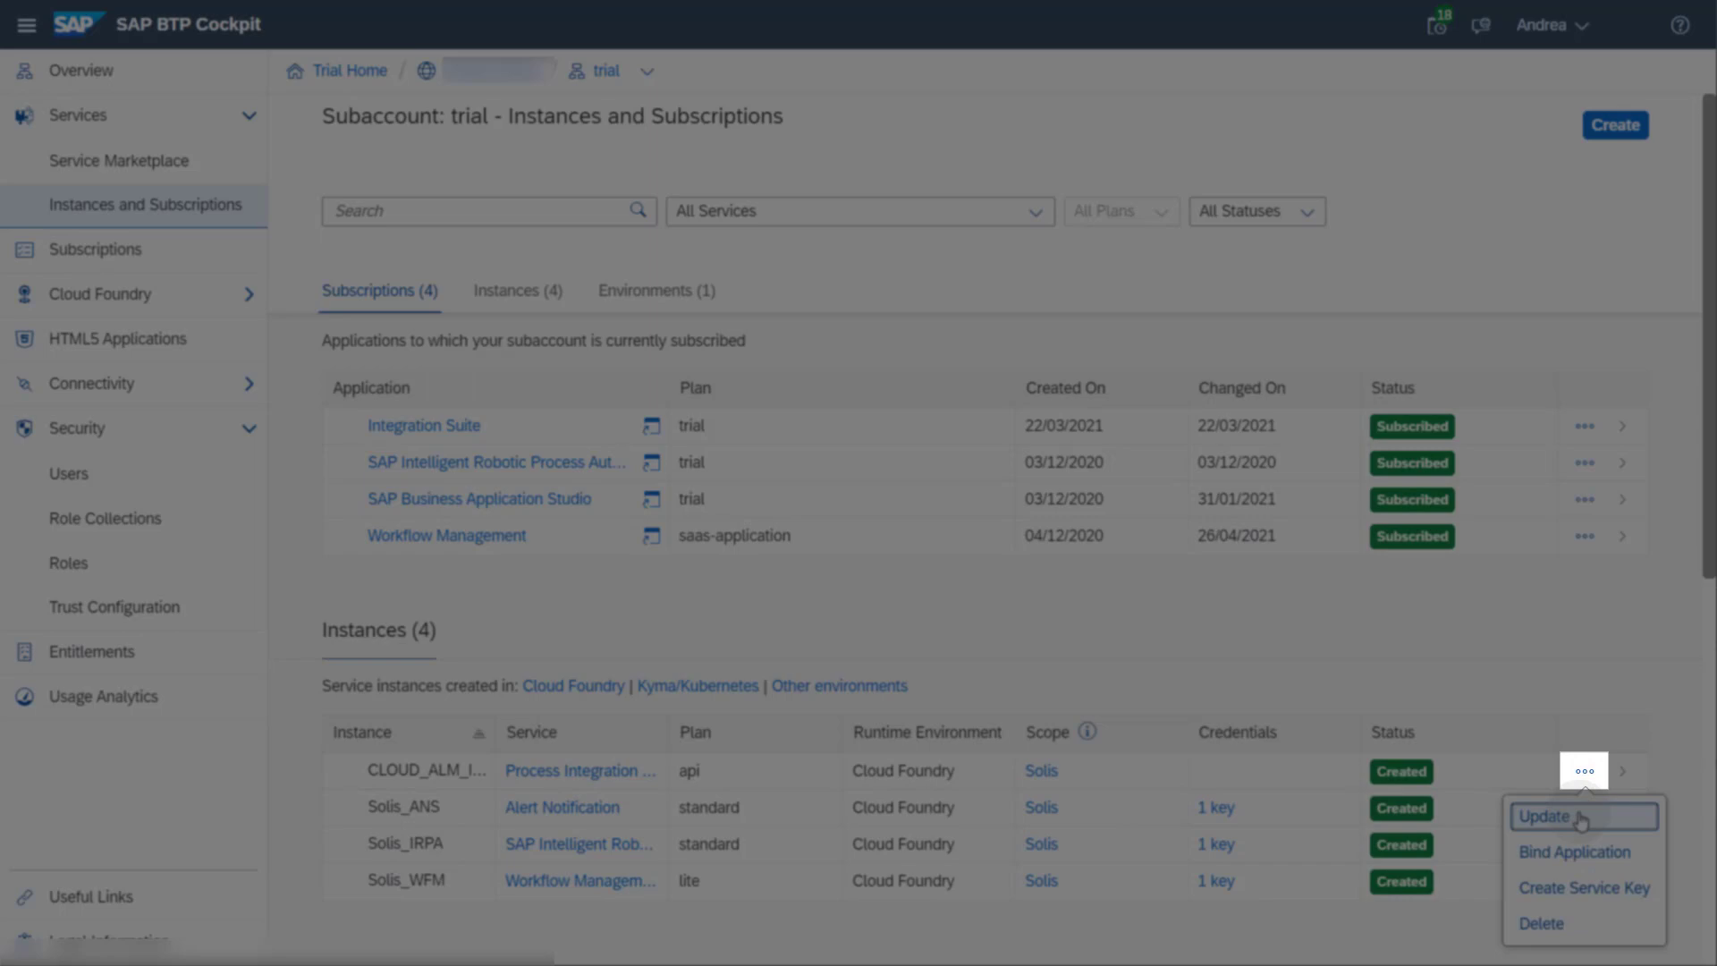
pyautogui.moveTo(1583, 887)
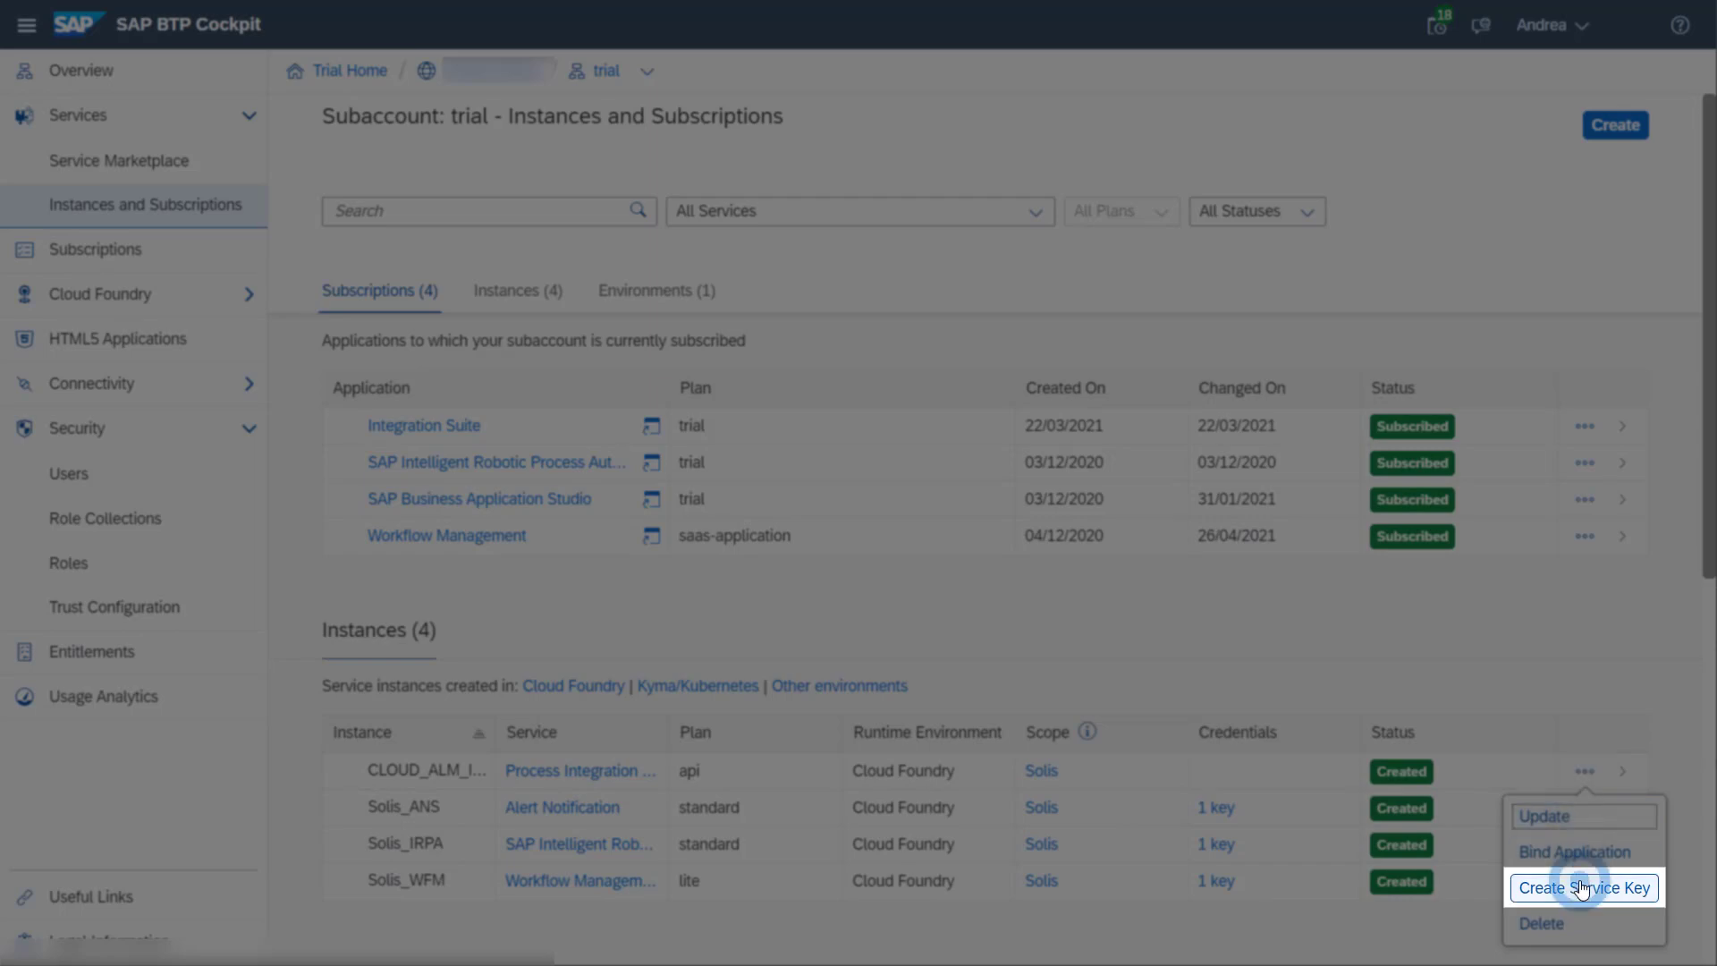
pyautogui.click(1581, 887)
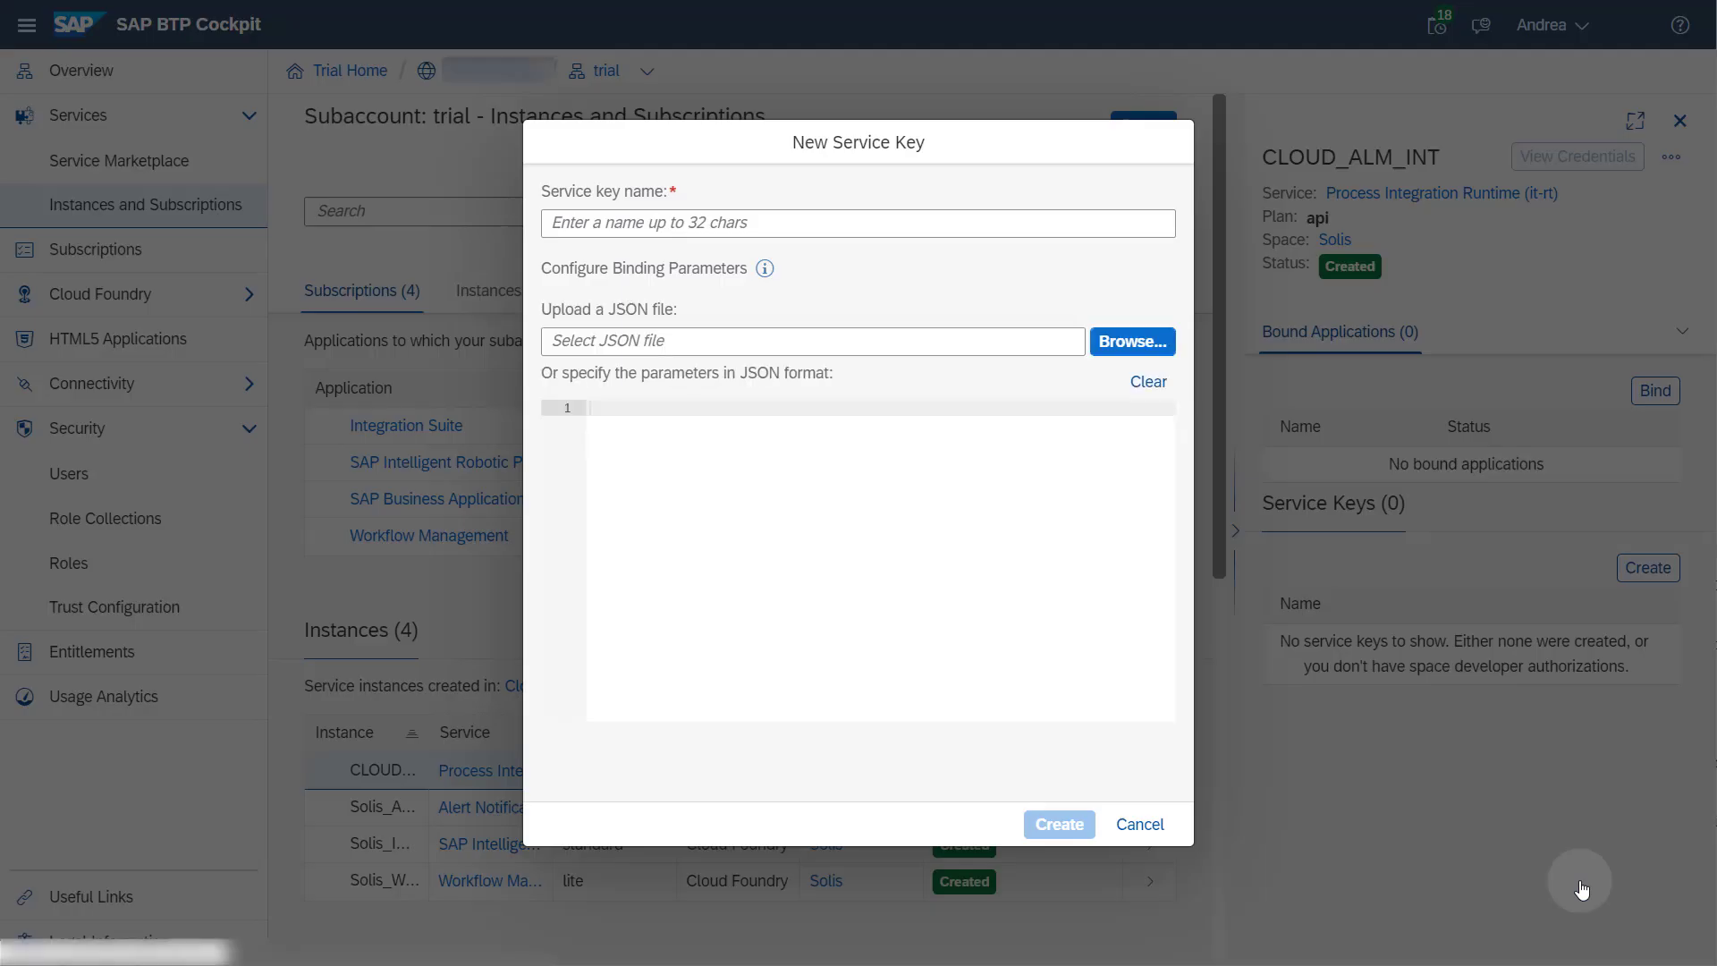
# - Create the service key named CPI_Service_Key for CLOUD_ALM_INT
pyautogui.write('CPI_Service_Ke')
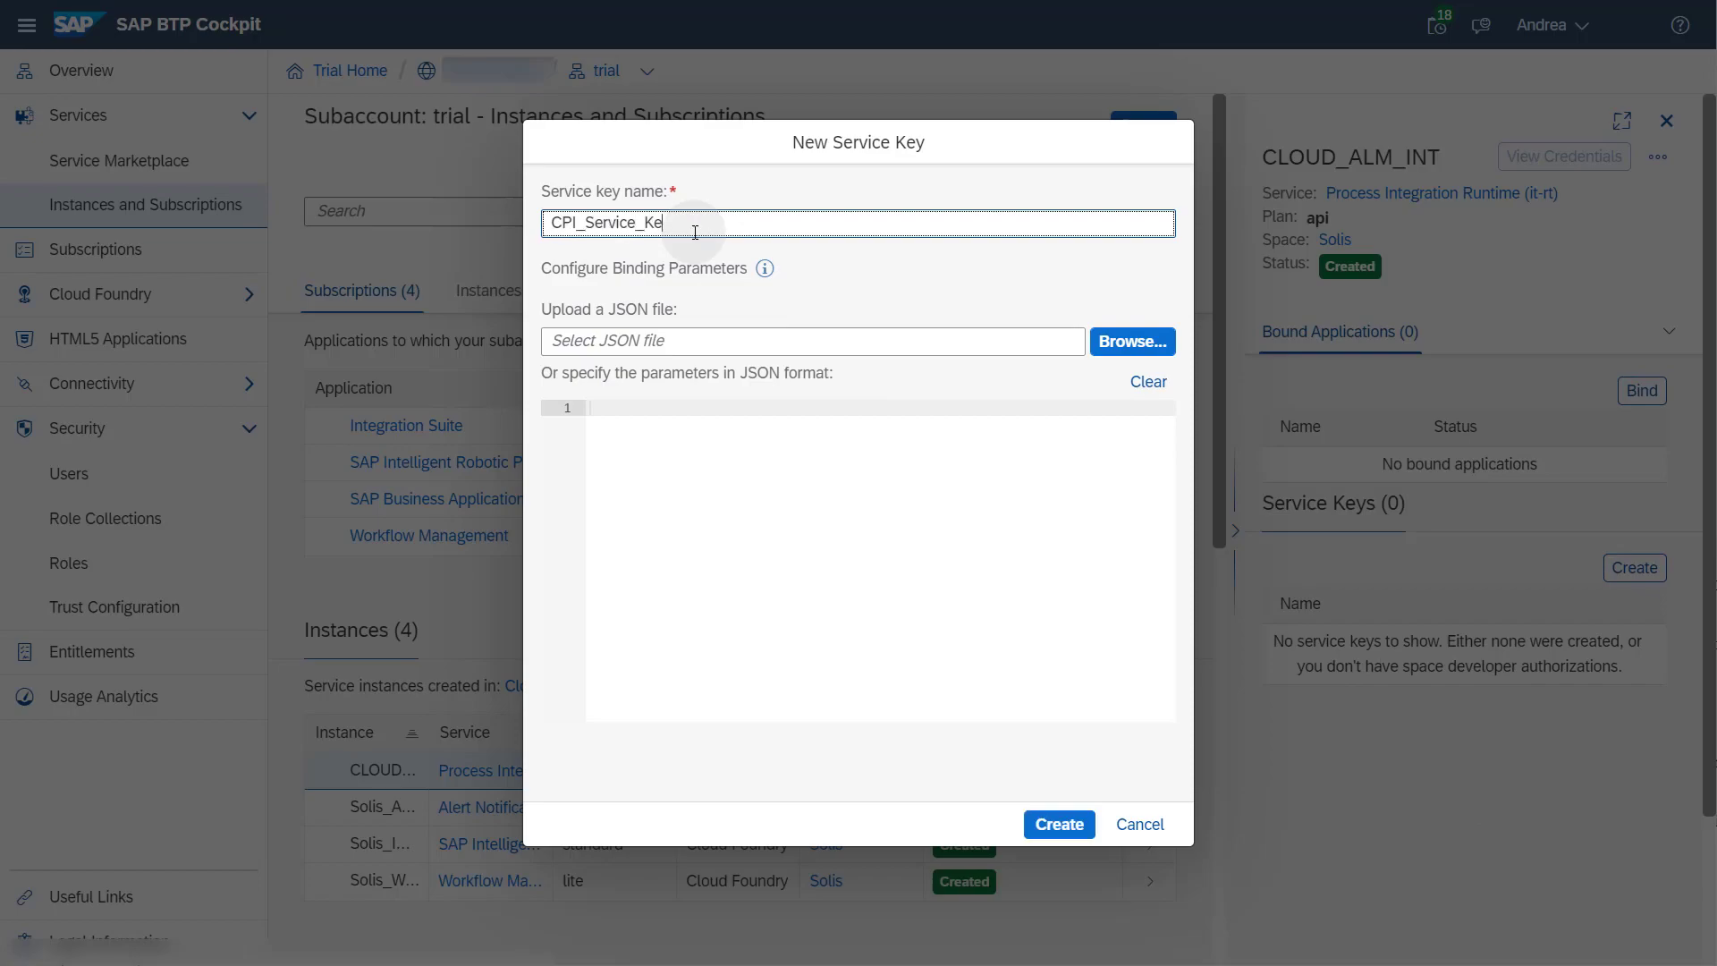
pyautogui.click(1055, 822)
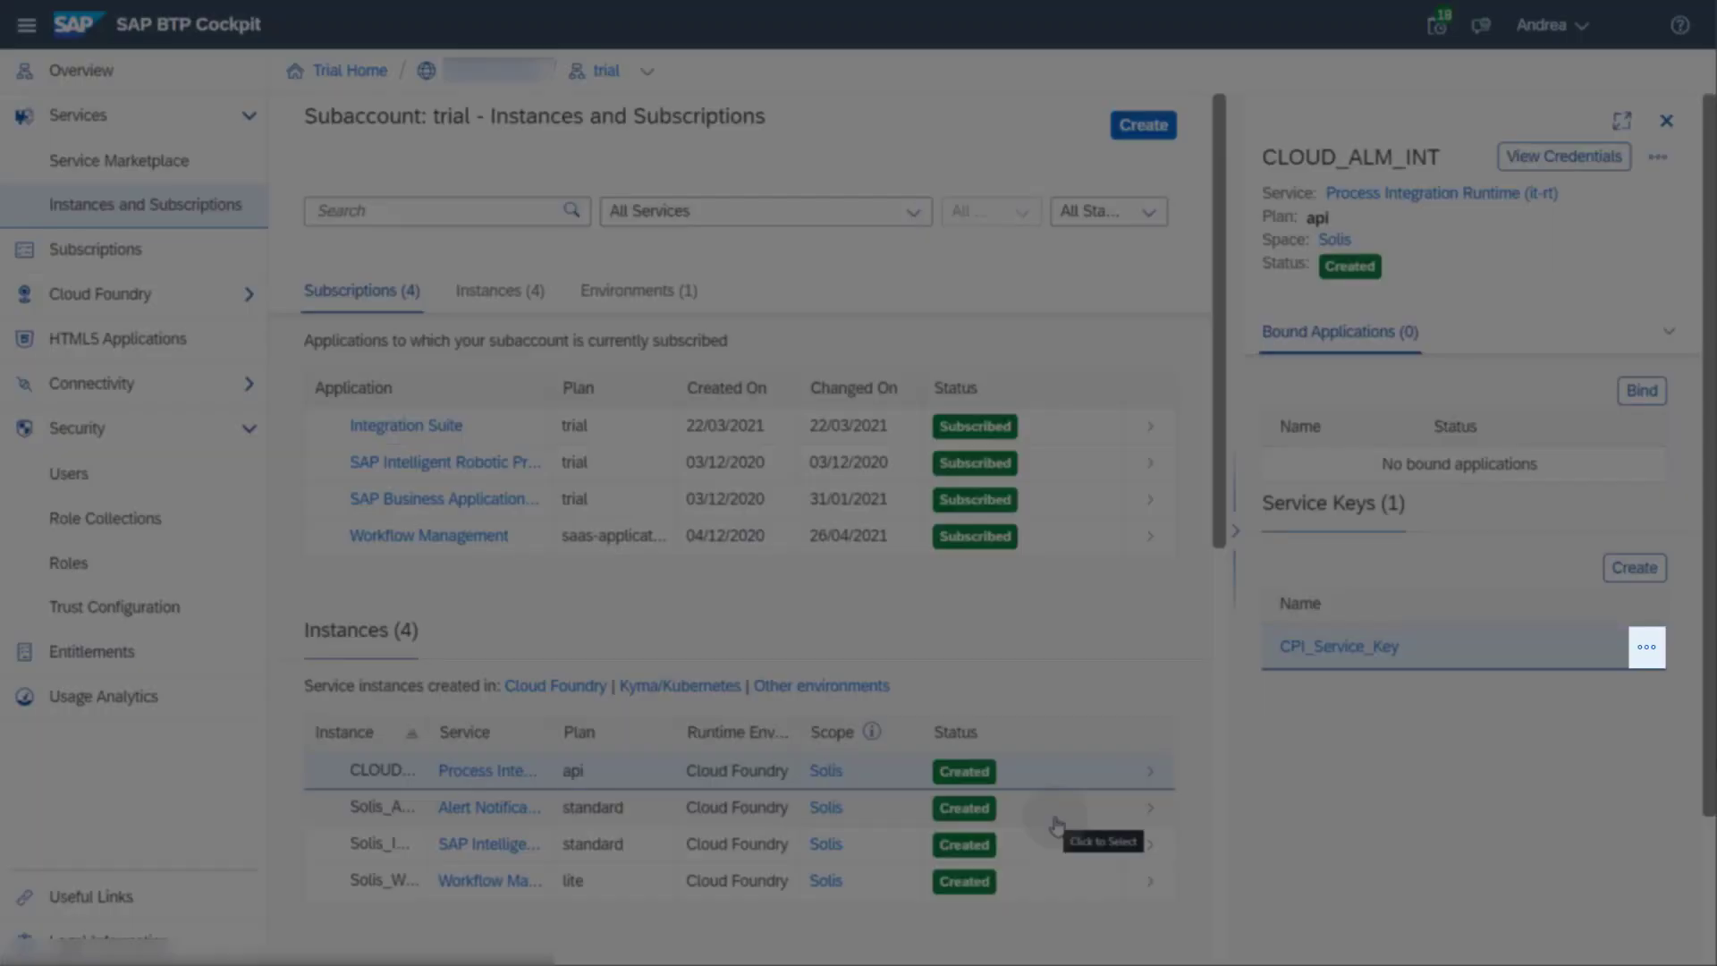
pyautogui.moveTo(1055, 823)
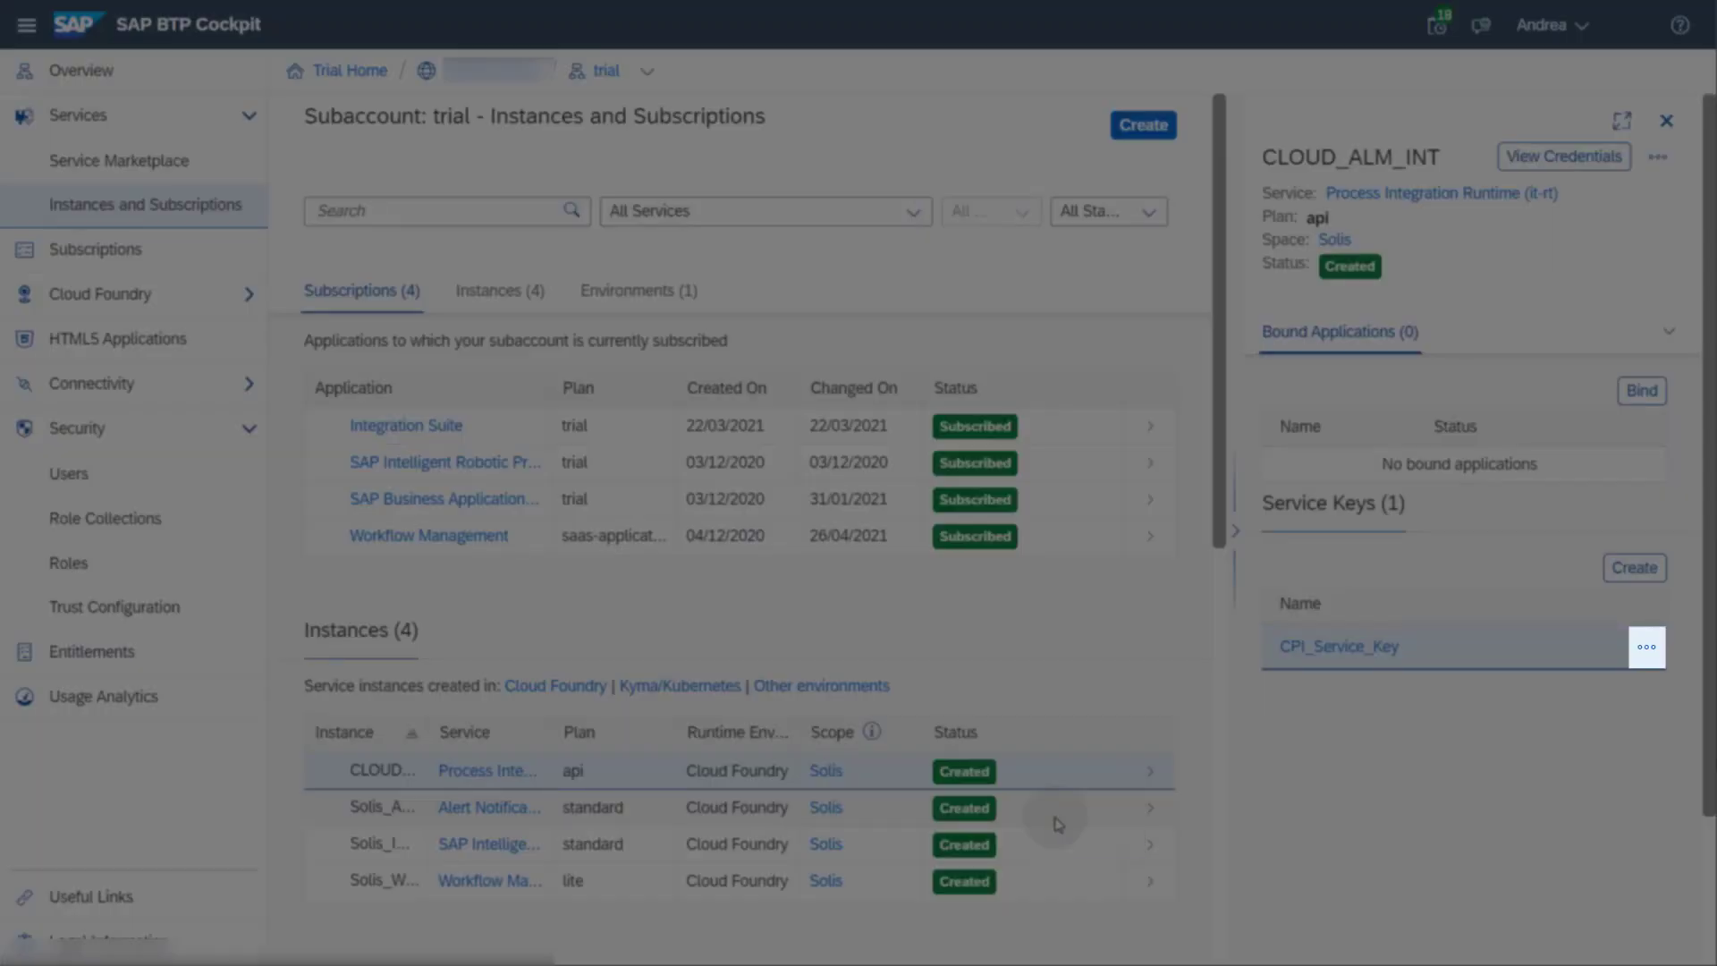
# - Download the CPI_Service_Key credentials from its actions menu
pyautogui.click(1645, 646)
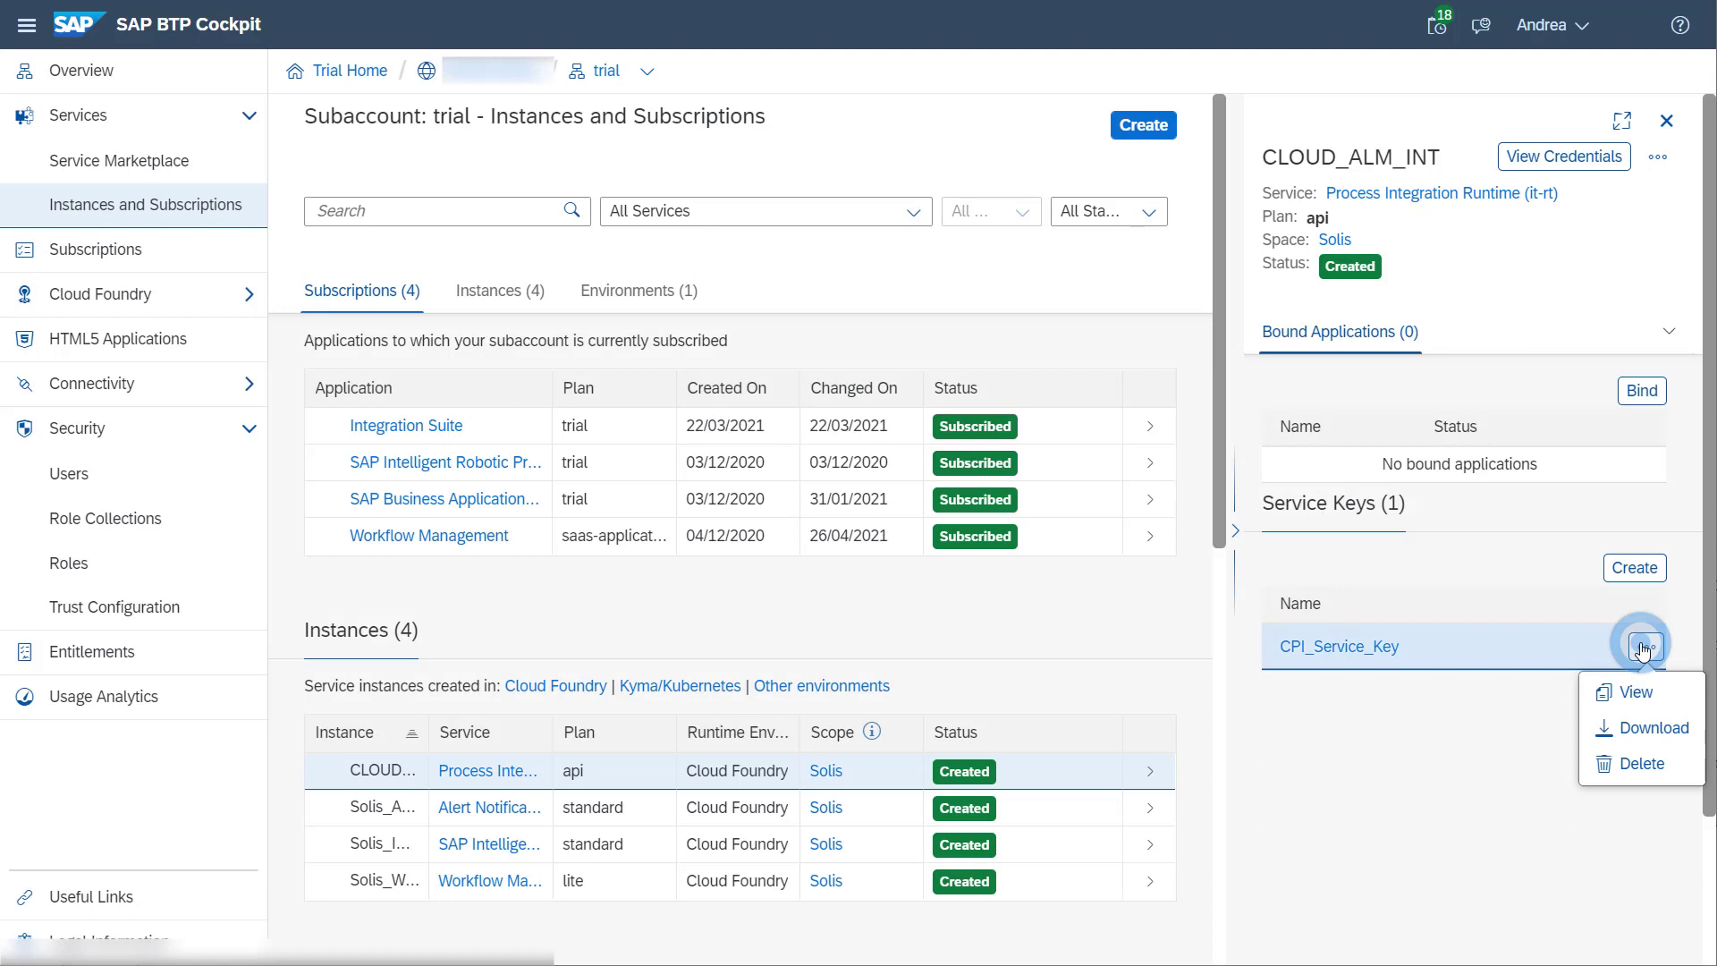
pyautogui.moveTo(1641, 728)
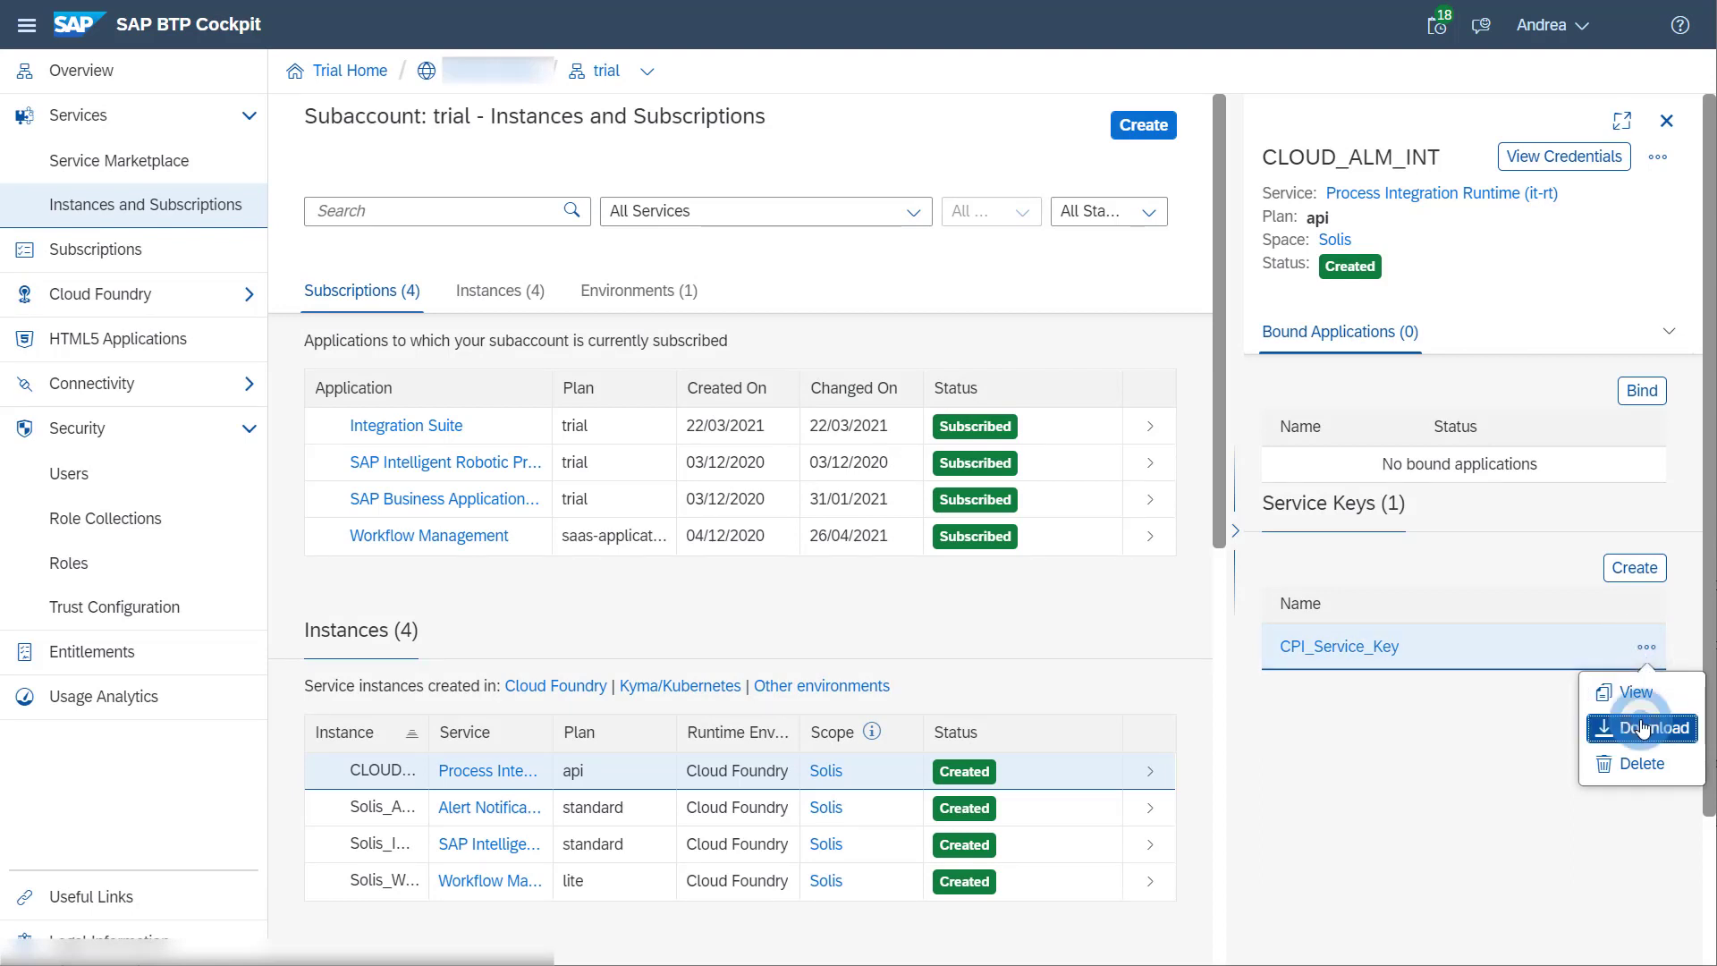
pyautogui.click(1641, 728)
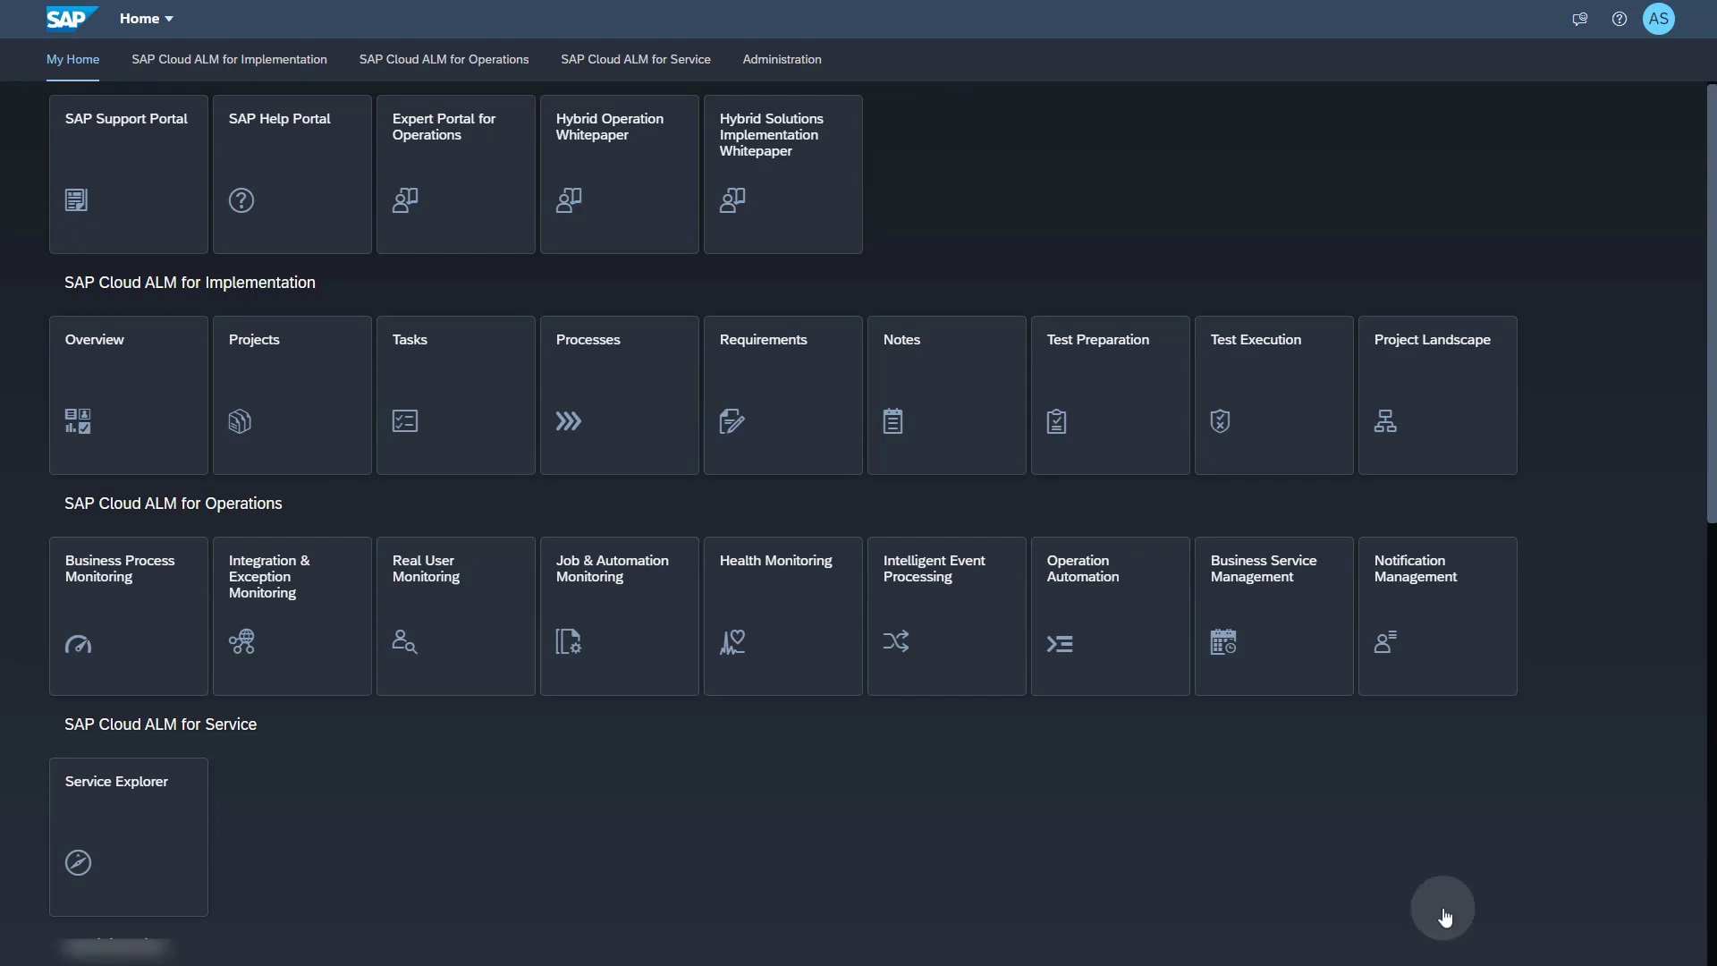
# - Open Landscape Management under Administration and select the CPI_CF_Demo cloud service
pyautogui.click(781, 59)
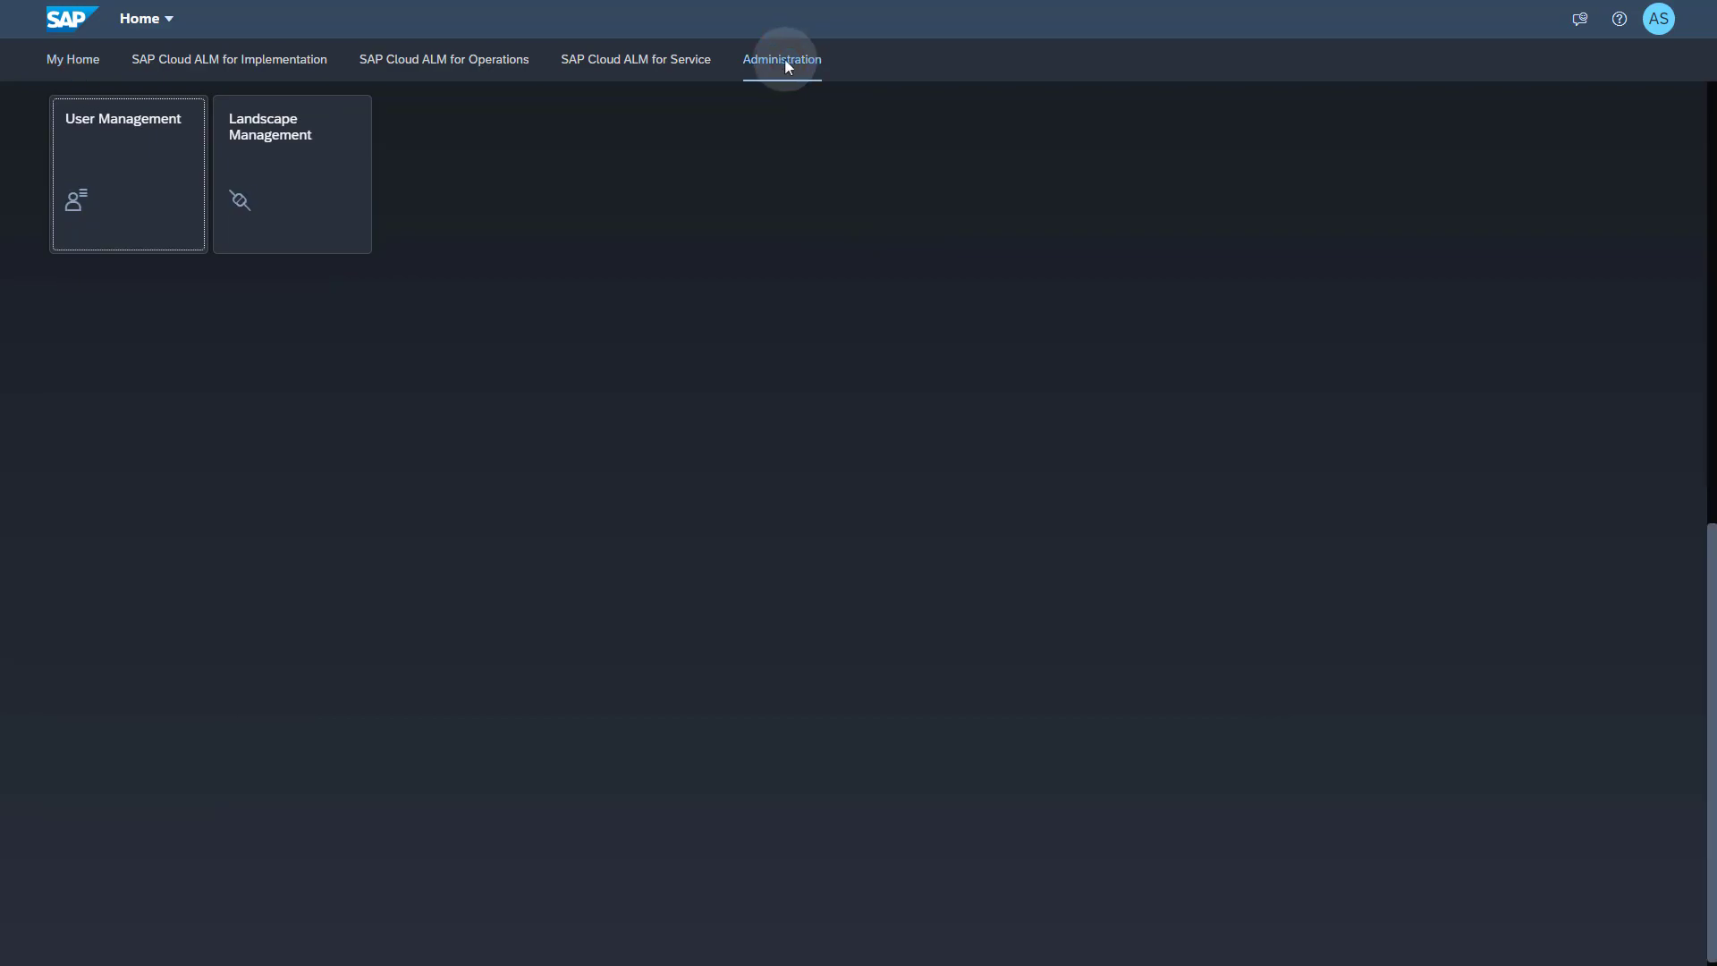
pyautogui.click(291, 175)
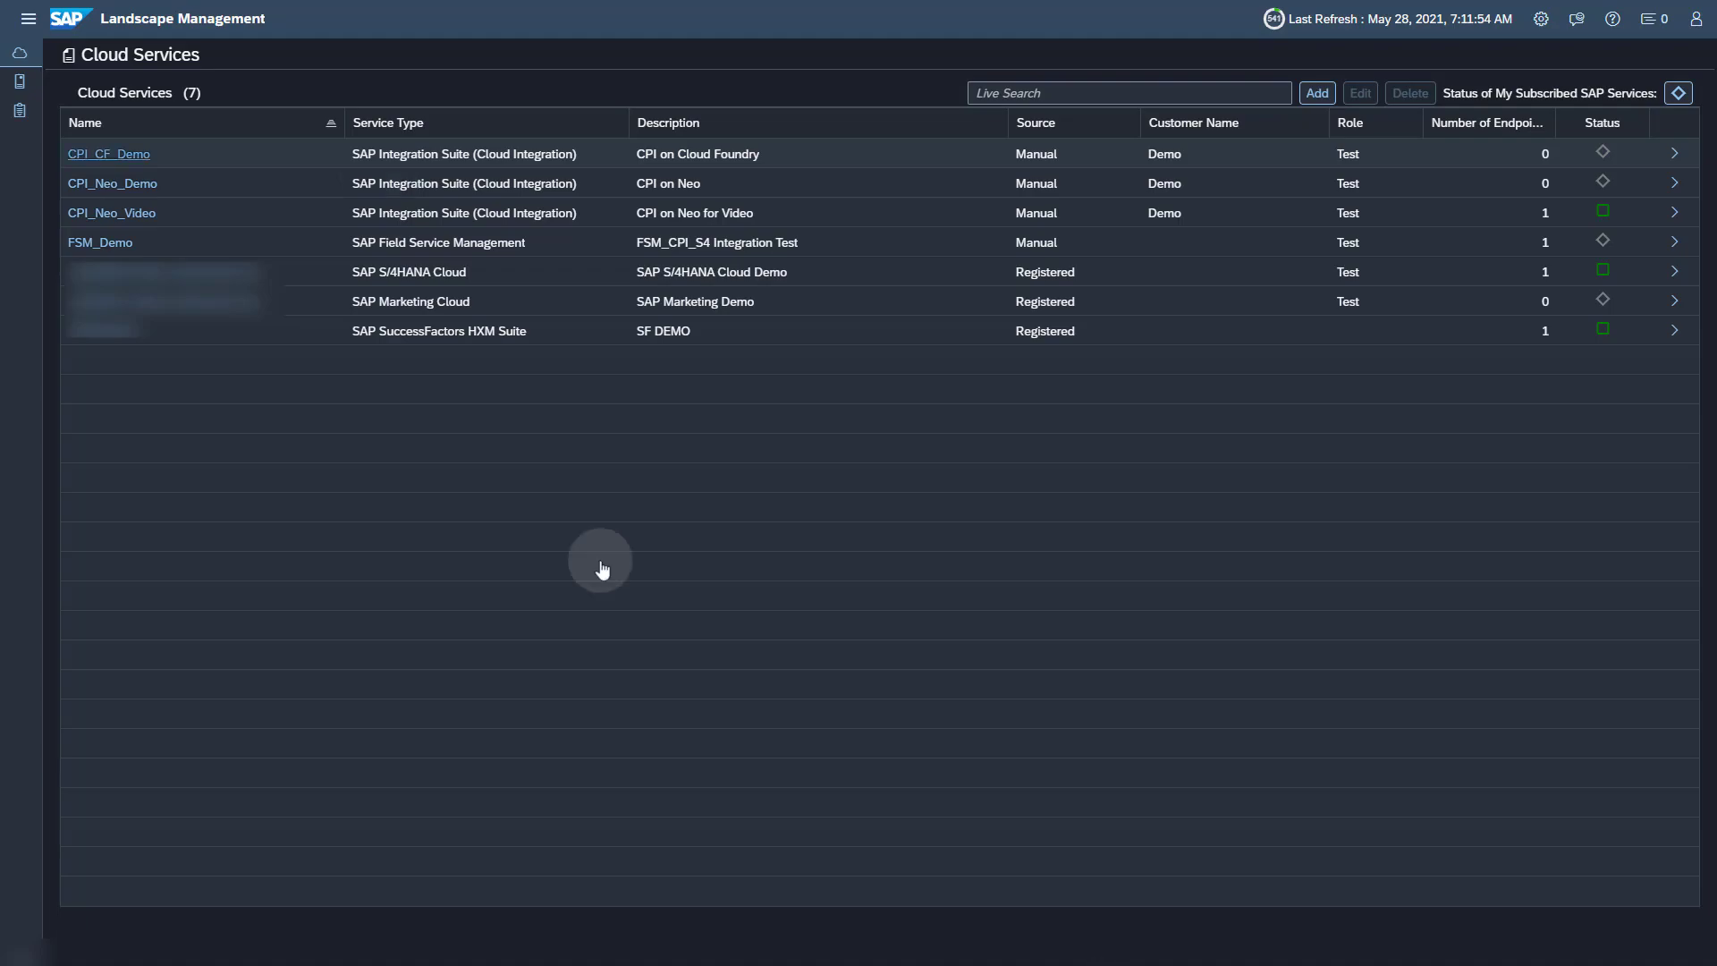
pyautogui.click(109, 154)
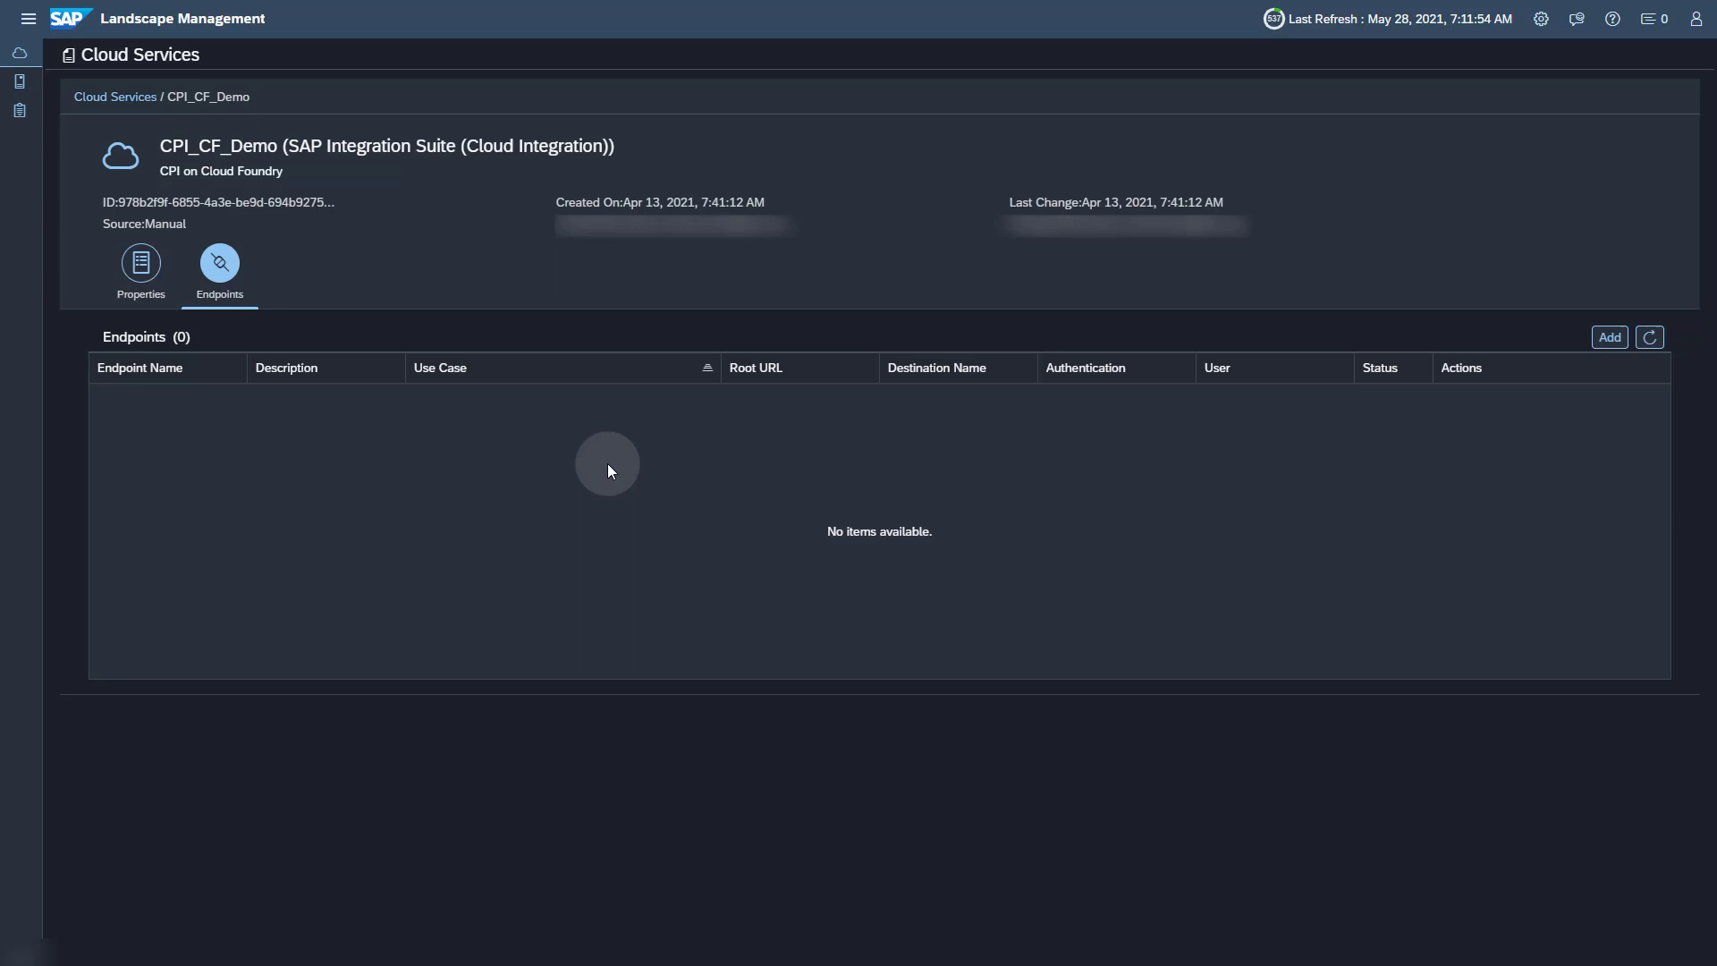
pyautogui.moveTo(1607, 338)
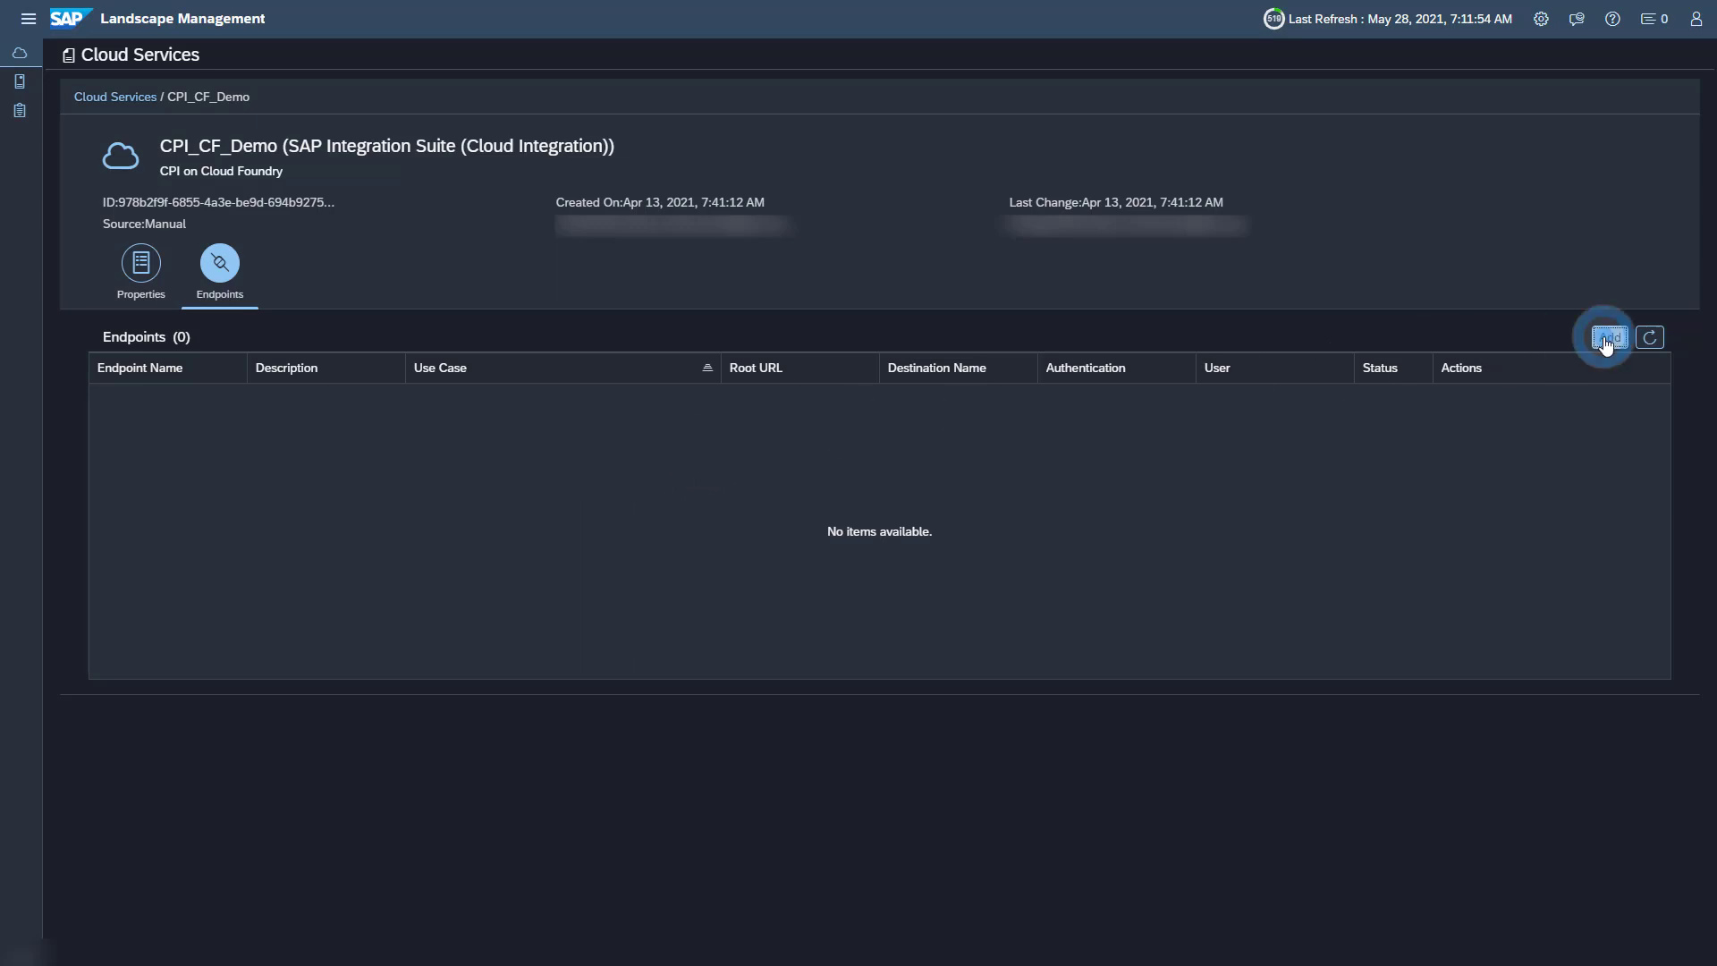
# - Add a new endpoint with description CPI_CF_Demo_01
pyautogui.click(1607, 338)
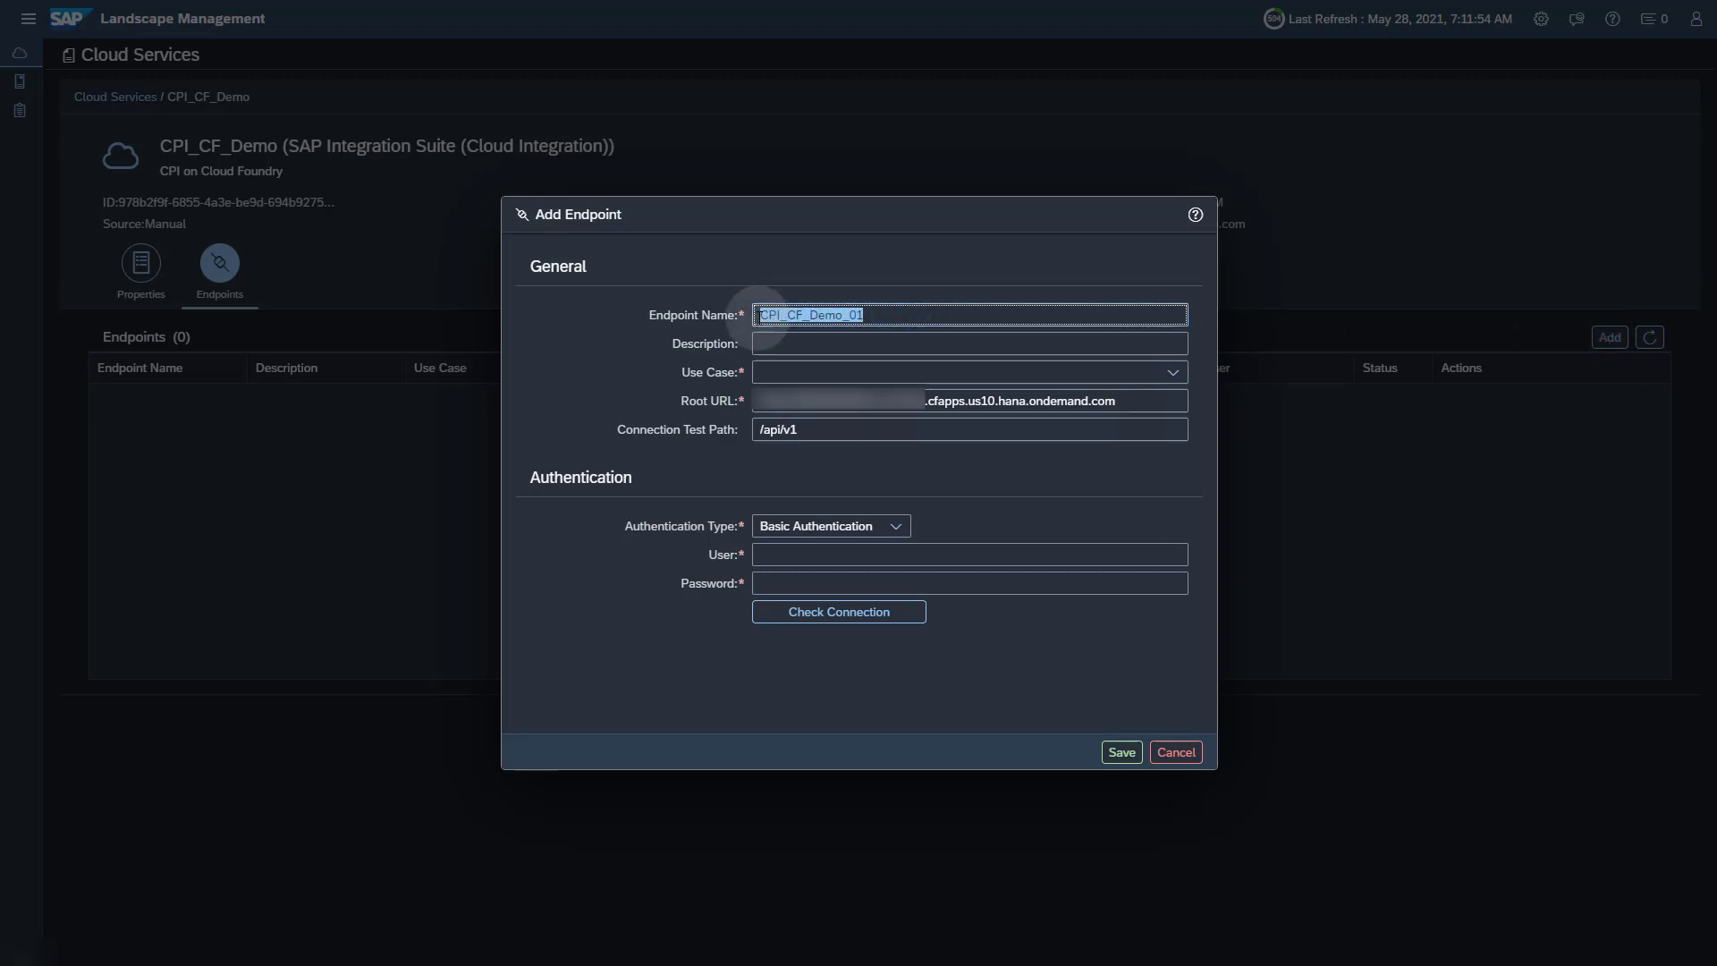
pyautogui.click(967, 343)
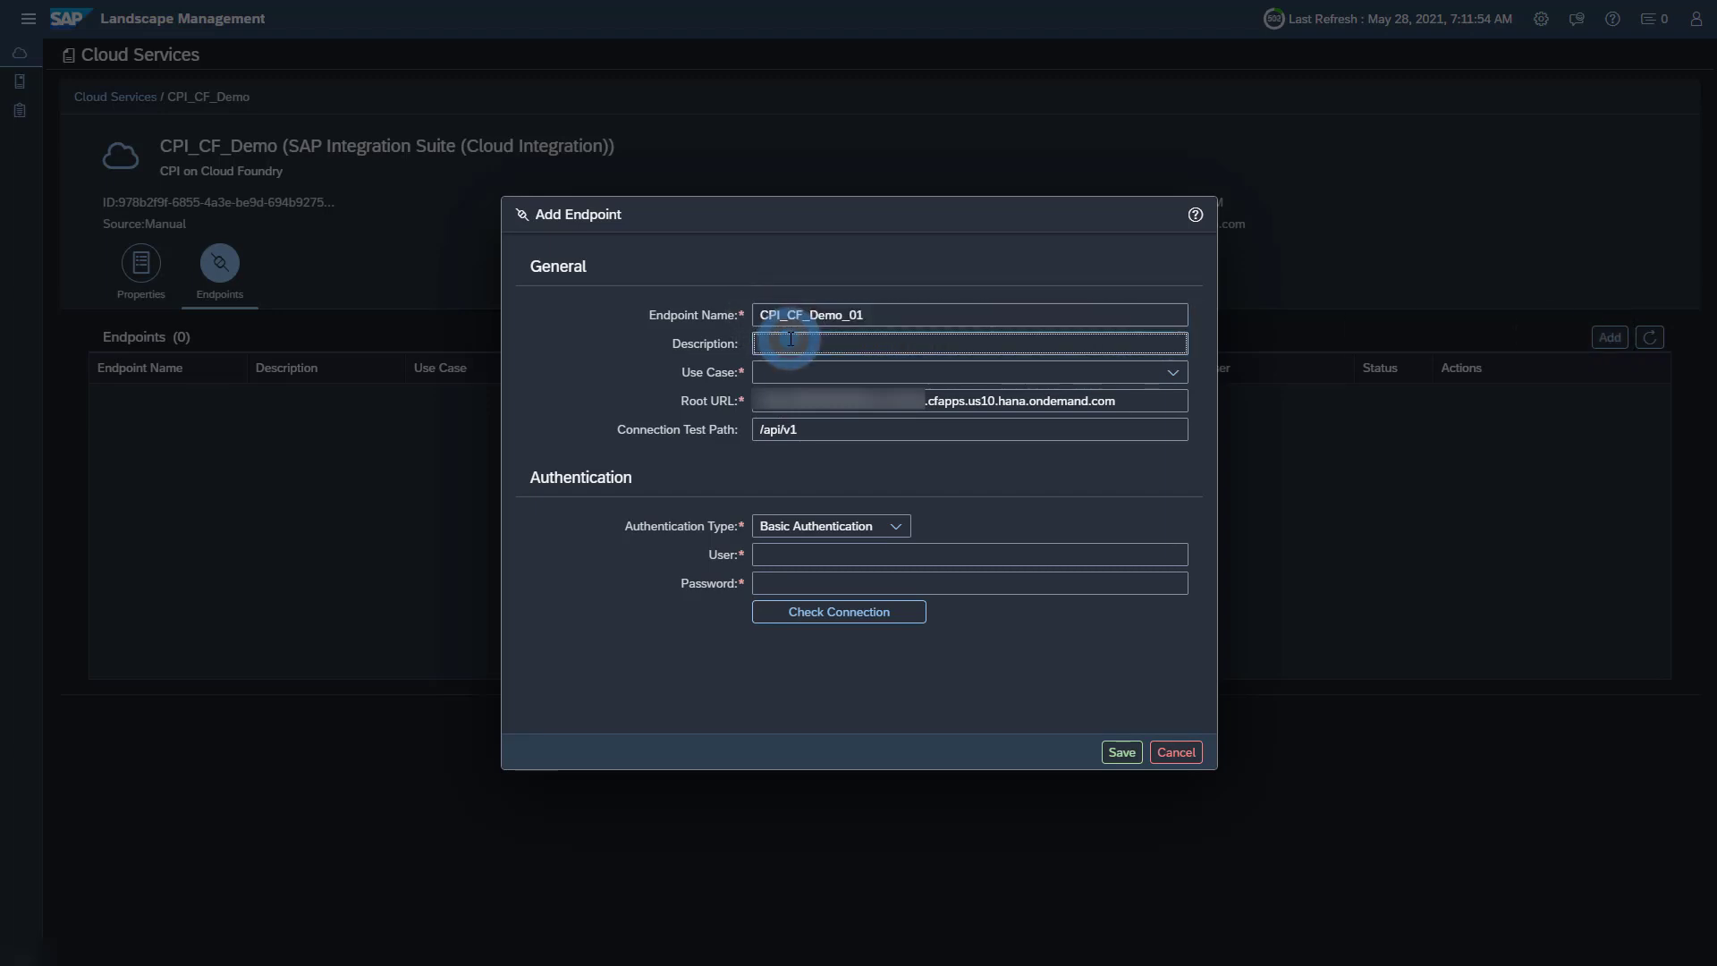
pyautogui.write('CPI_CF_Demo_01')
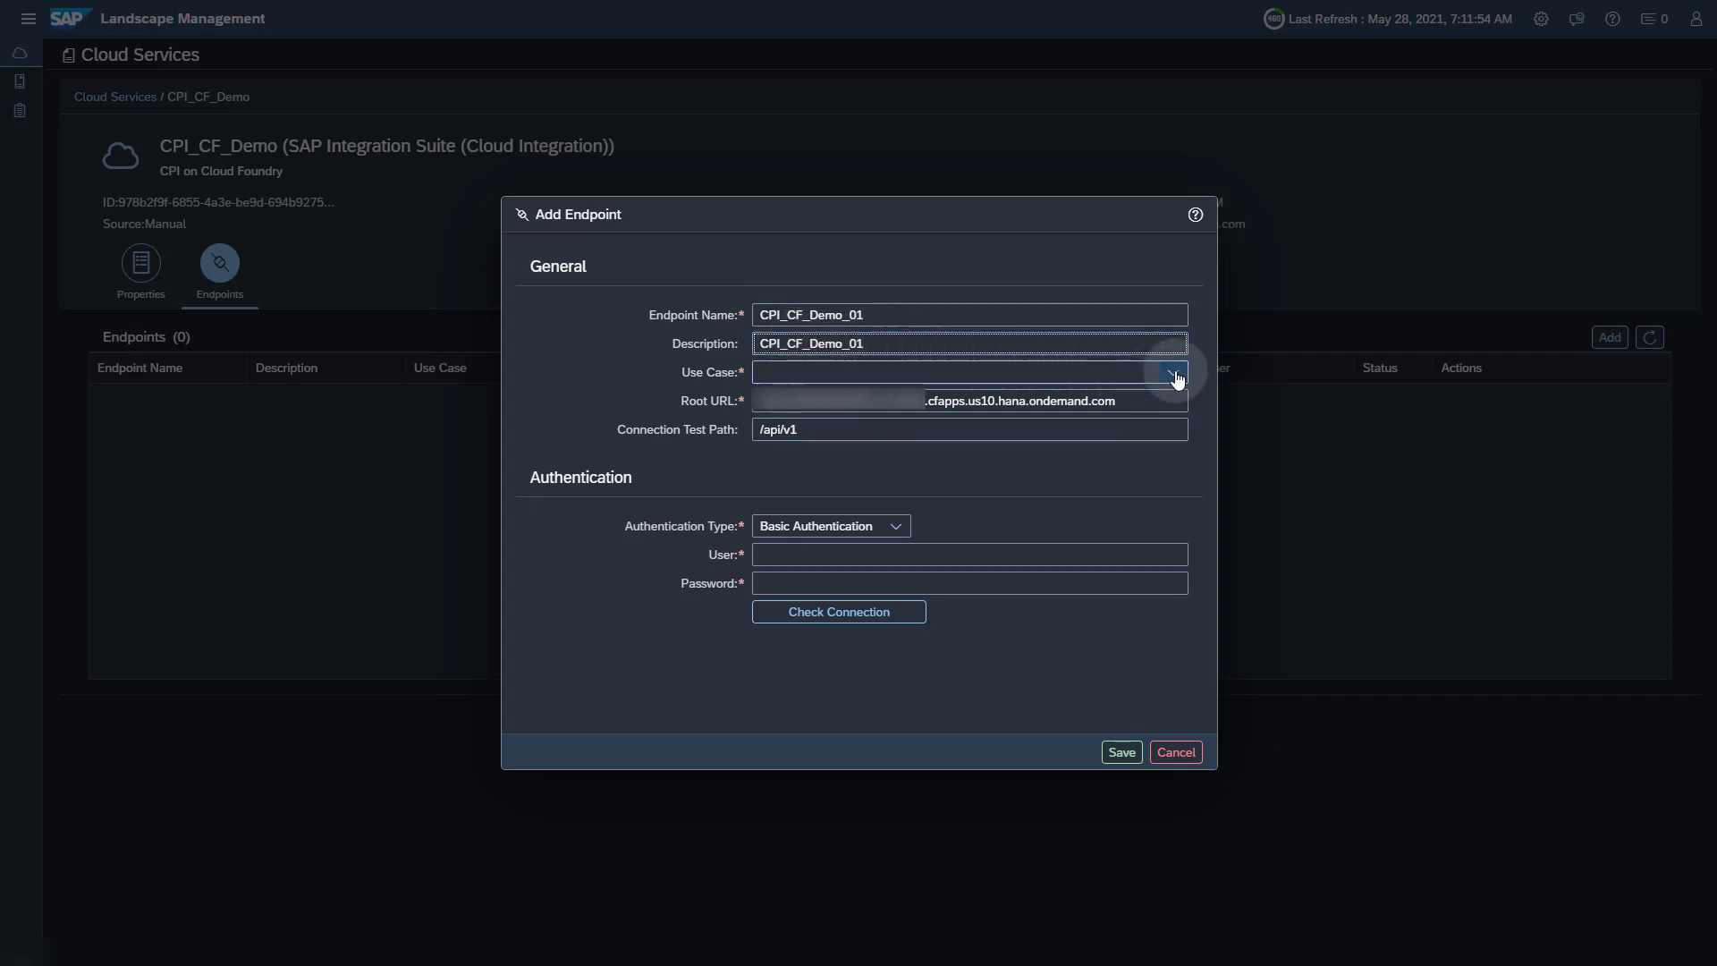
# - Select Exception Monitoring and Integration Monitoring as the endpoint's use cases
pyautogui.click(774, 480)
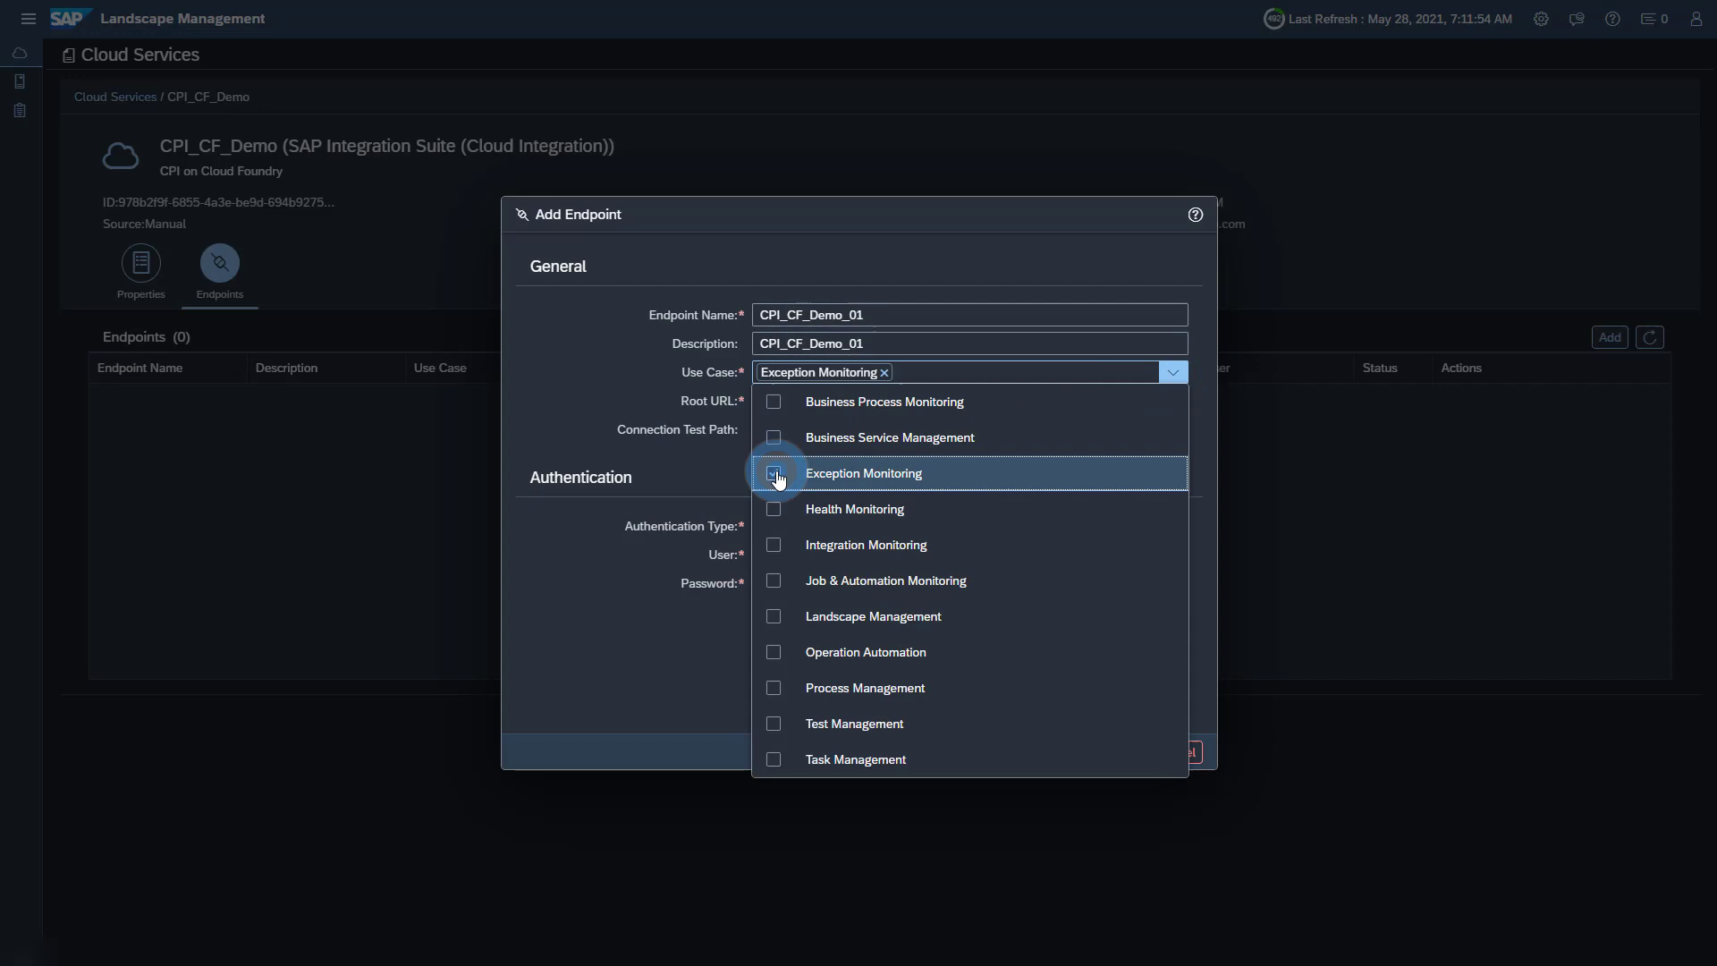
pyautogui.click(773, 544)
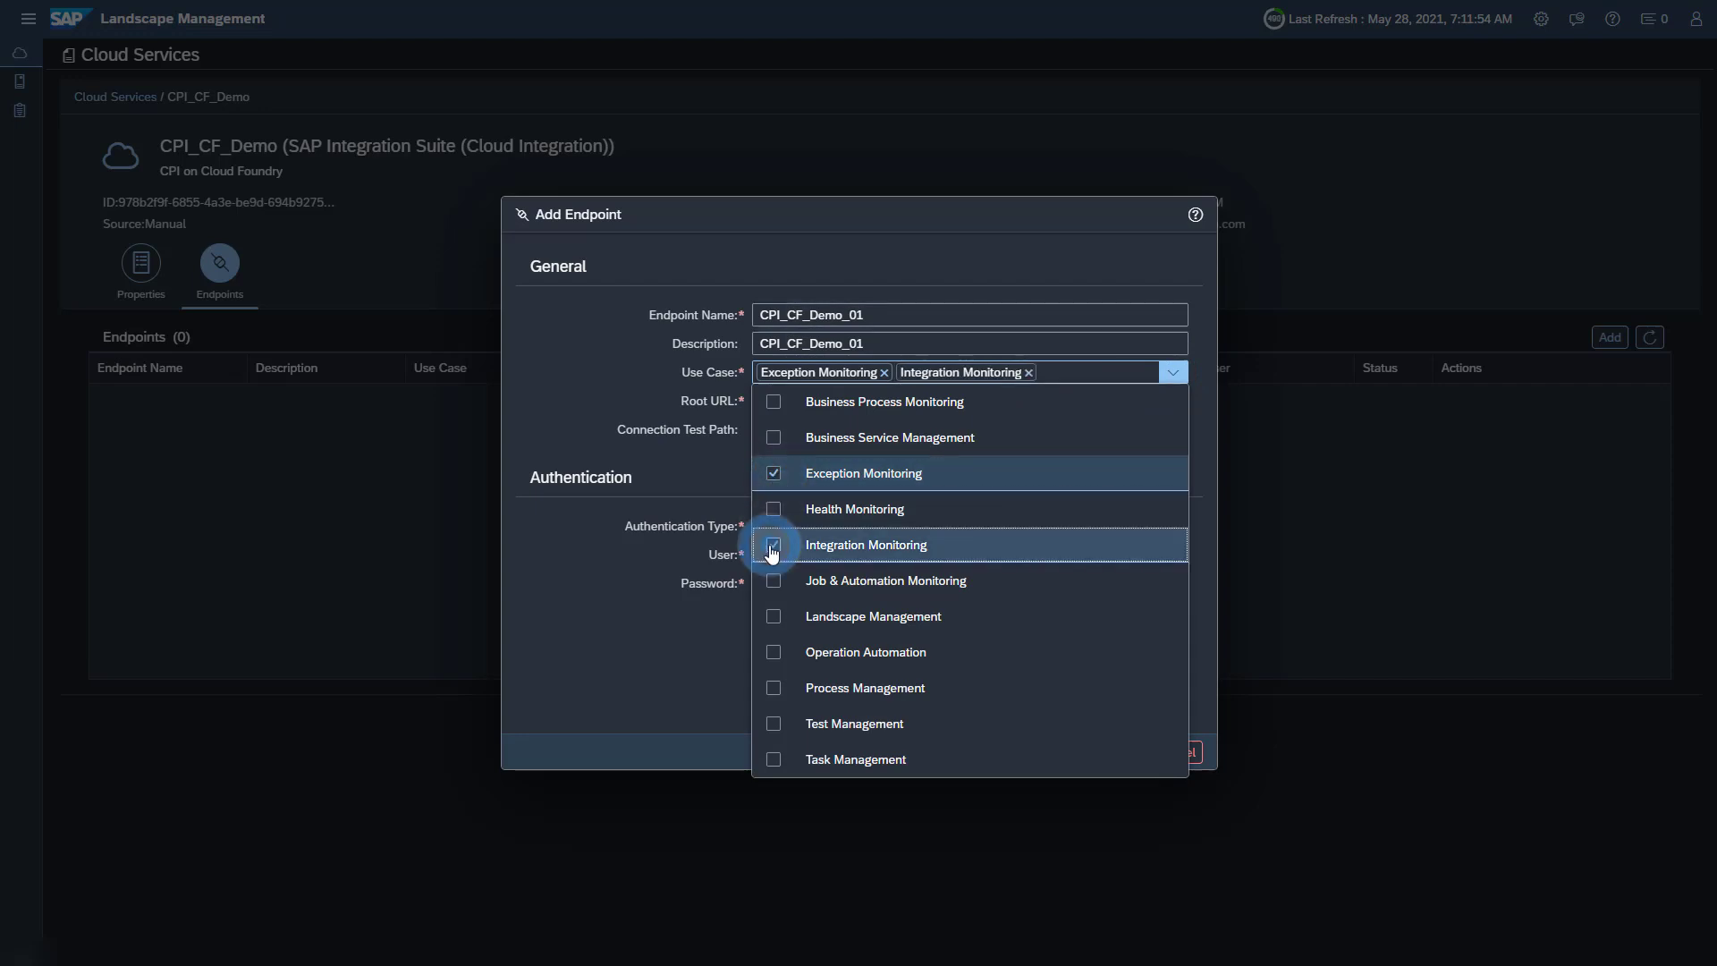
pyautogui.click(1173, 372)
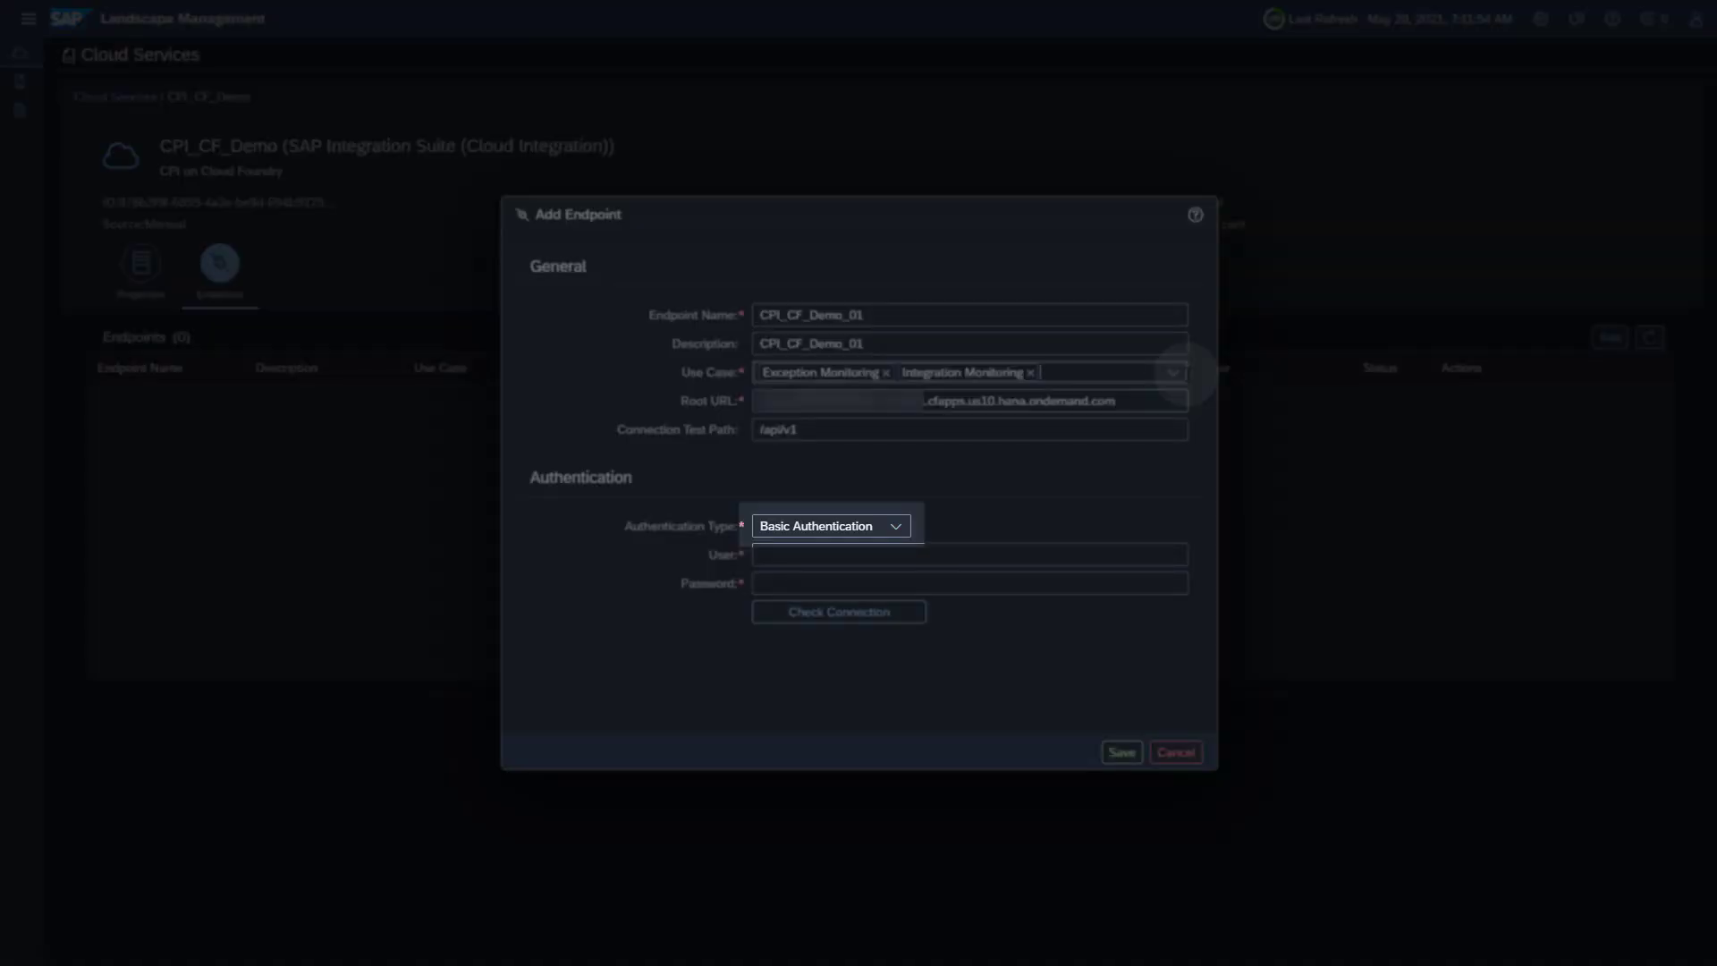
# - Set authentication to OAuth2ClientCredentials and fill Client ID, Client Secret and Token Service URL from the service key
pyautogui.click(894, 526)
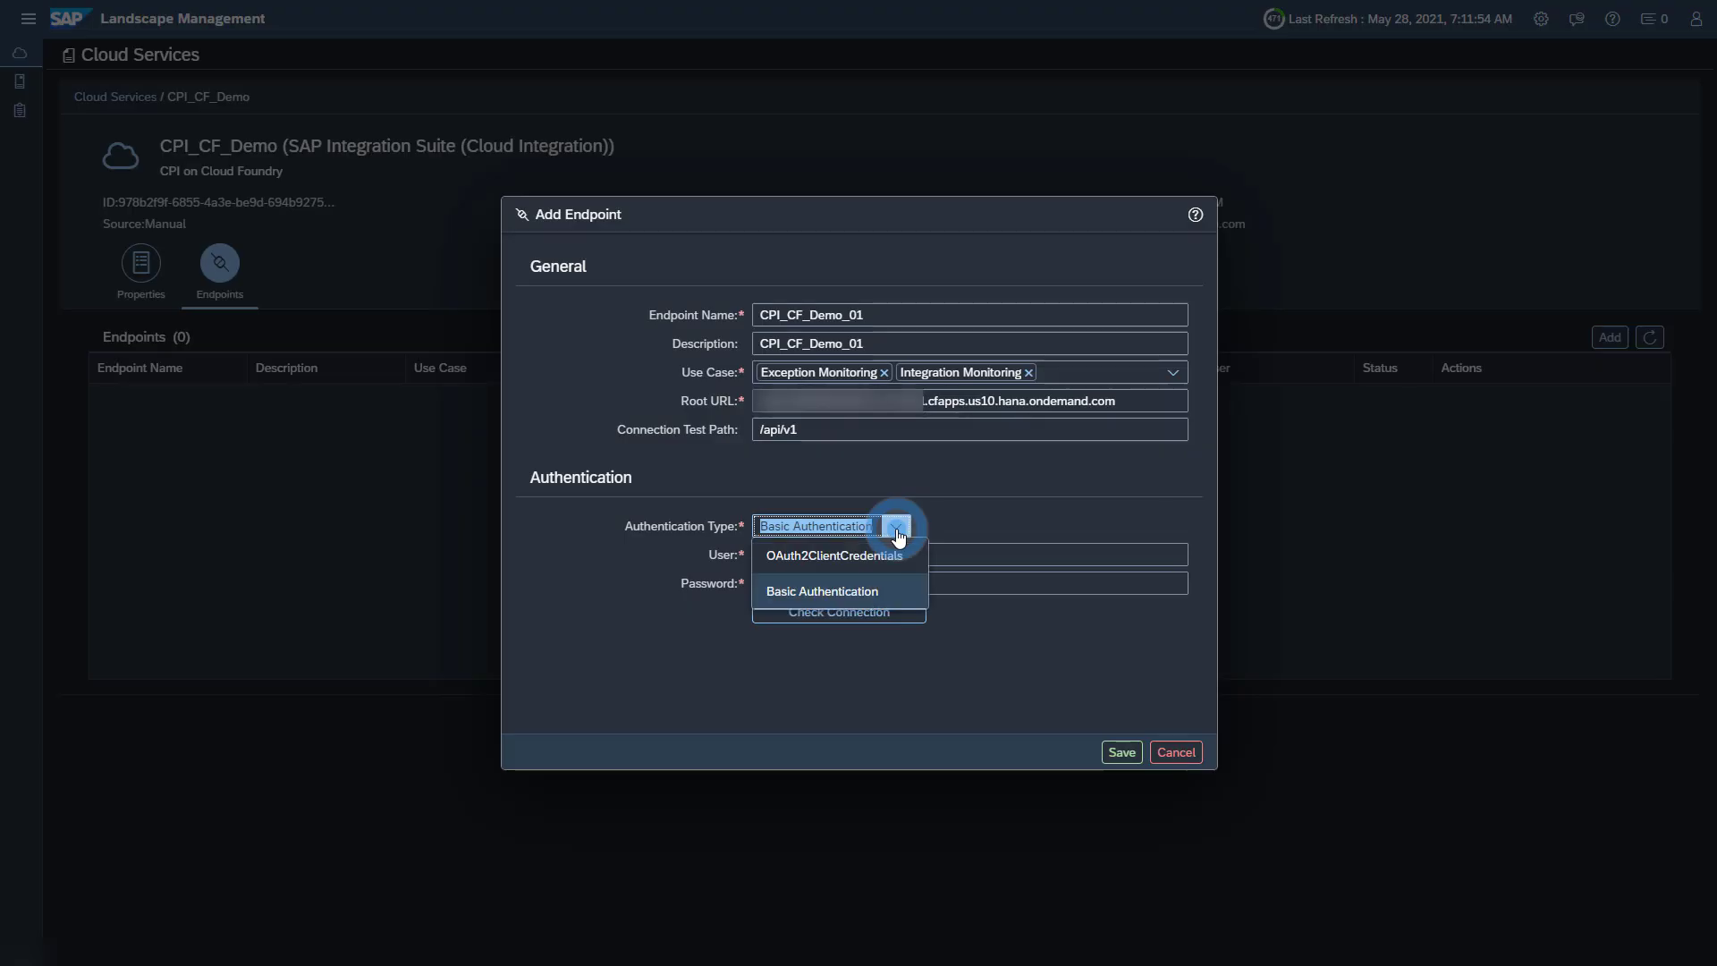
pyautogui.click(833, 554)
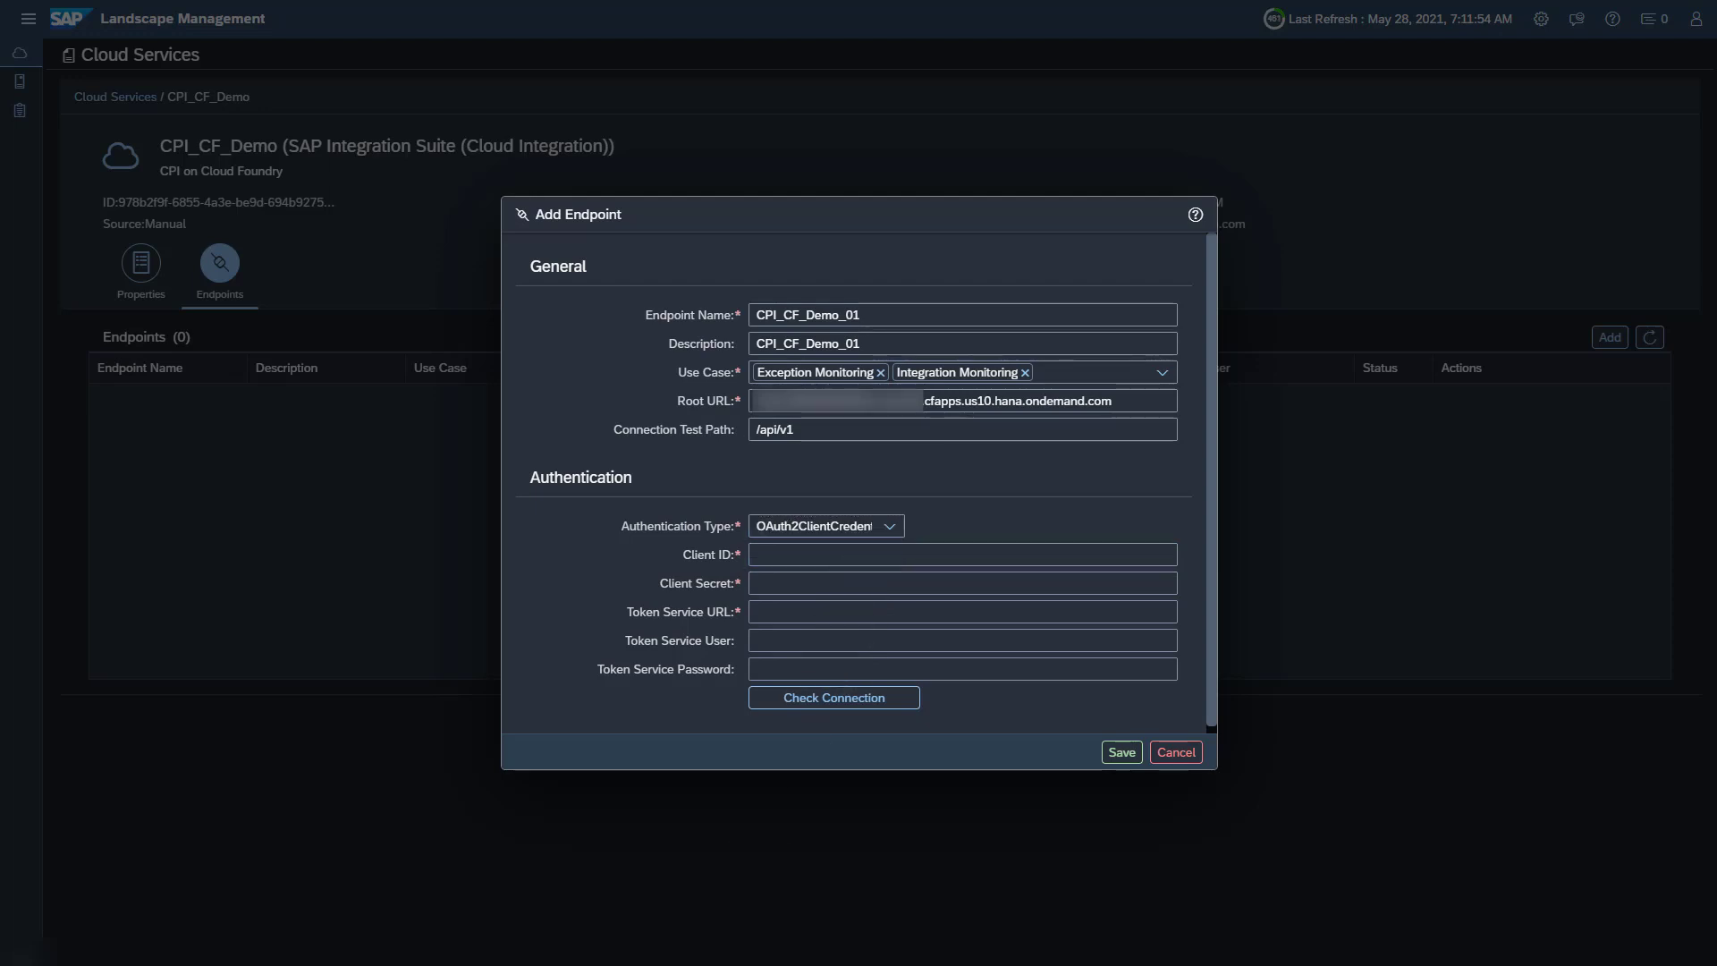
pyautogui.click(962, 553)
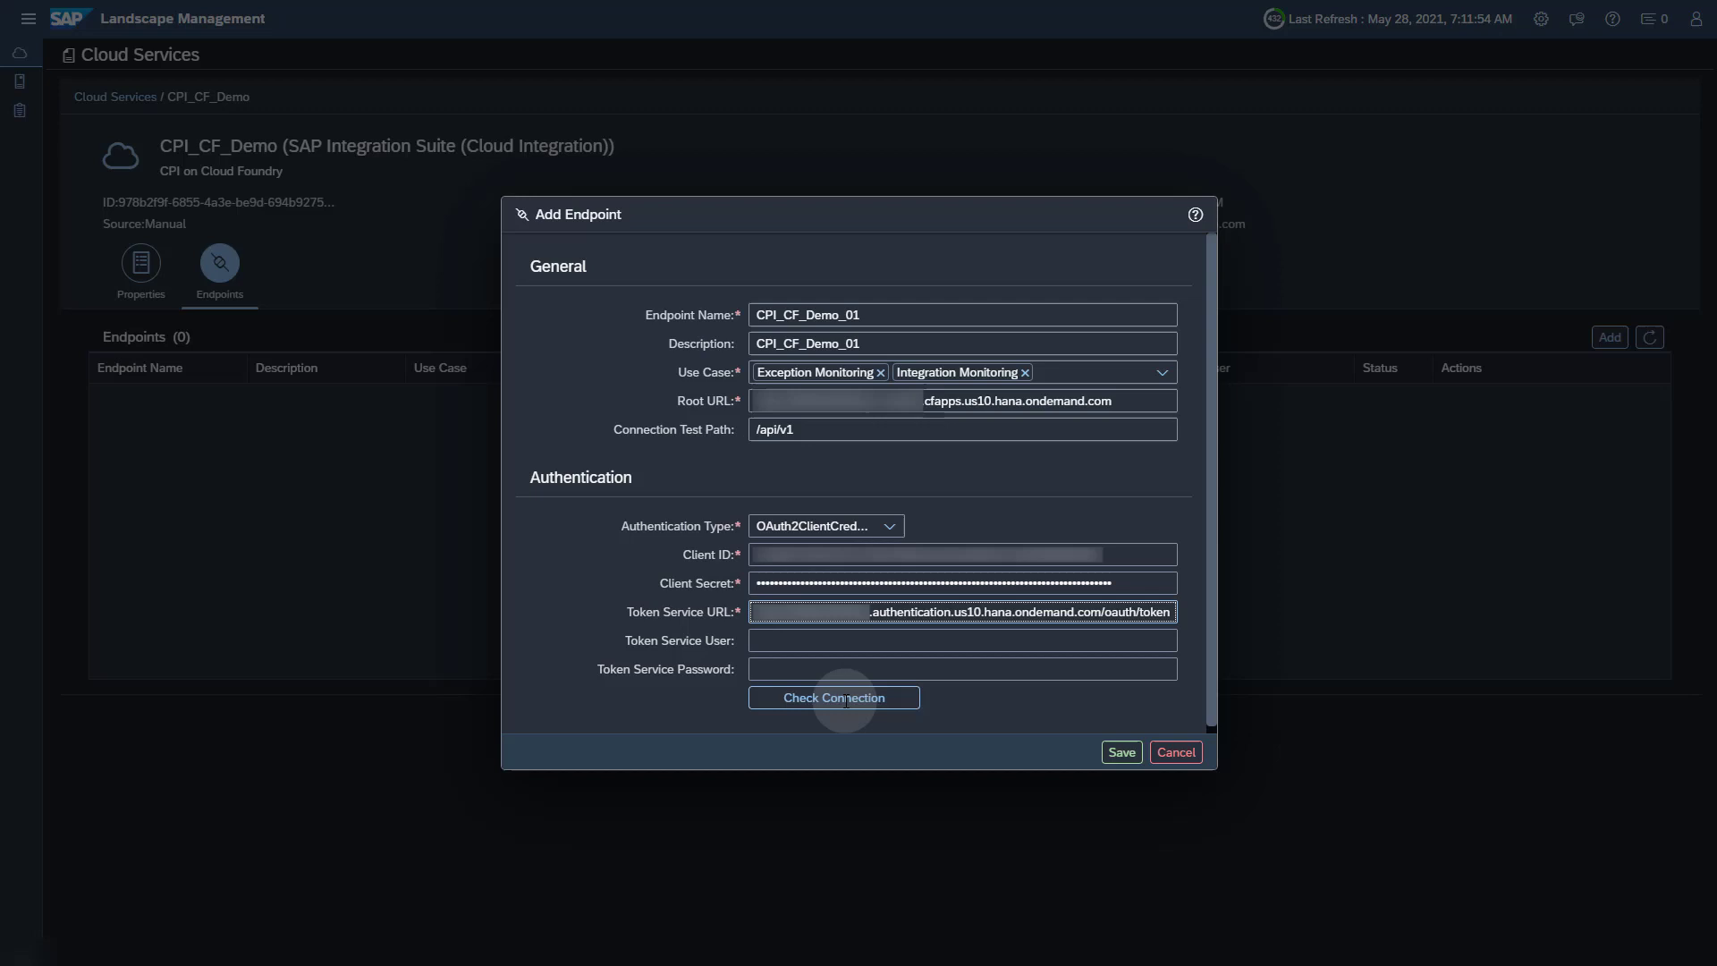
# - Verify the CPI_CF_Demo_01 connection check returns code 200 and save the endpoint
pyautogui.click(833, 697)
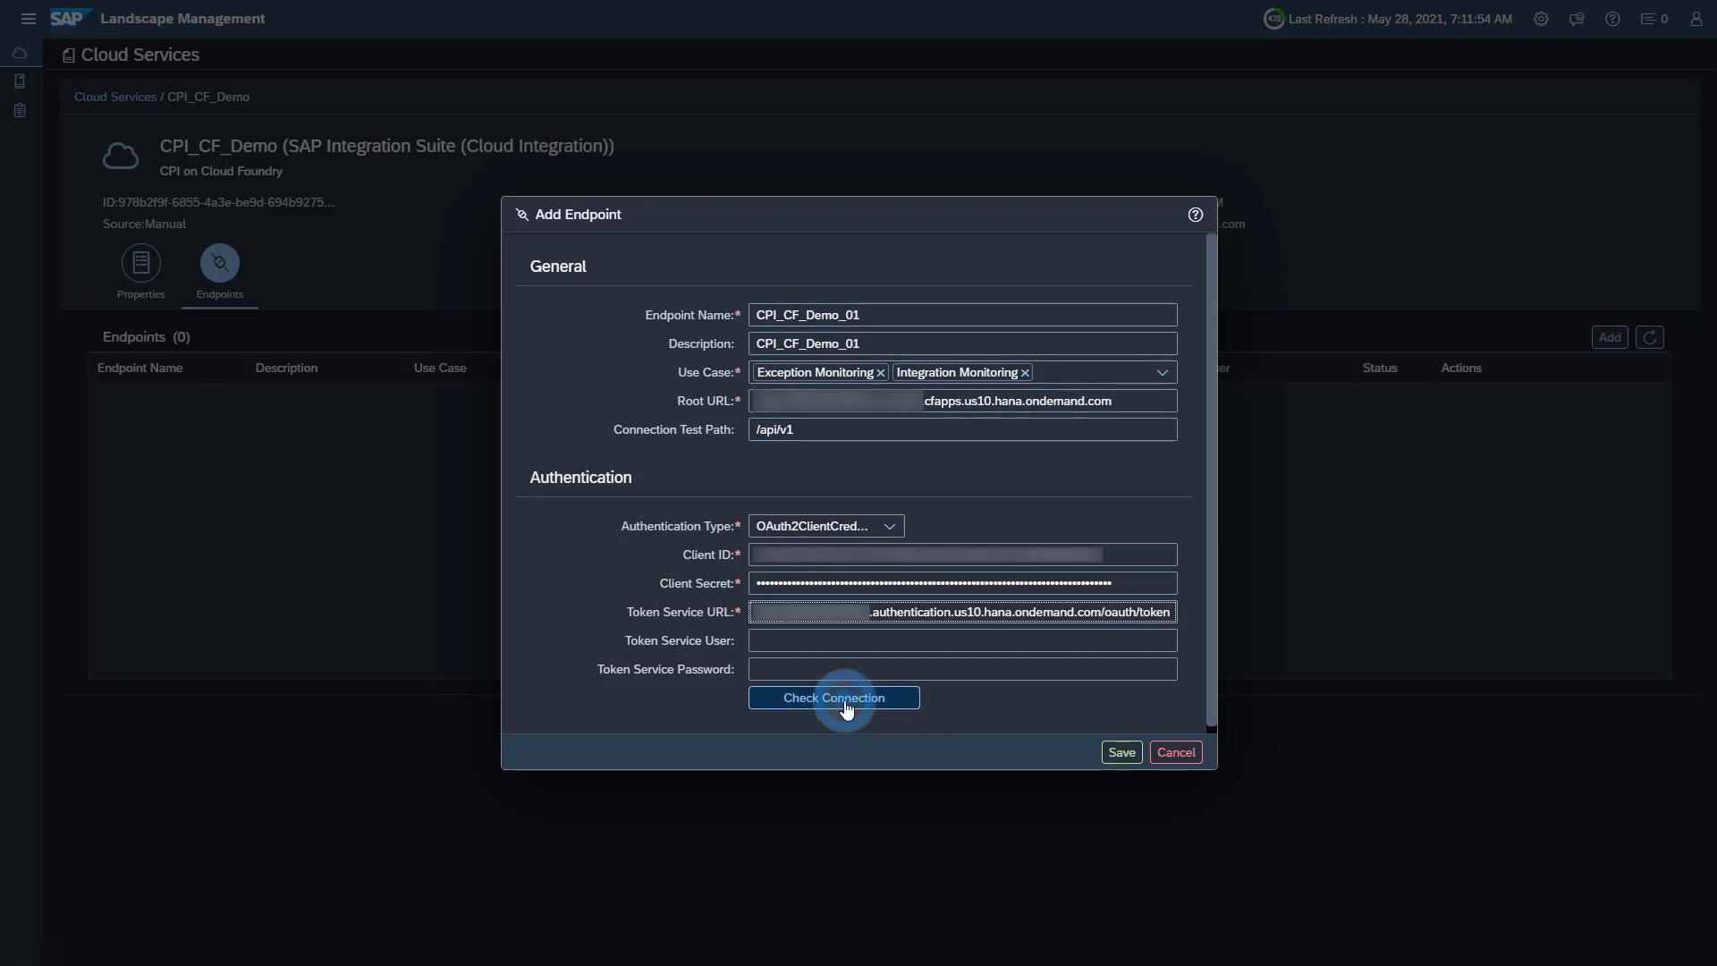
pyautogui.click(833, 698)
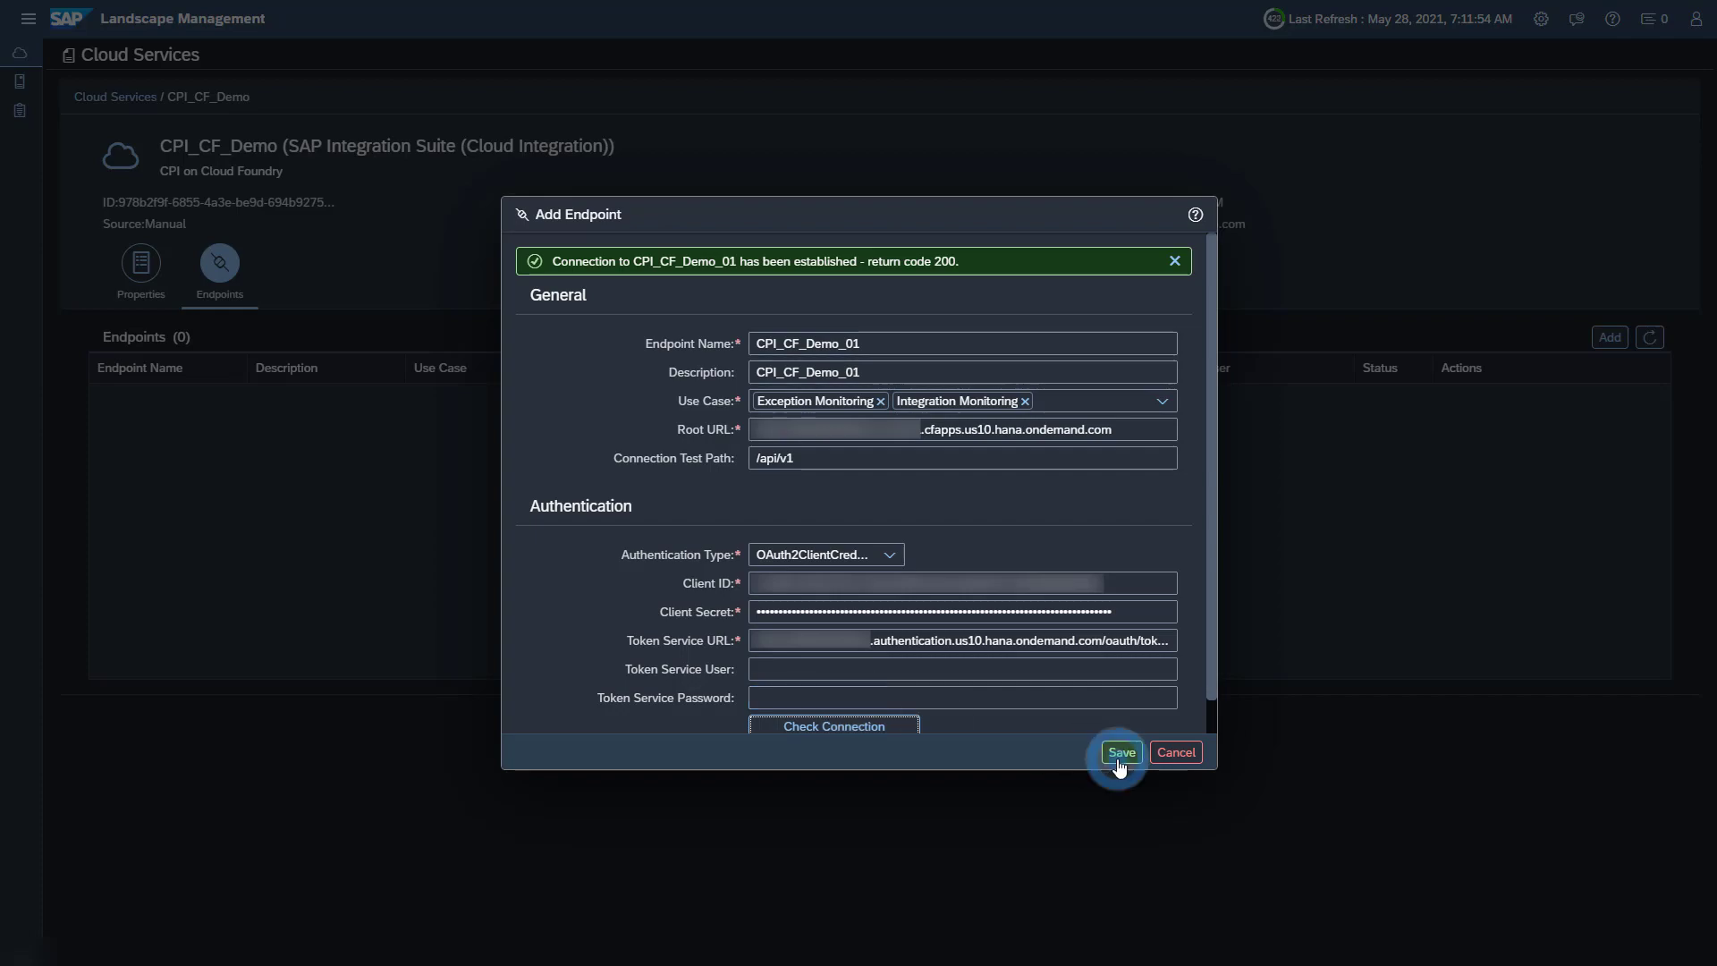
pyautogui.click(1118, 753)
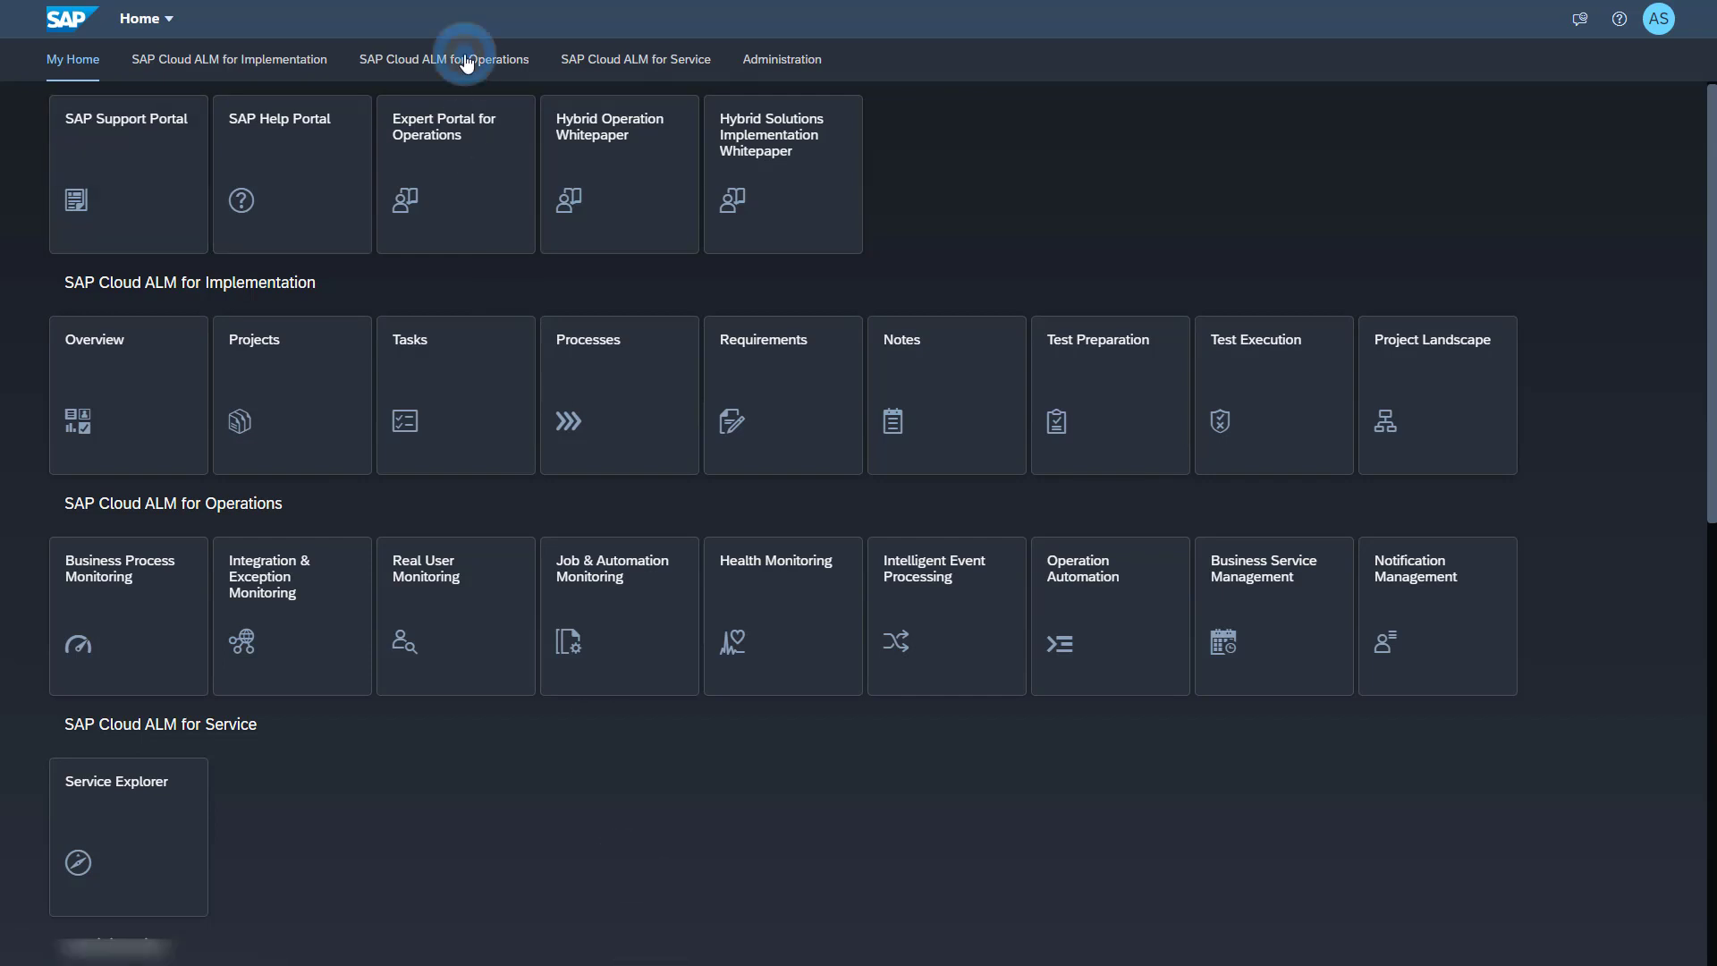
# - Show the operations apps and reach Integration & Exception Monitoring's scope selection listing CPI_CF_Demo
pyautogui.click(292, 613)
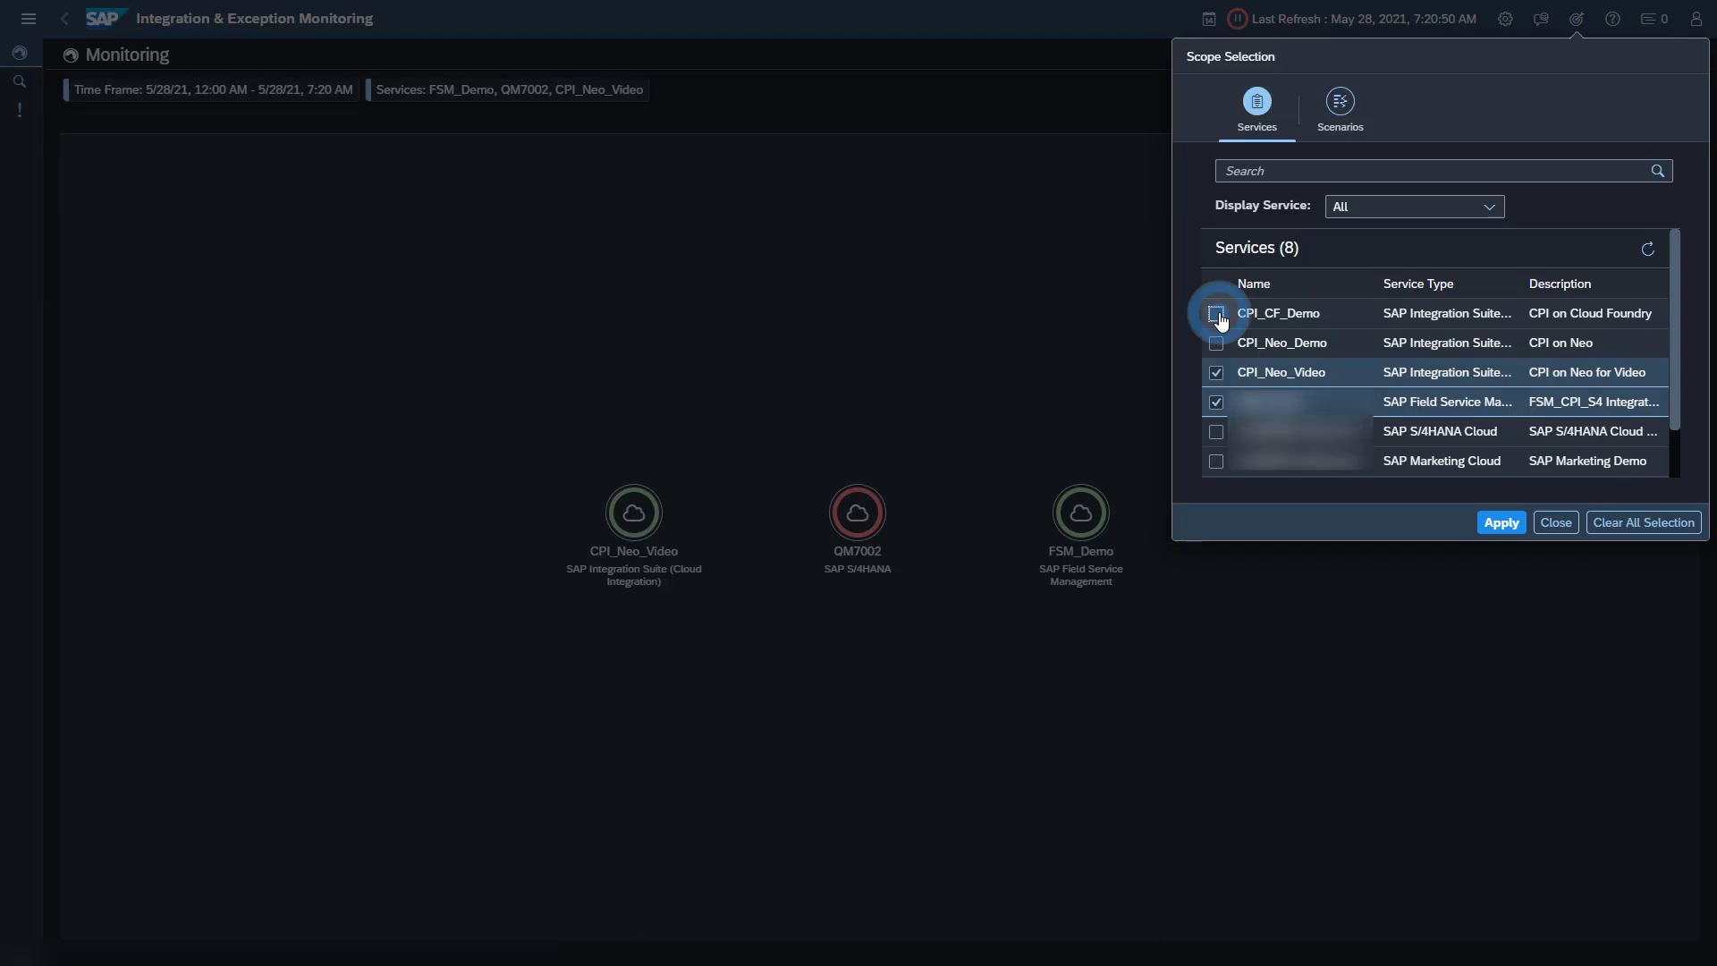
# - Tick CPI_CF_Demo in Scope Selection and apply the updated monitoring scope
pyautogui.click(1214, 313)
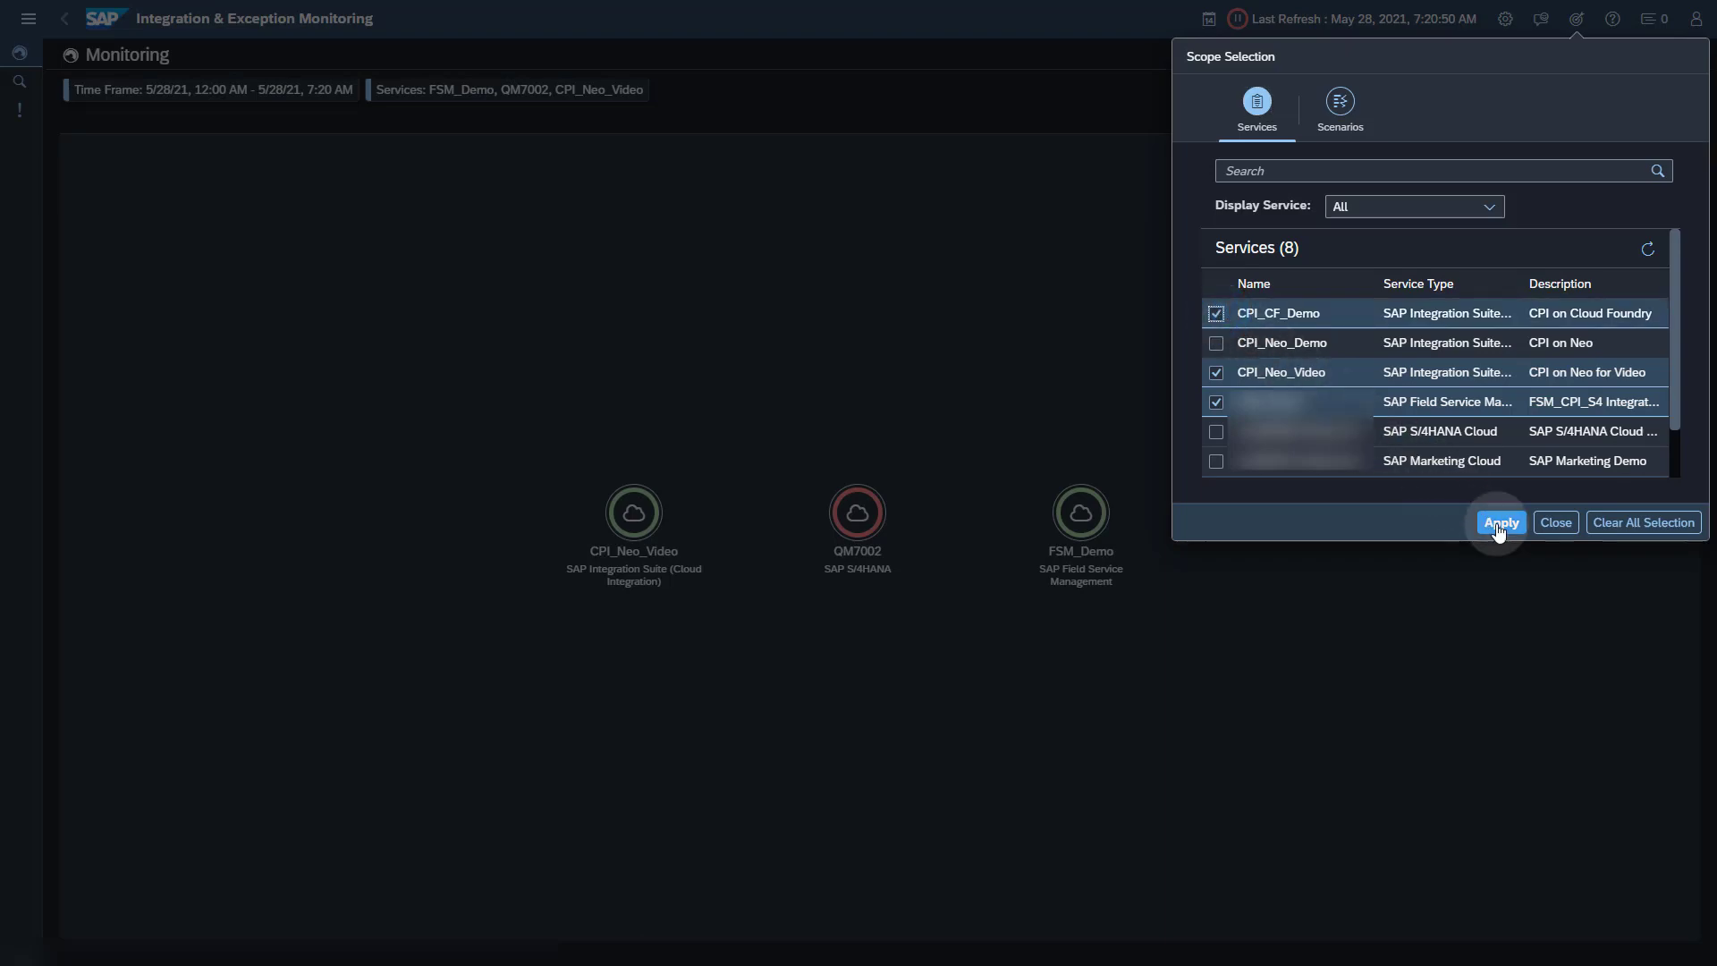
pyautogui.click(1498, 521)
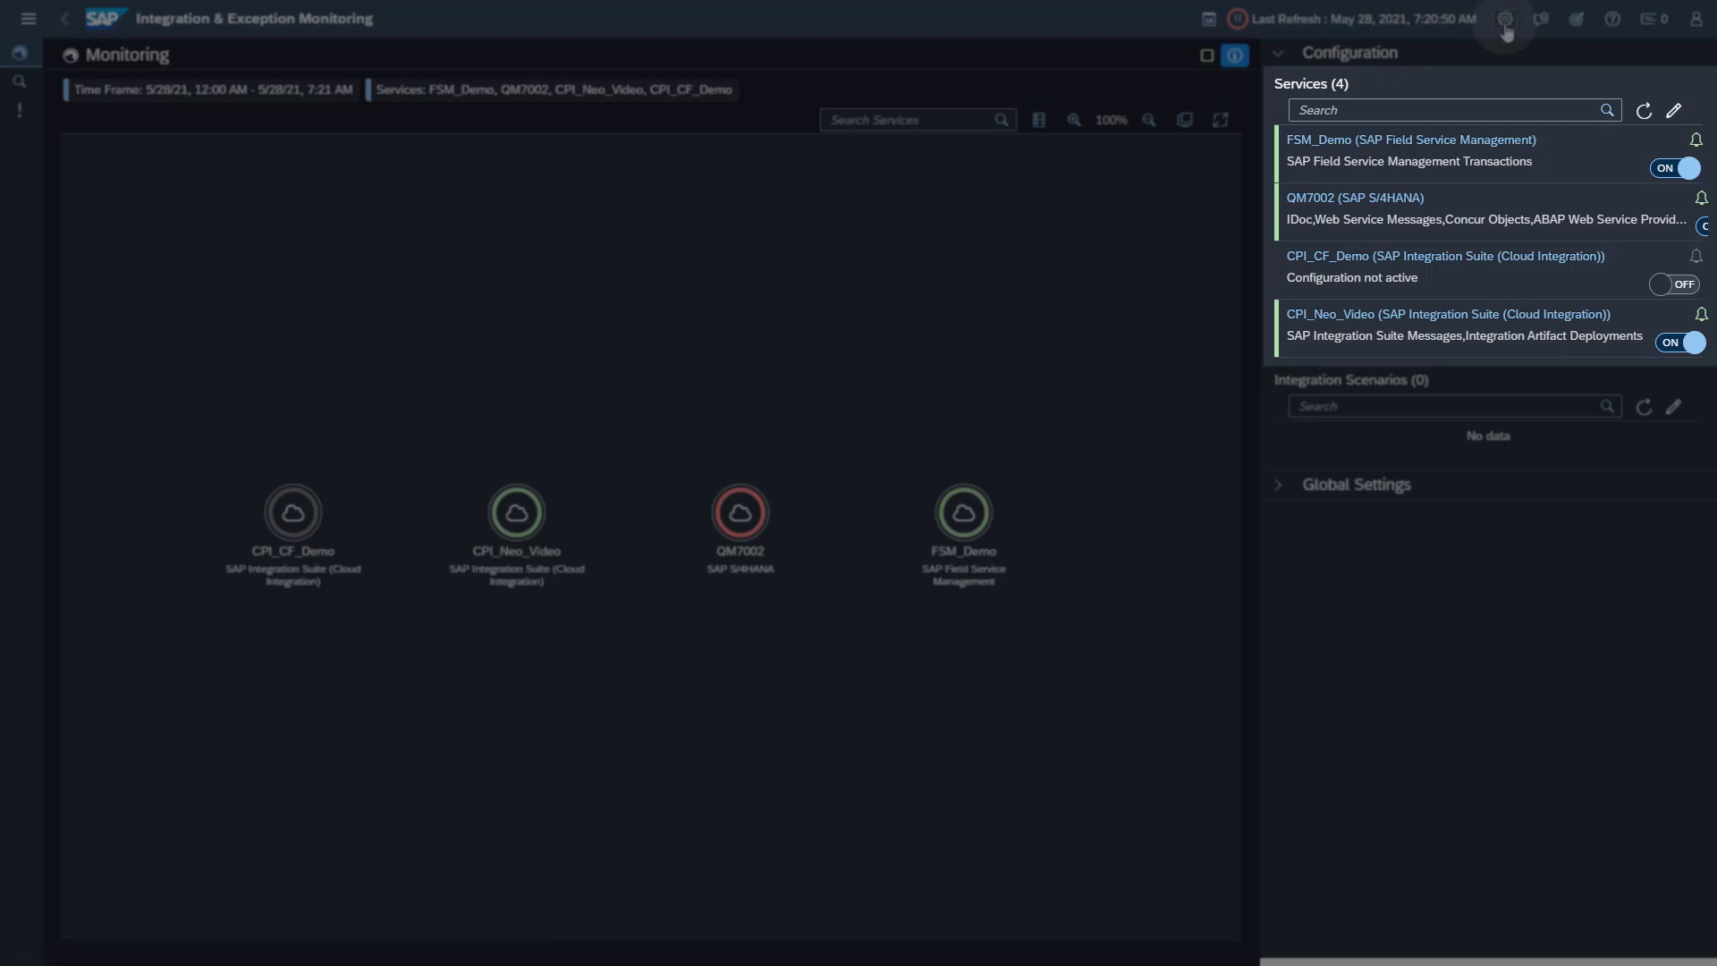
# - Flip the CPI_CF_Demo data collection toggle to ON so it collects Integration Artifact Deployments
pyautogui.click(1673, 284)
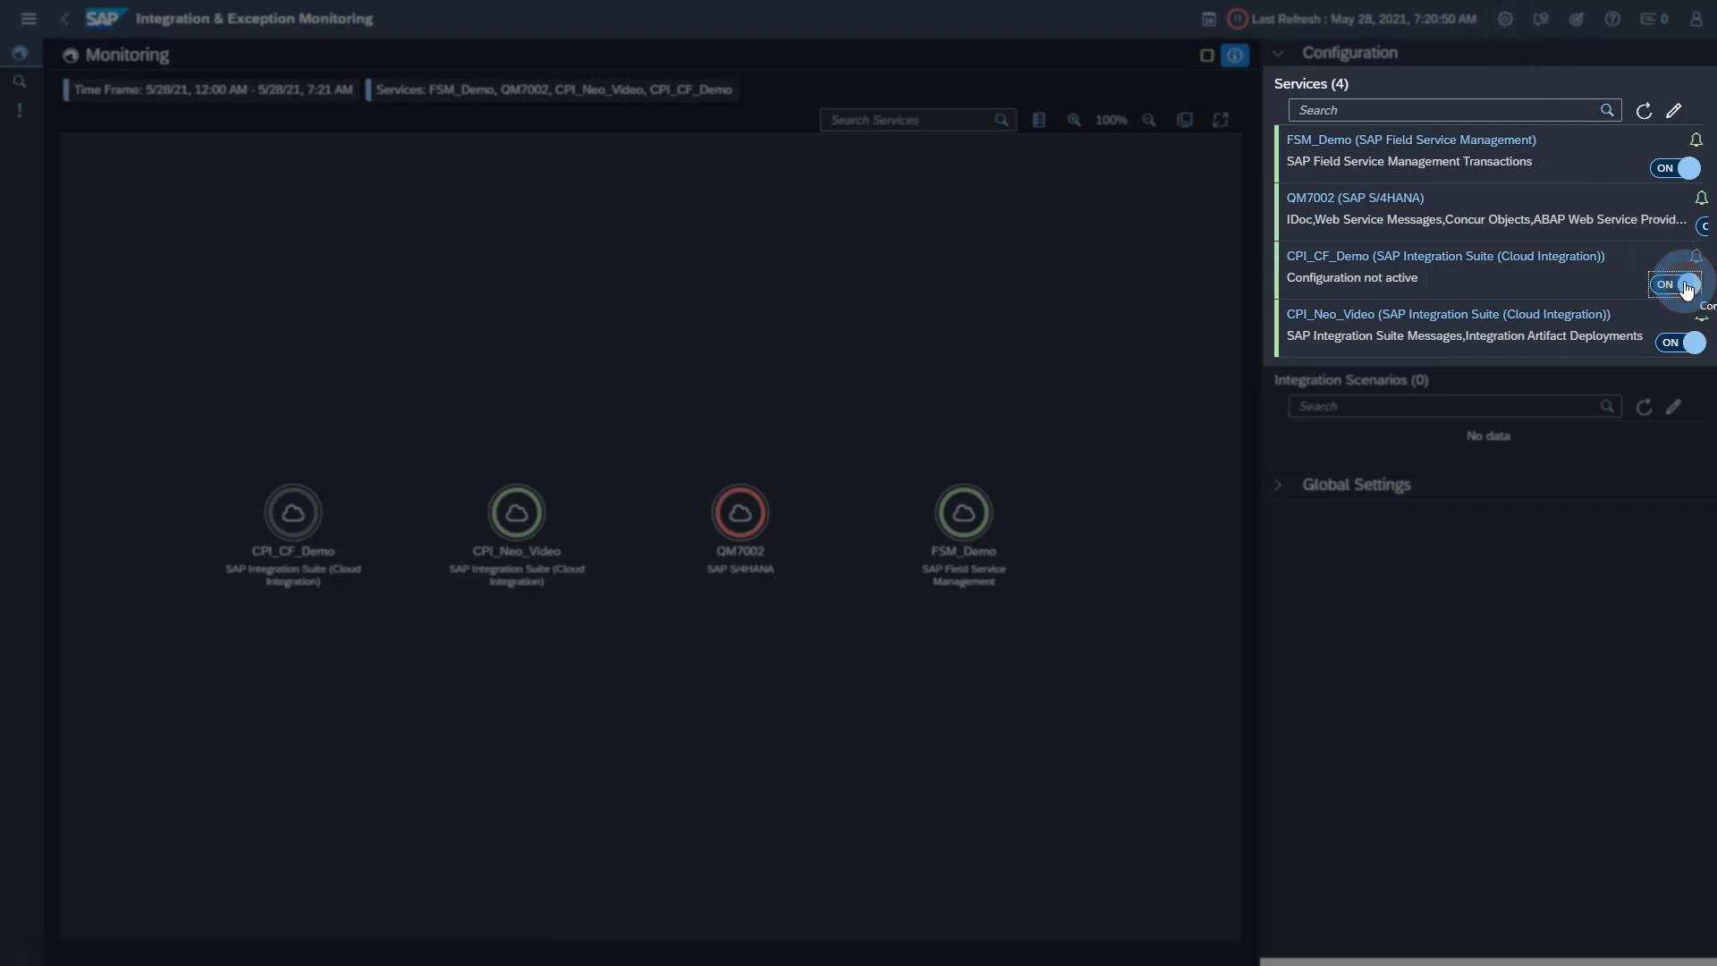
pyautogui.click(1672, 284)
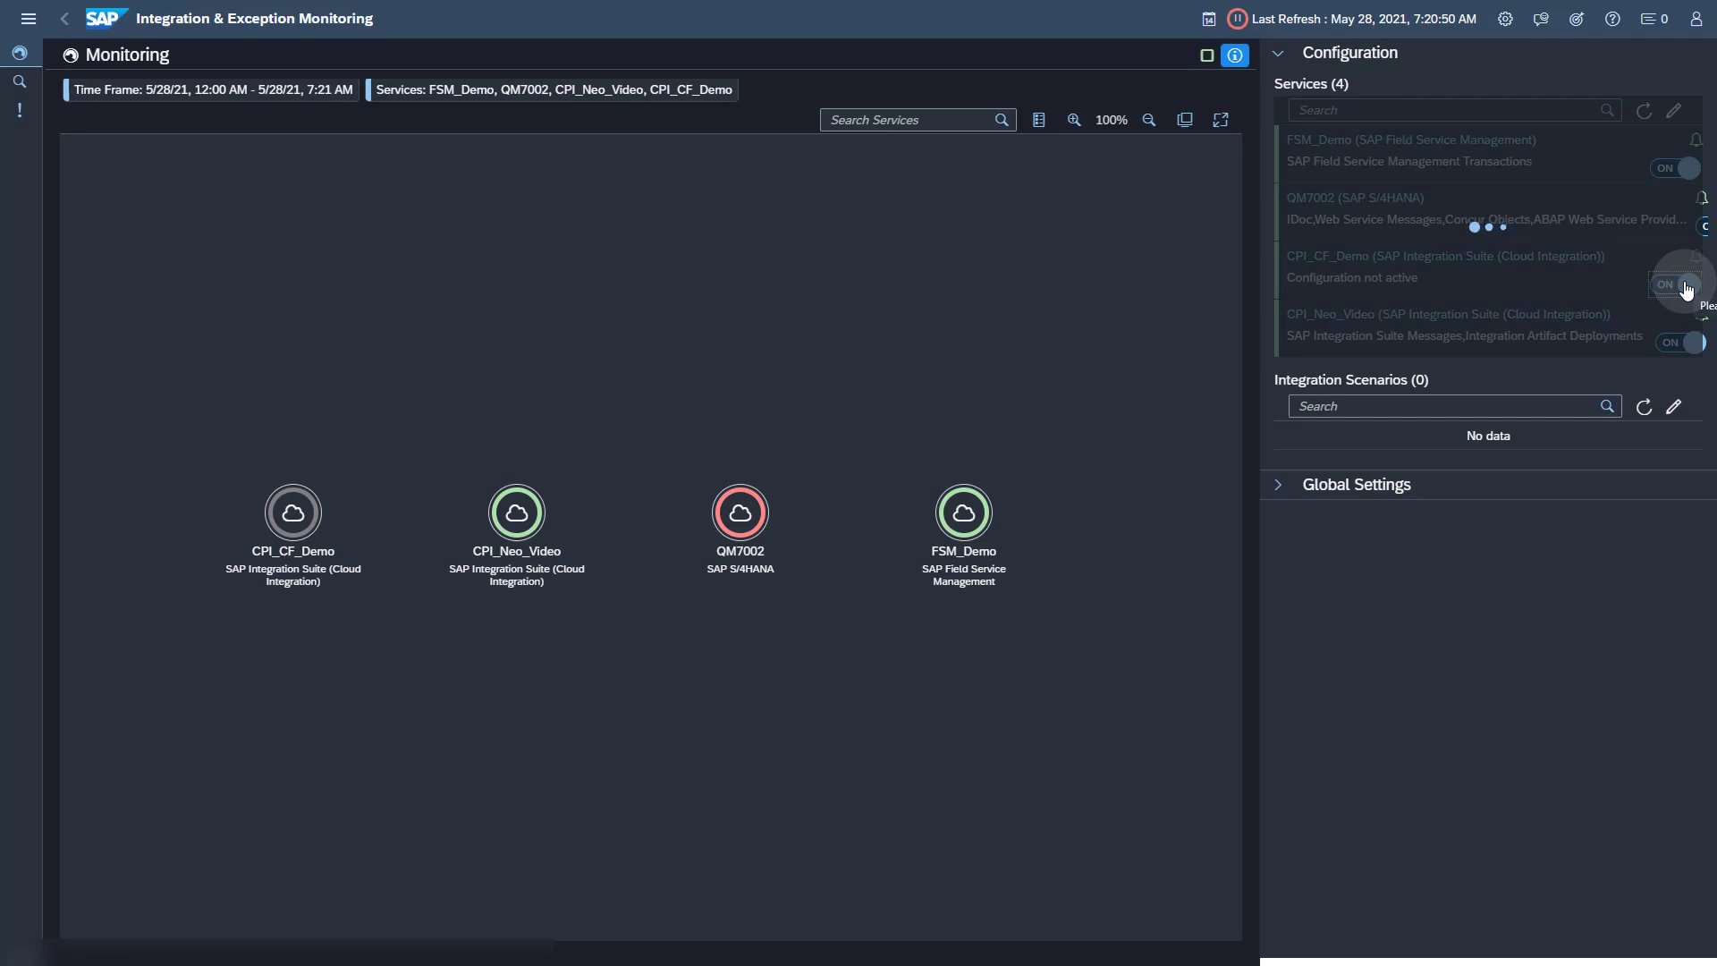
pyautogui.click(1672, 284)
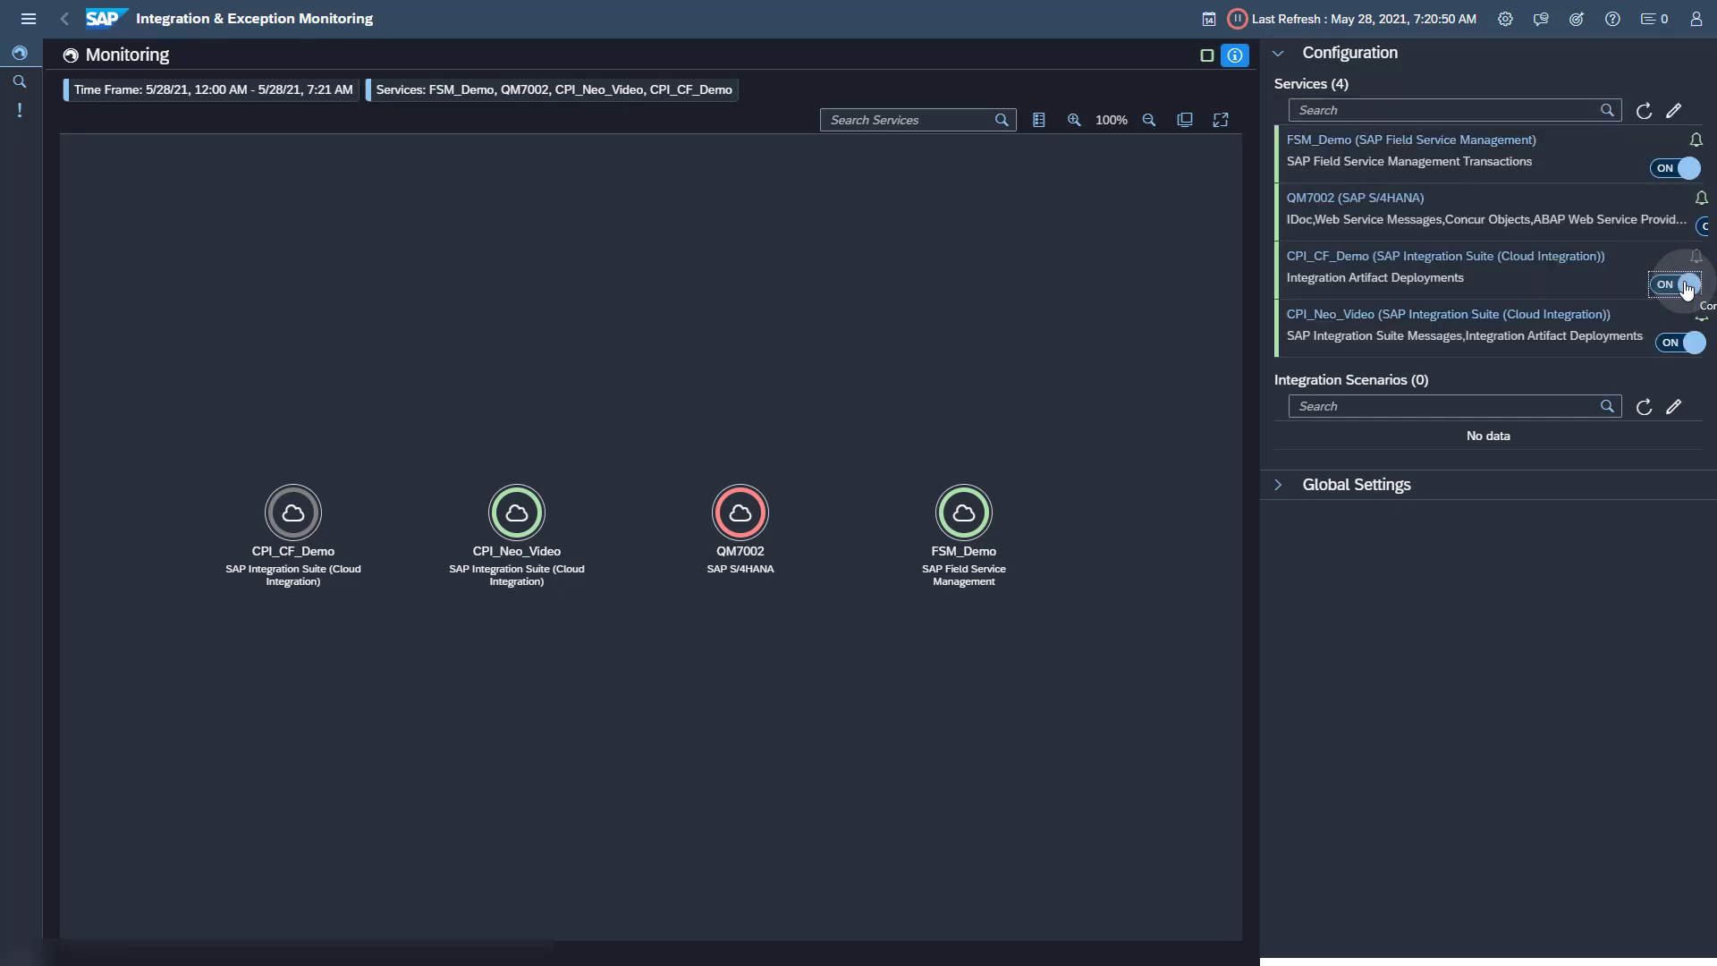